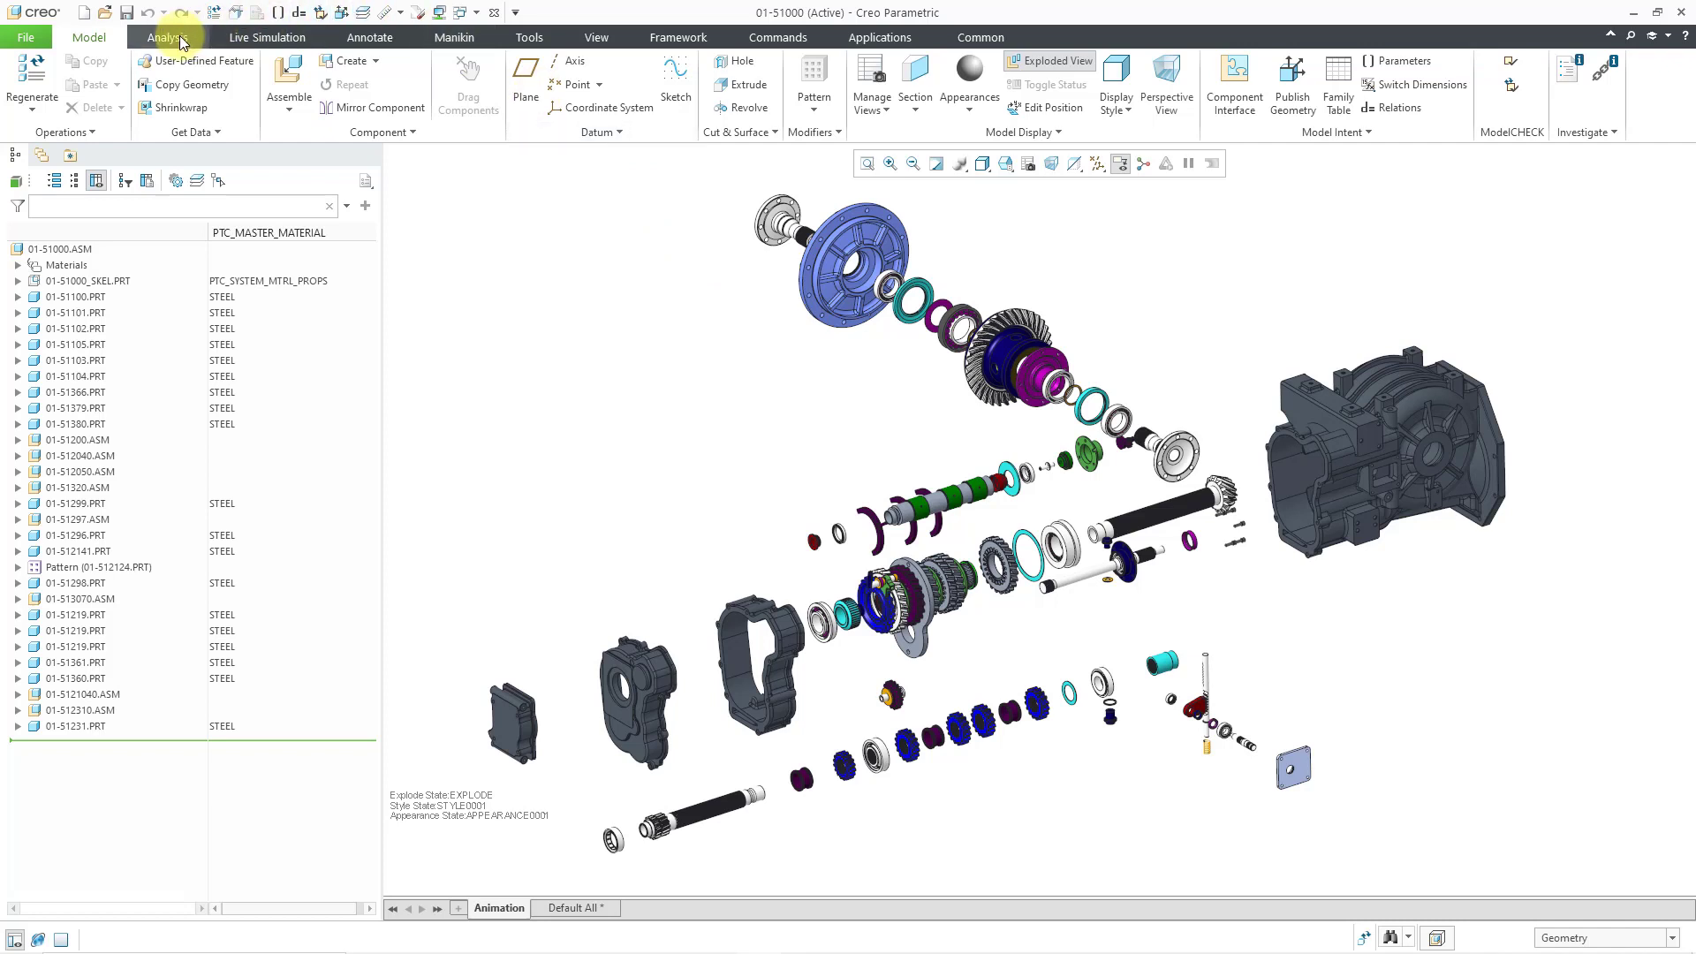
# Step: Run a Mass Properties analysis on the gearbox assembly and preview volume, mass and density
pyautogui.click(167, 37)
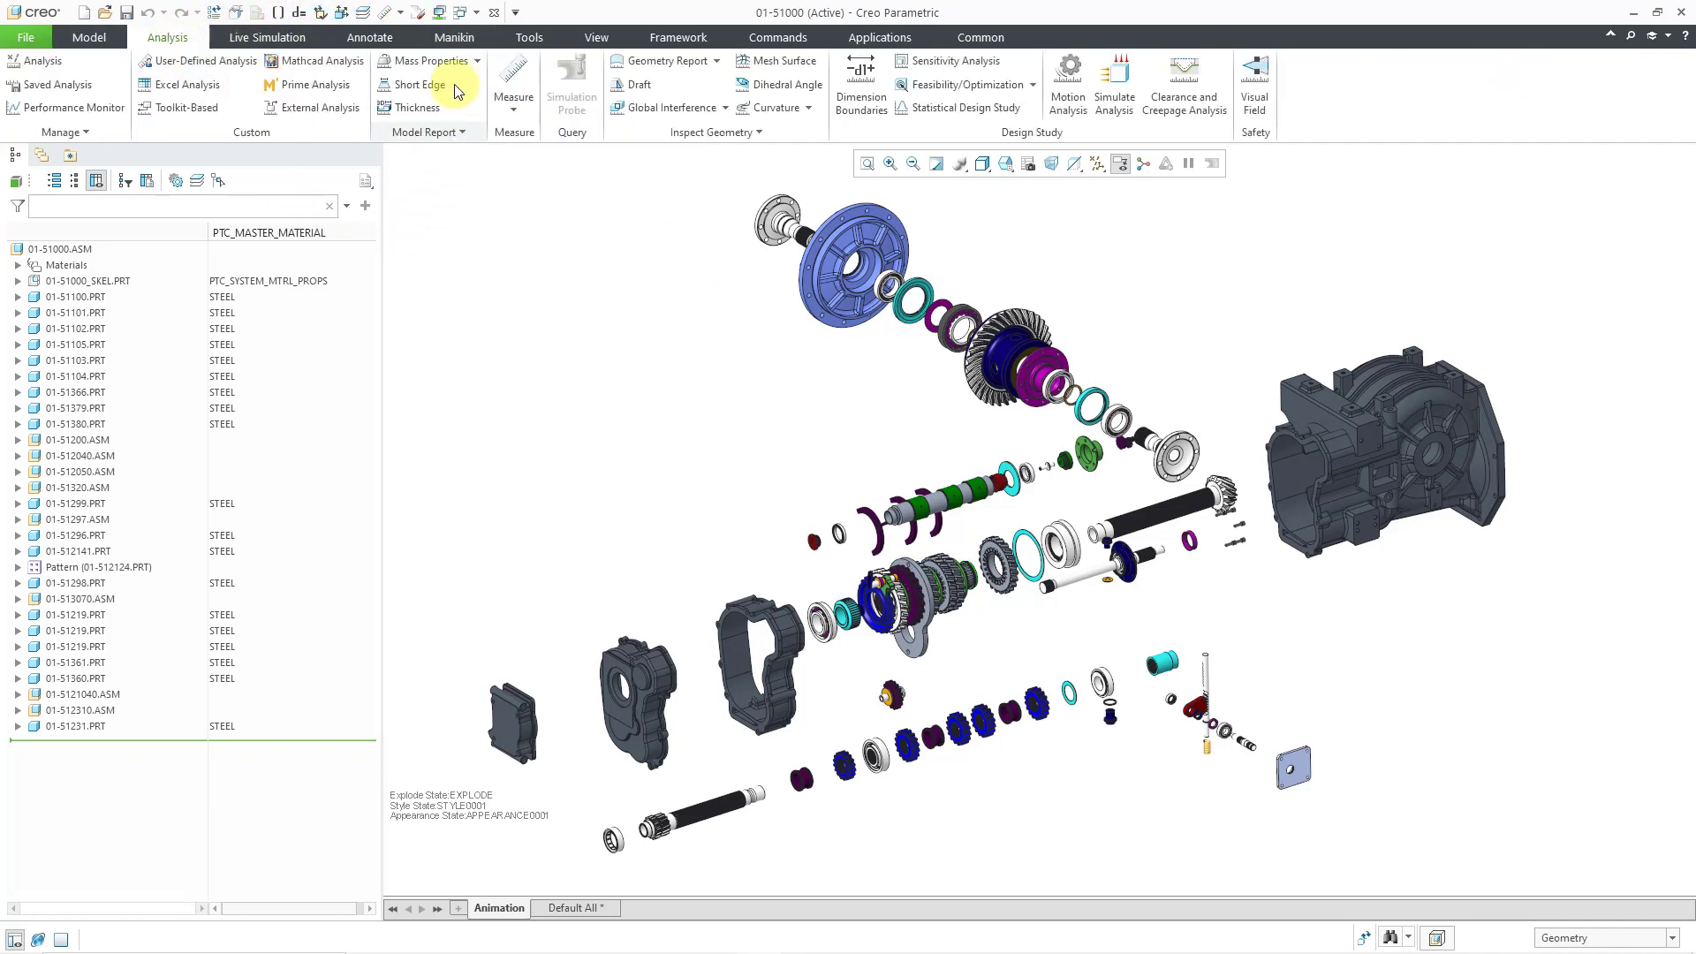
pyautogui.click(428, 61)
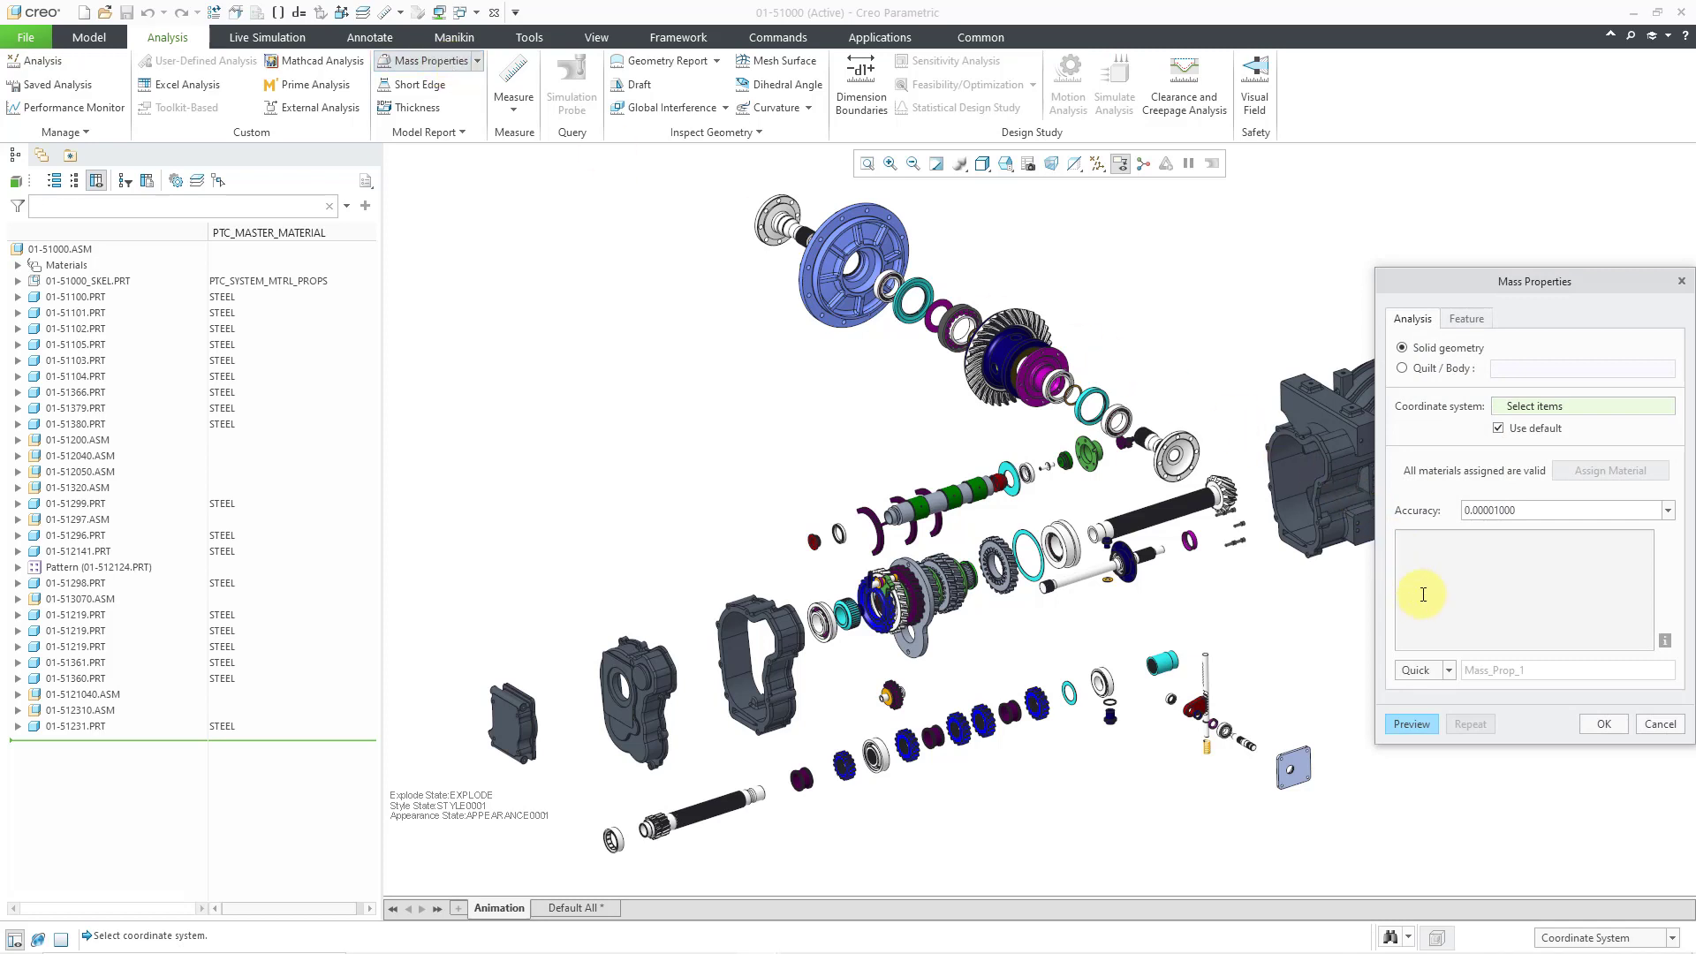
pyautogui.click(1411, 724)
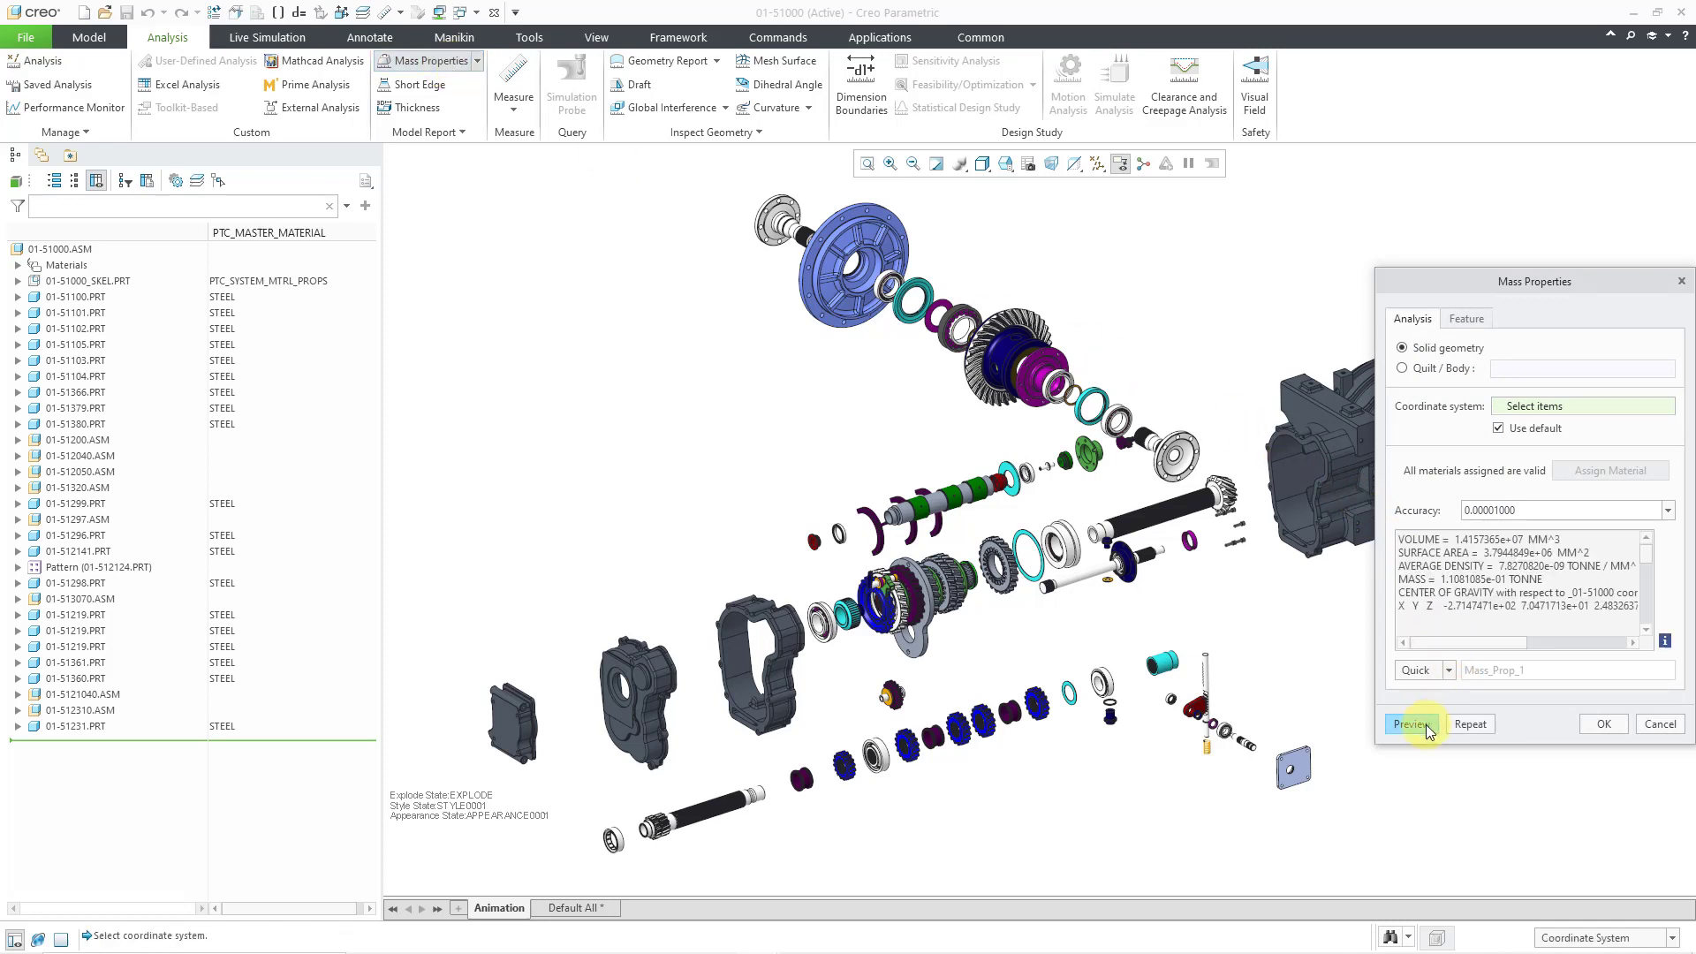
pyautogui.click(1410, 724)
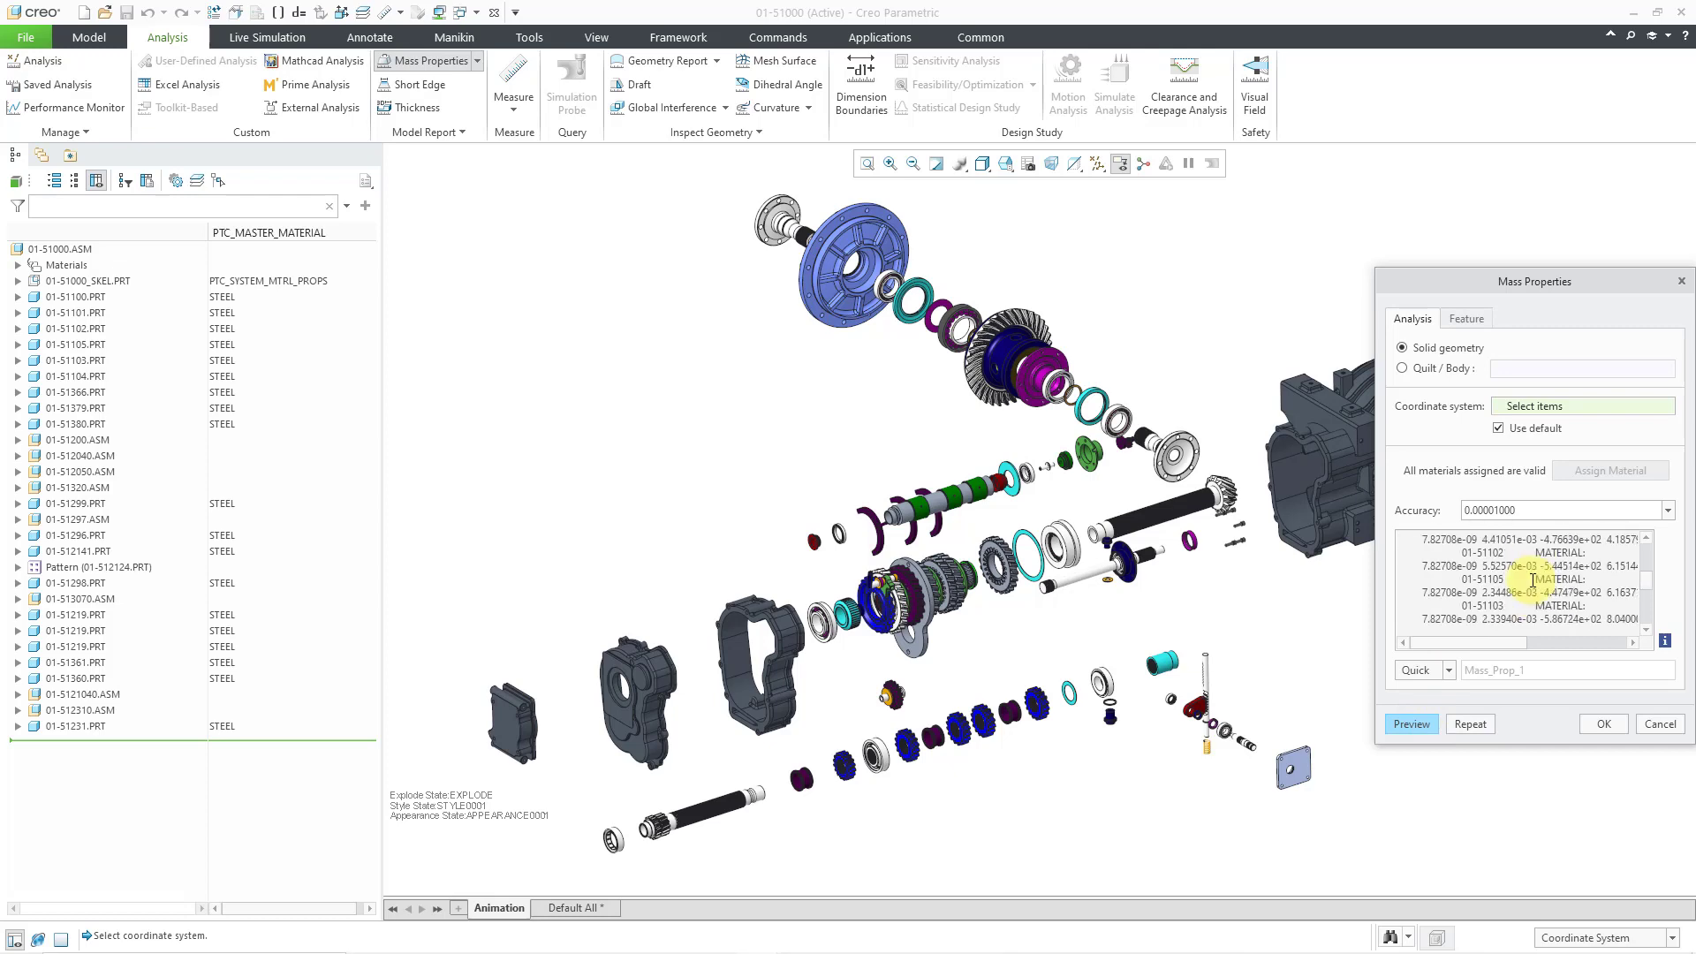
pyautogui.click(1667, 633)
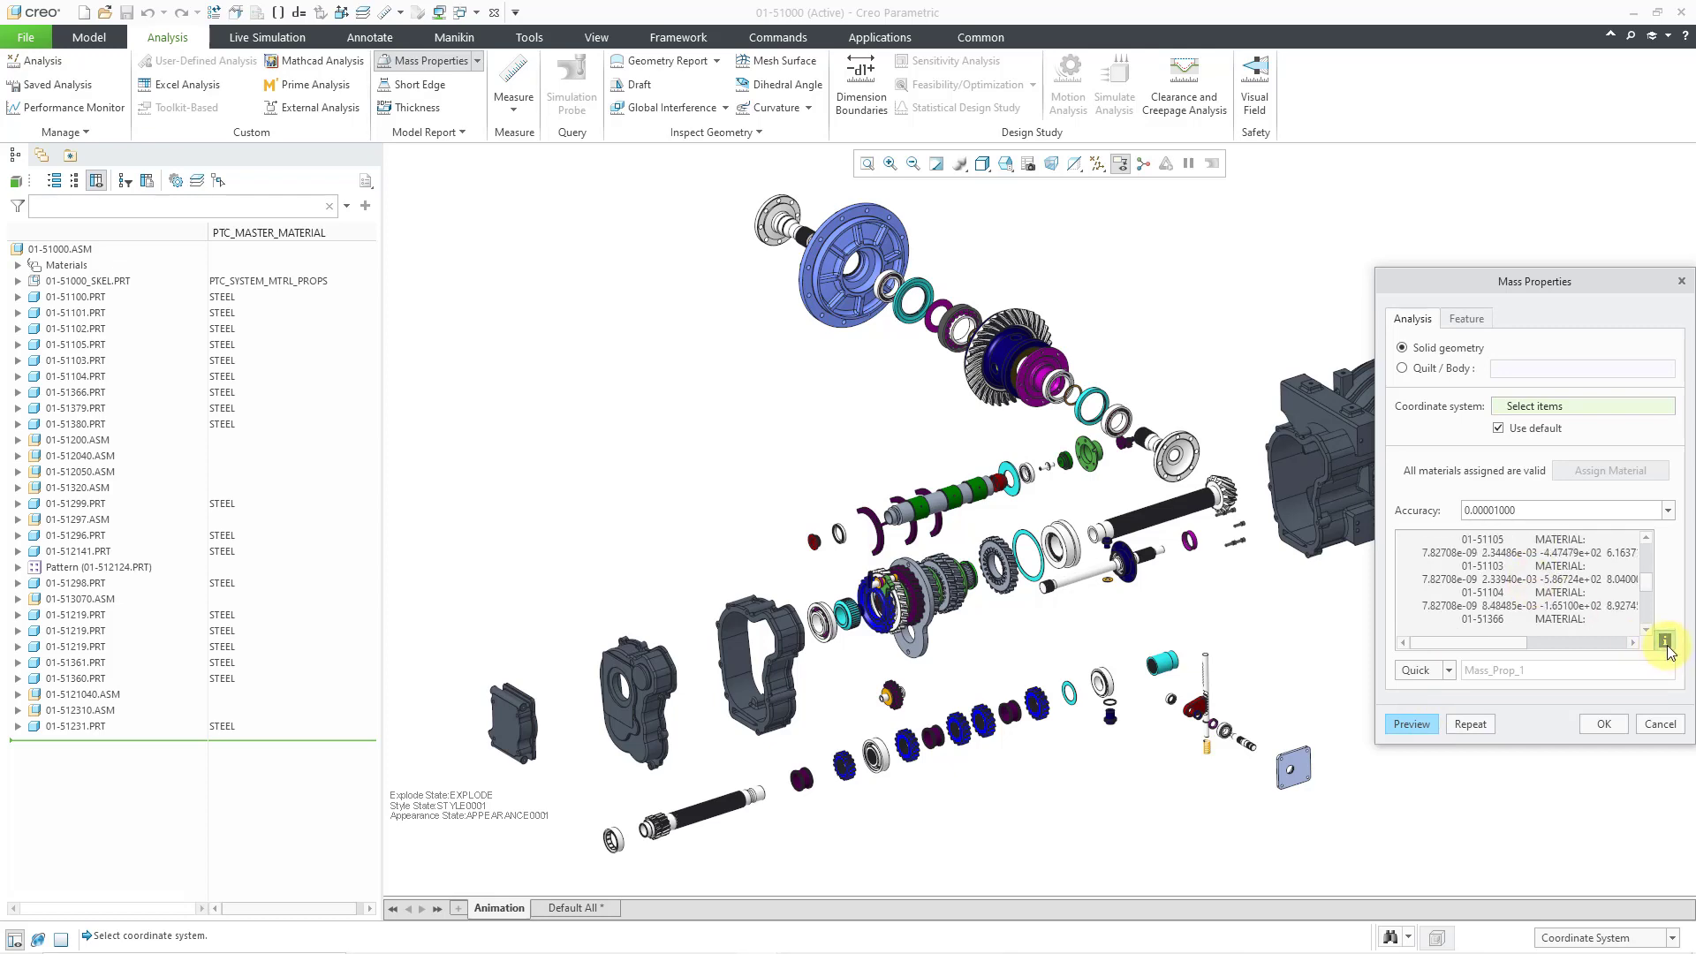
pyautogui.click(1411, 724)
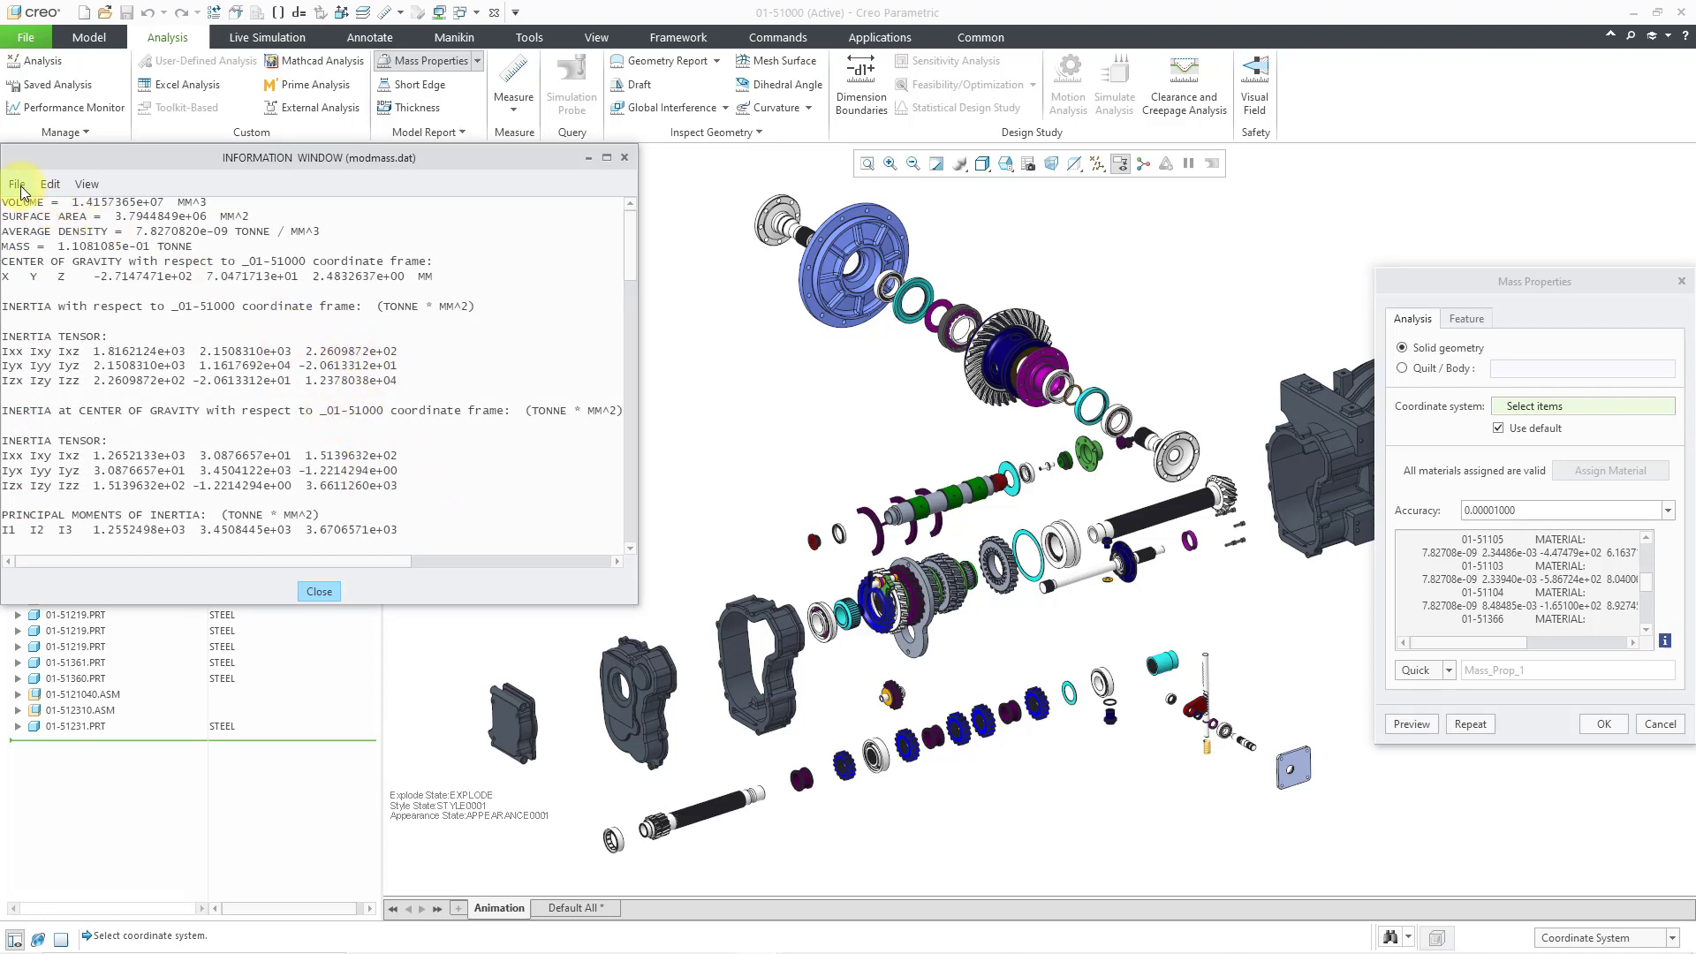
pyautogui.click(16, 184)
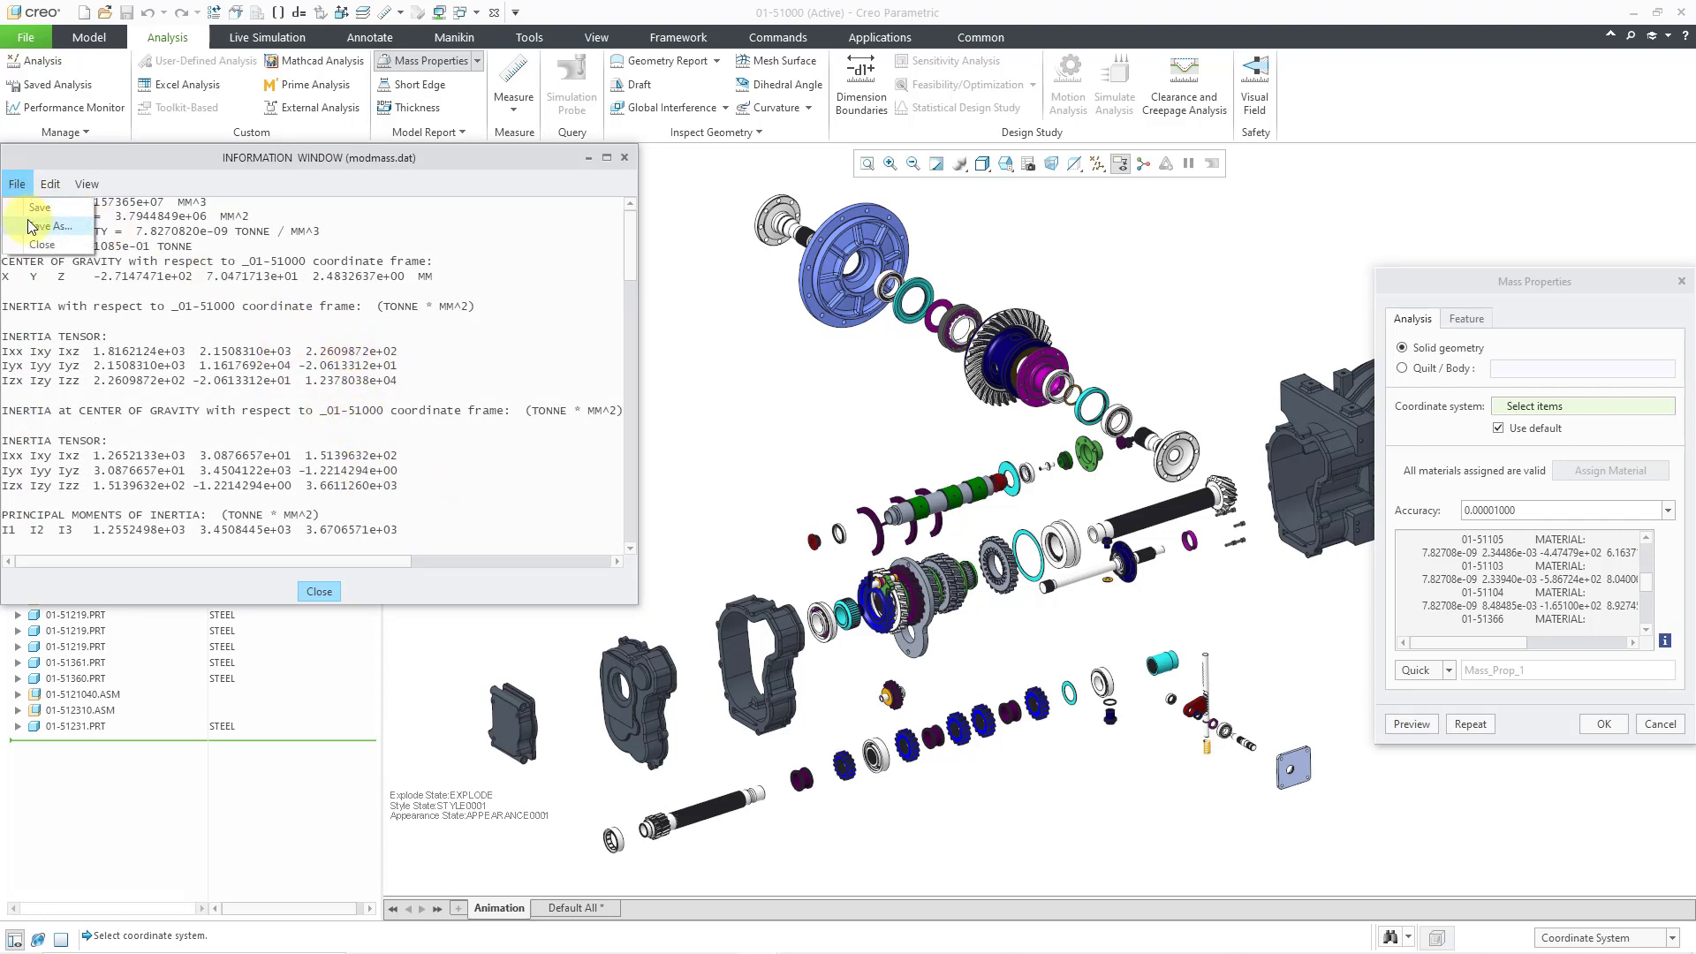
pyautogui.click(53, 225)
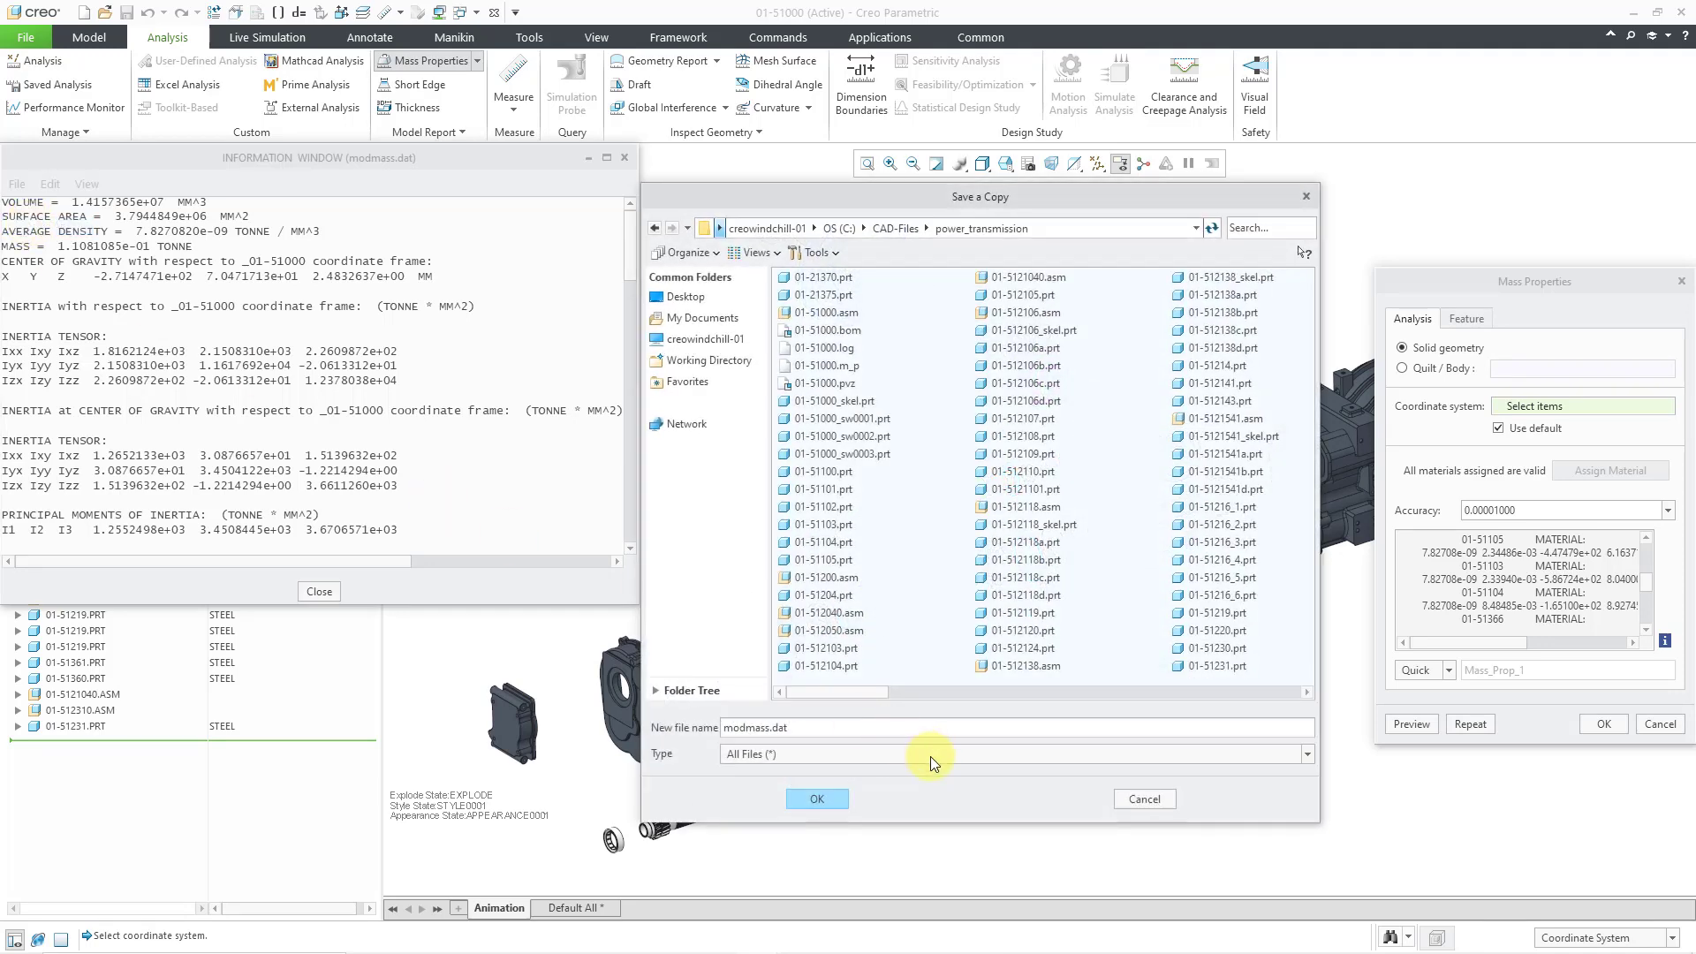
pyautogui.click(1305, 753)
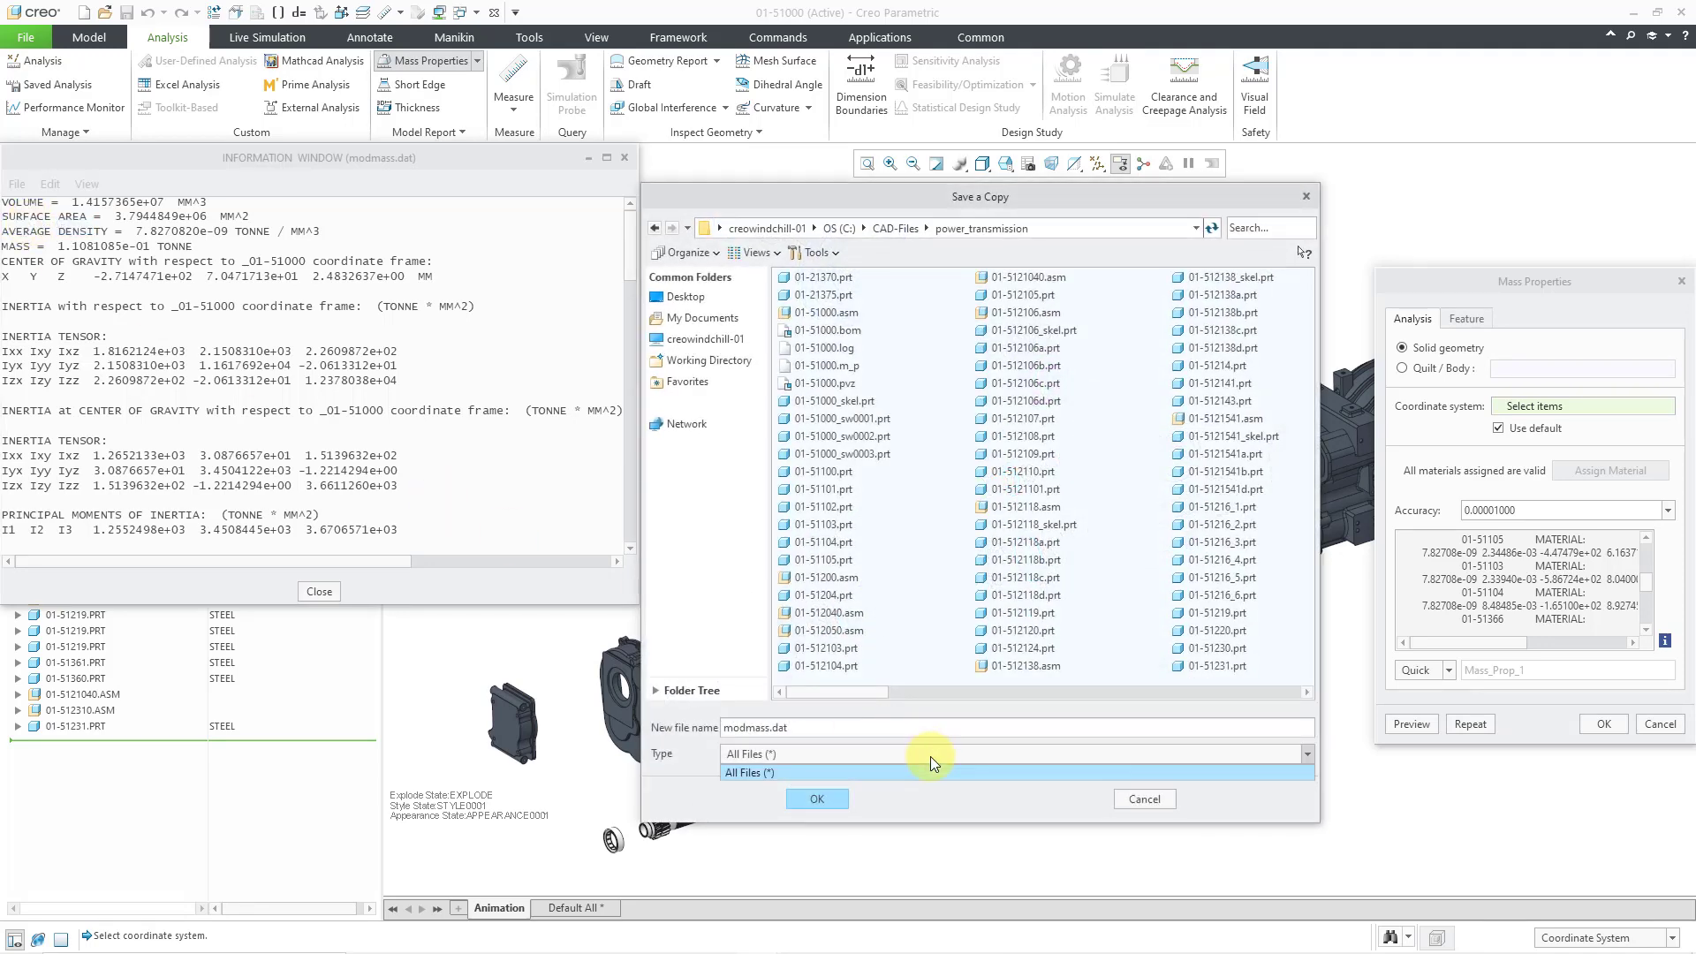
pyautogui.click(764, 753)
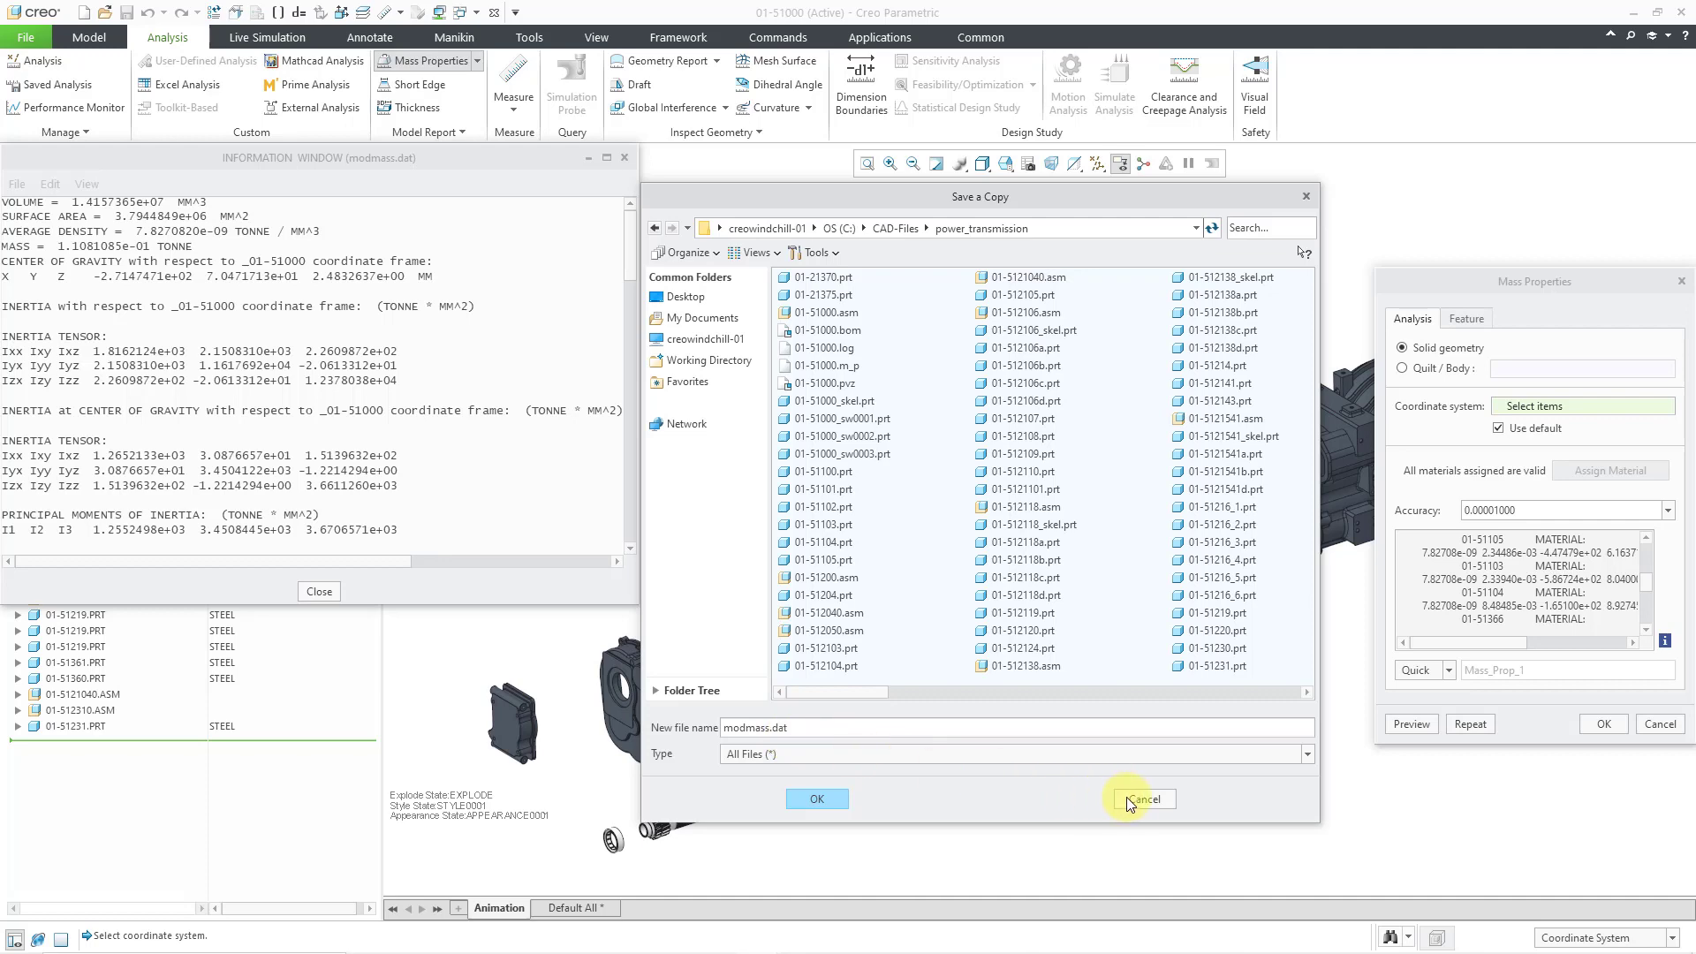
pyautogui.click(1143, 799)
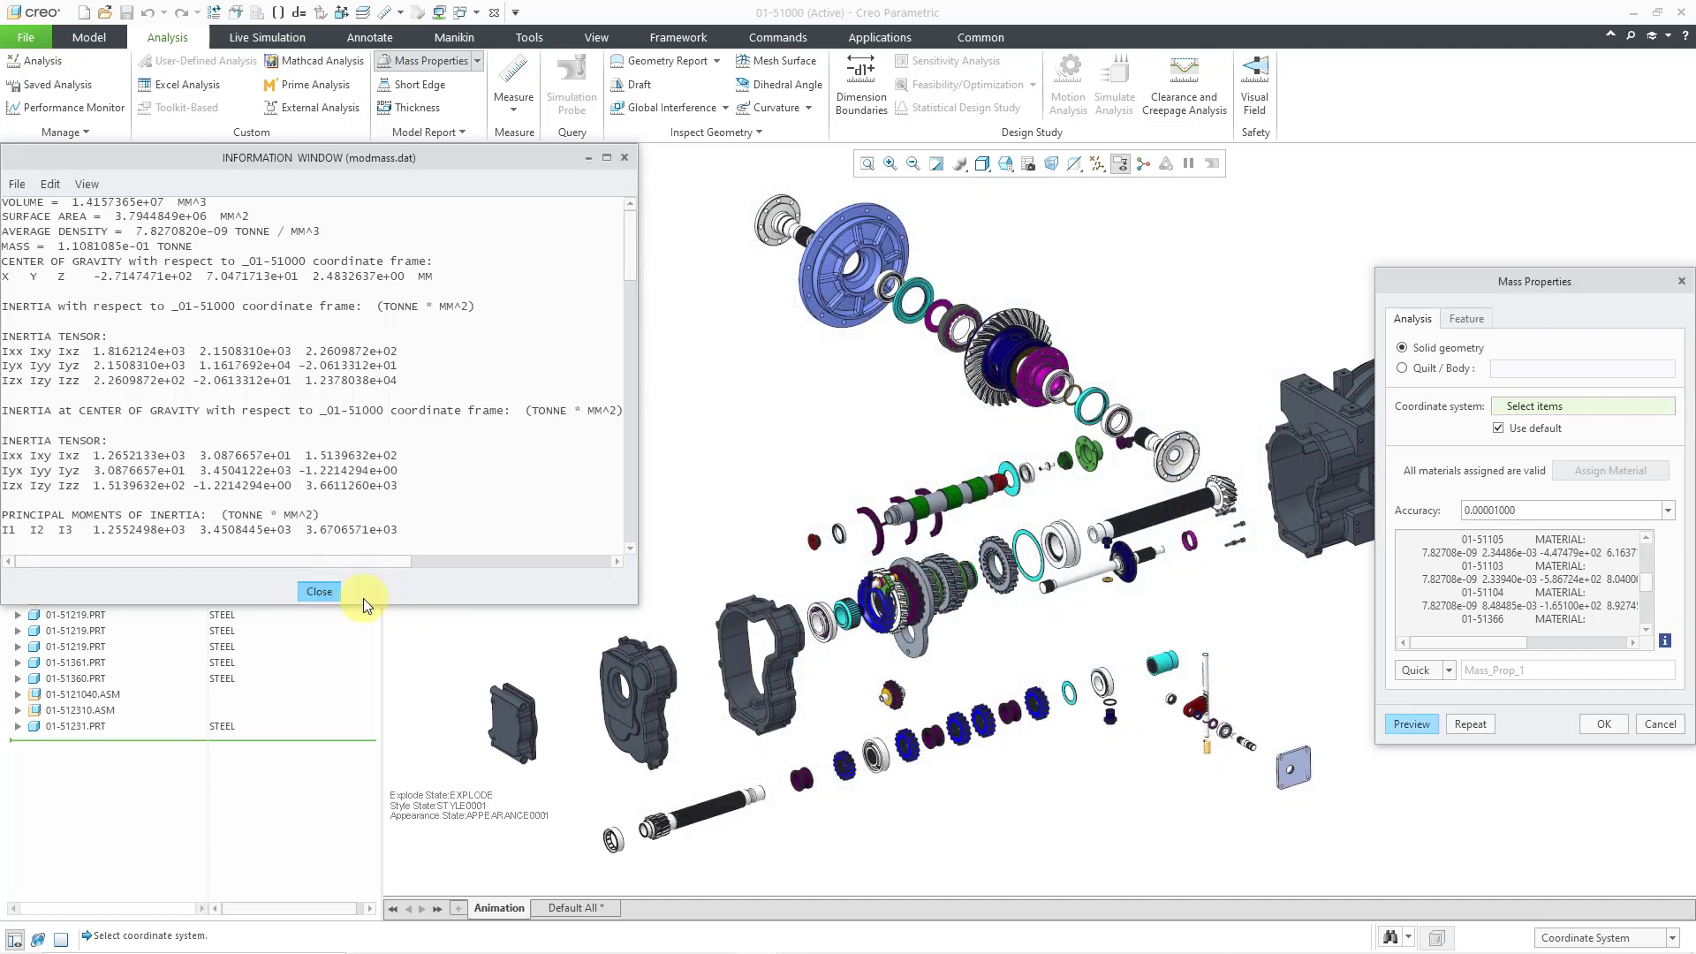
pyautogui.click(318, 592)
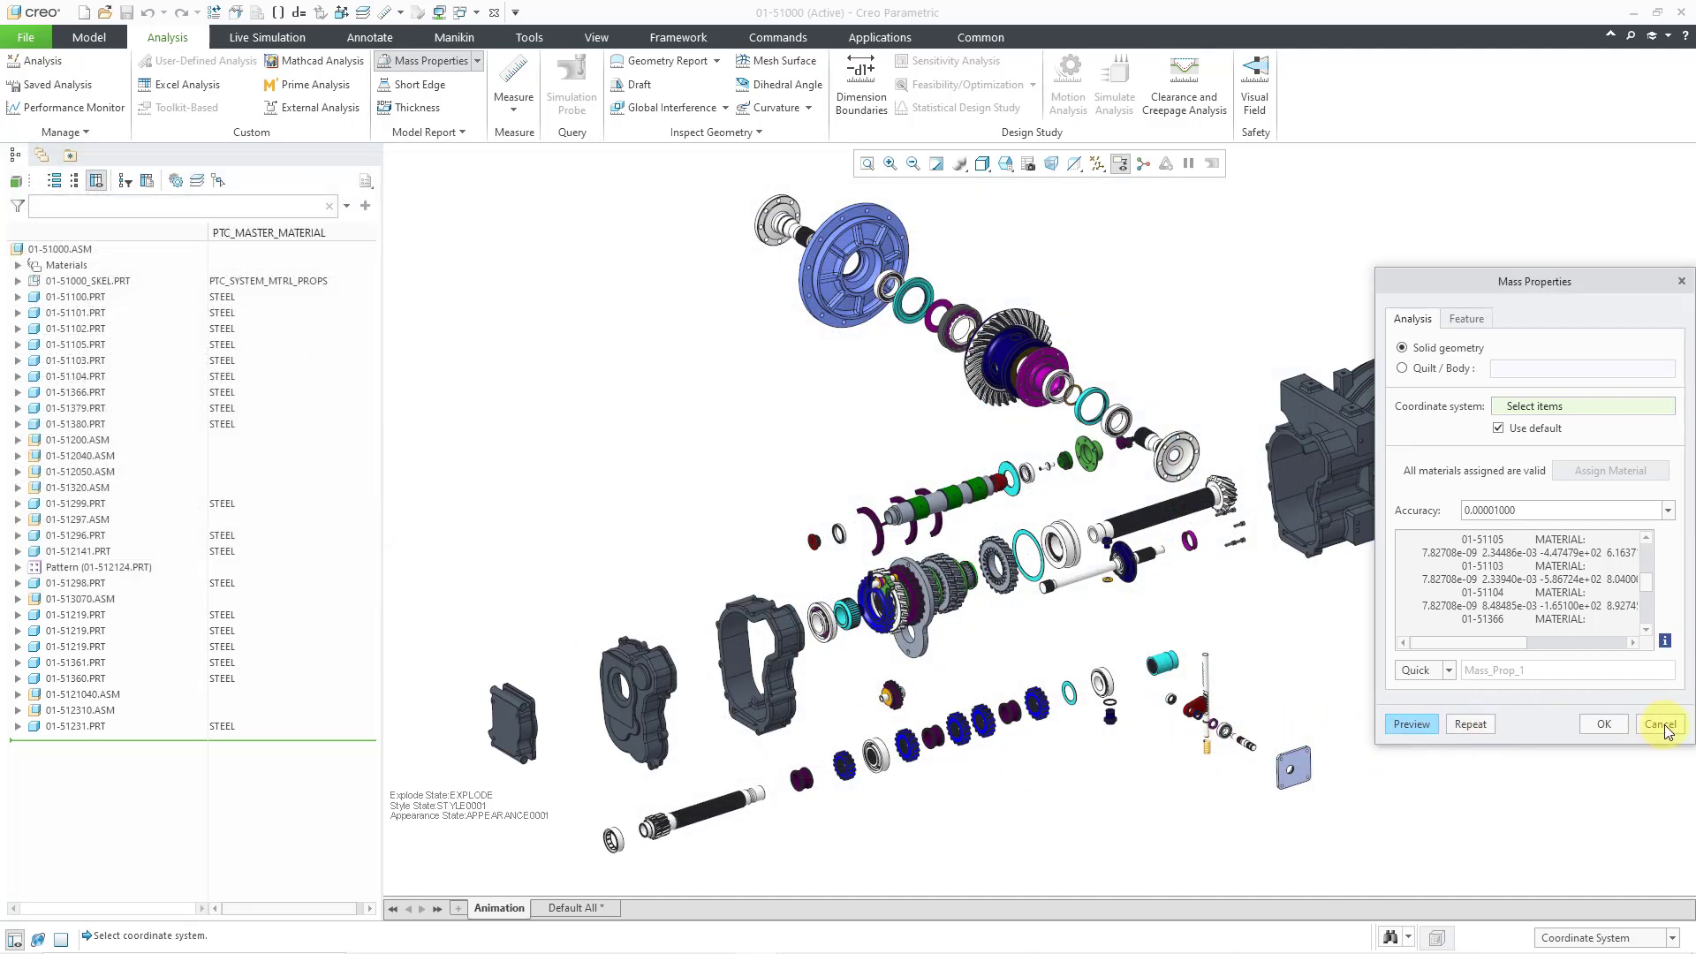
# Step: Cancel the mass properties analysis and open the assembly's Model Properties via File > Prepare
pyautogui.click(1658, 723)
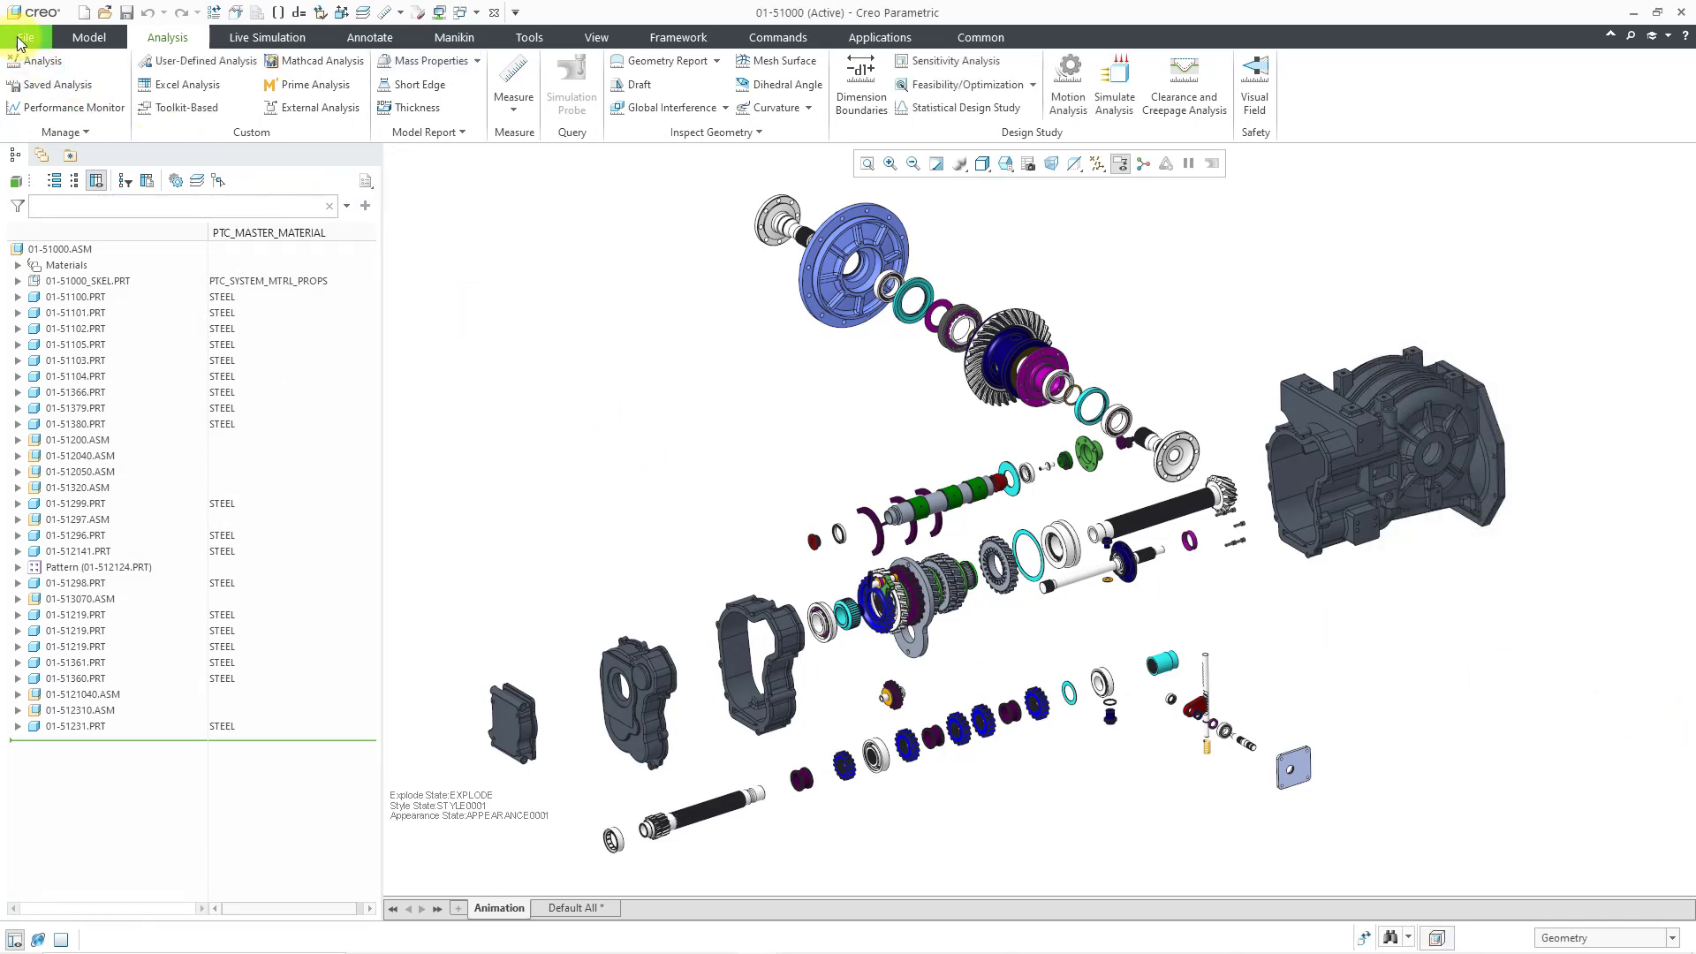
pyautogui.click(26, 37)
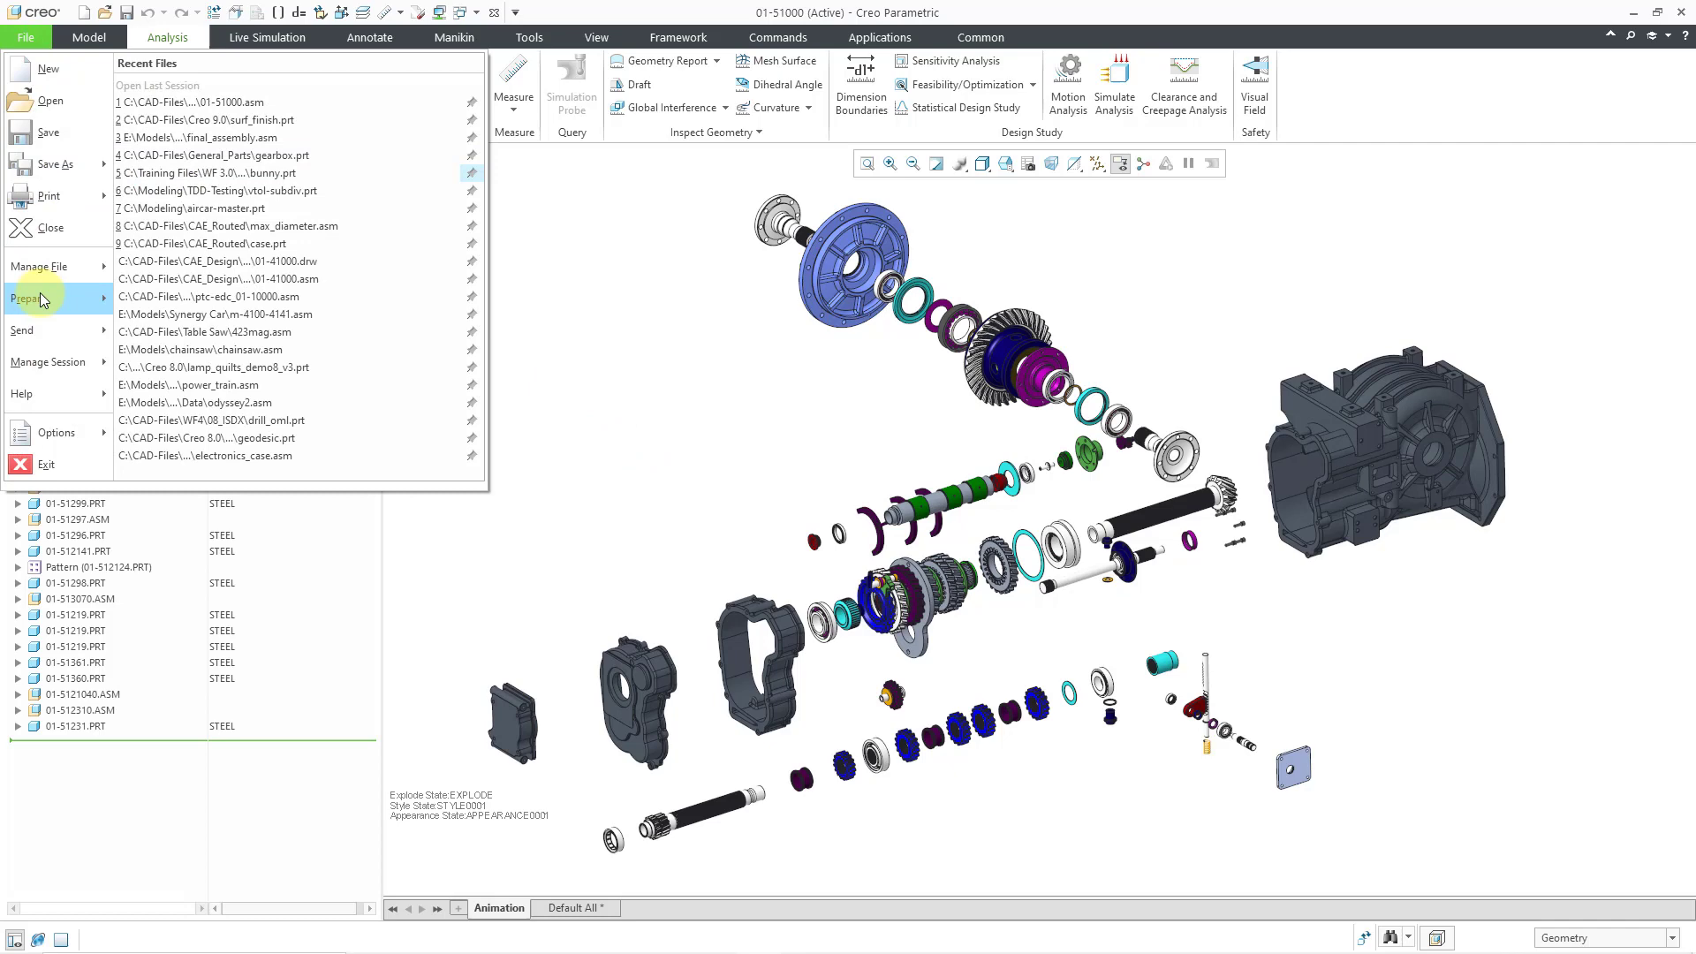
pyautogui.click(35, 298)
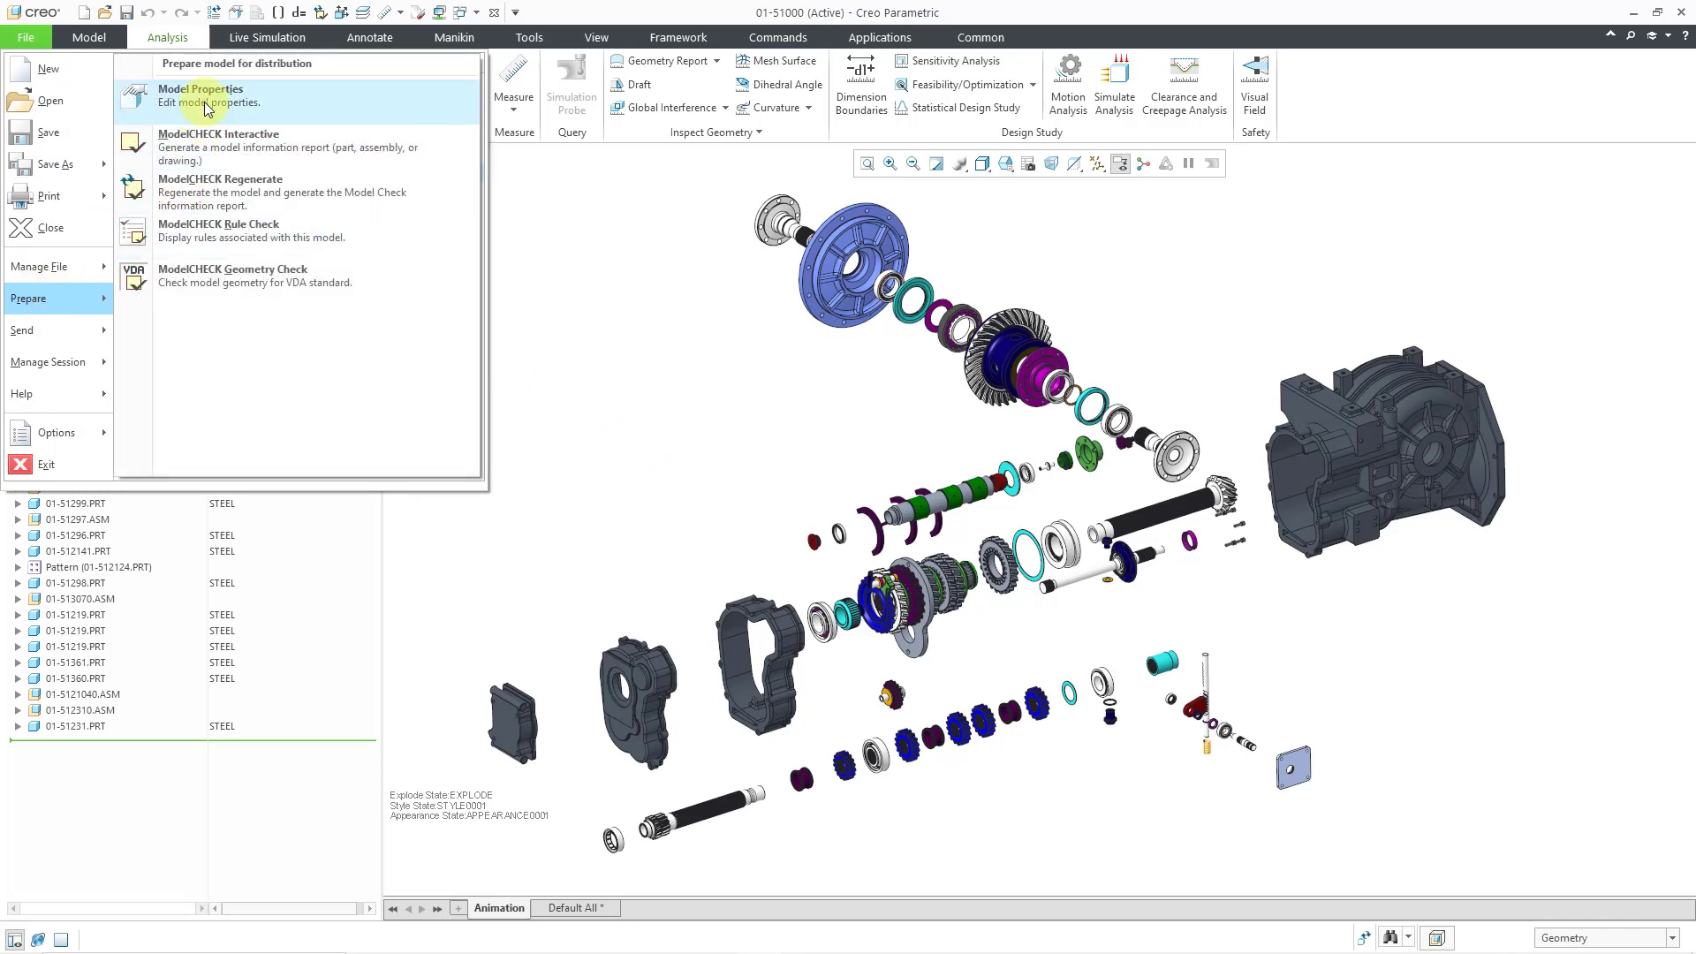
pyautogui.moveTo(206, 108)
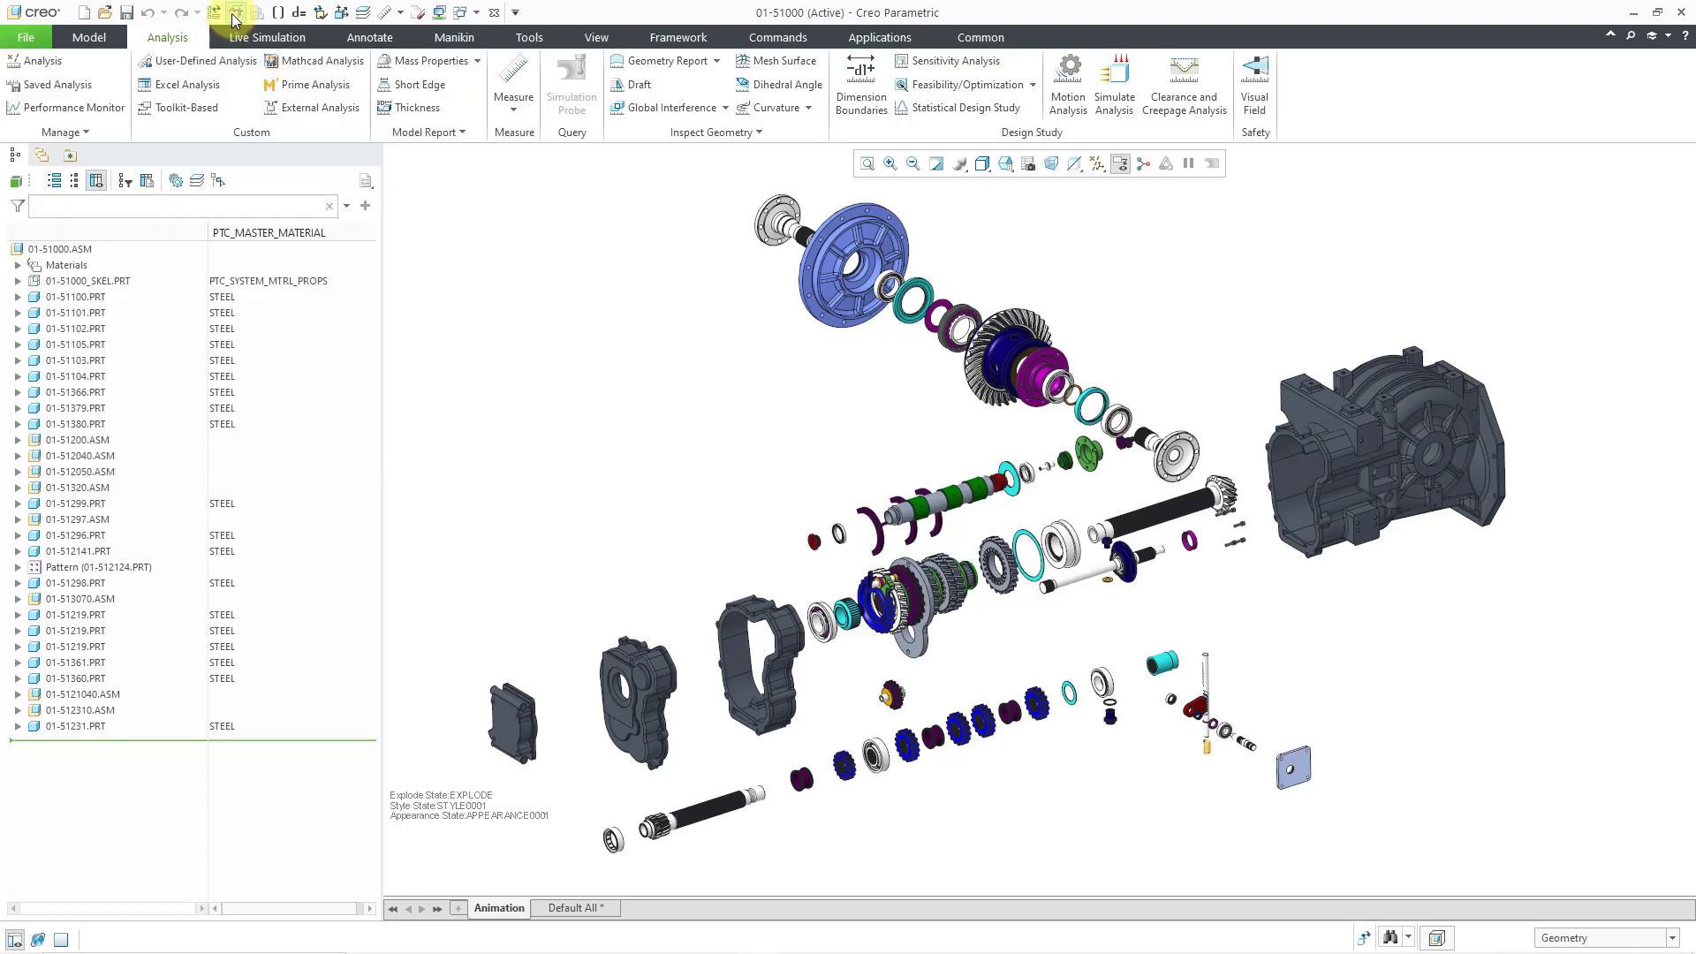
pyautogui.click(230, 11)
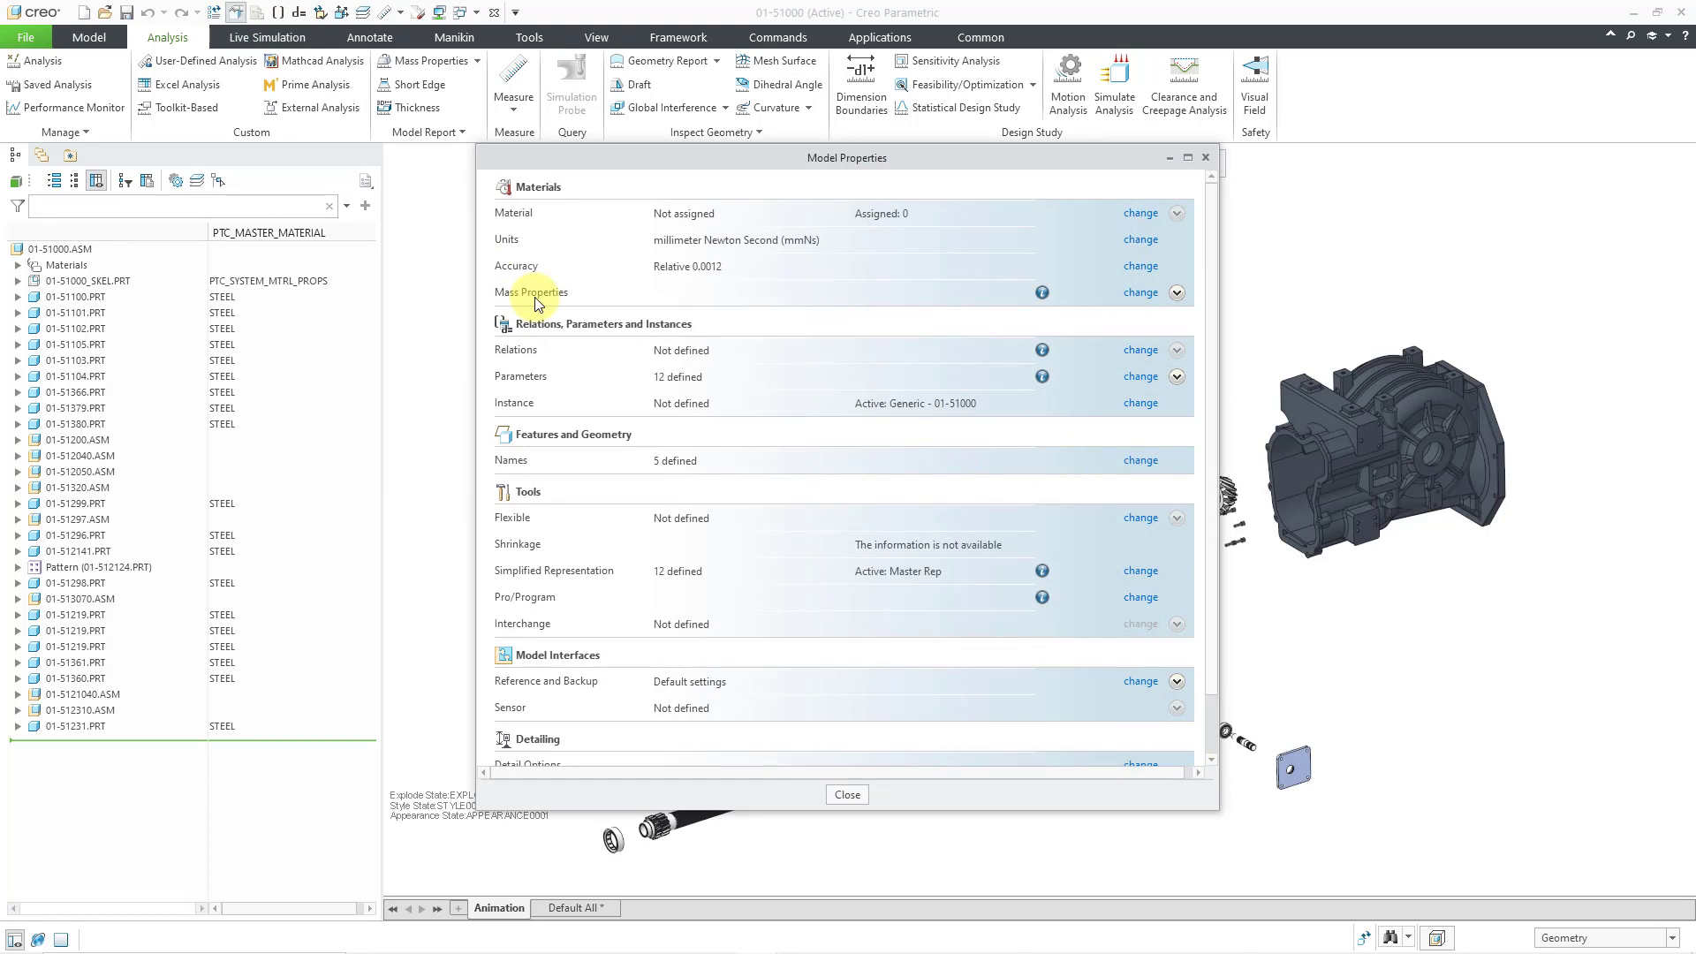
pyautogui.moveTo(1145, 307)
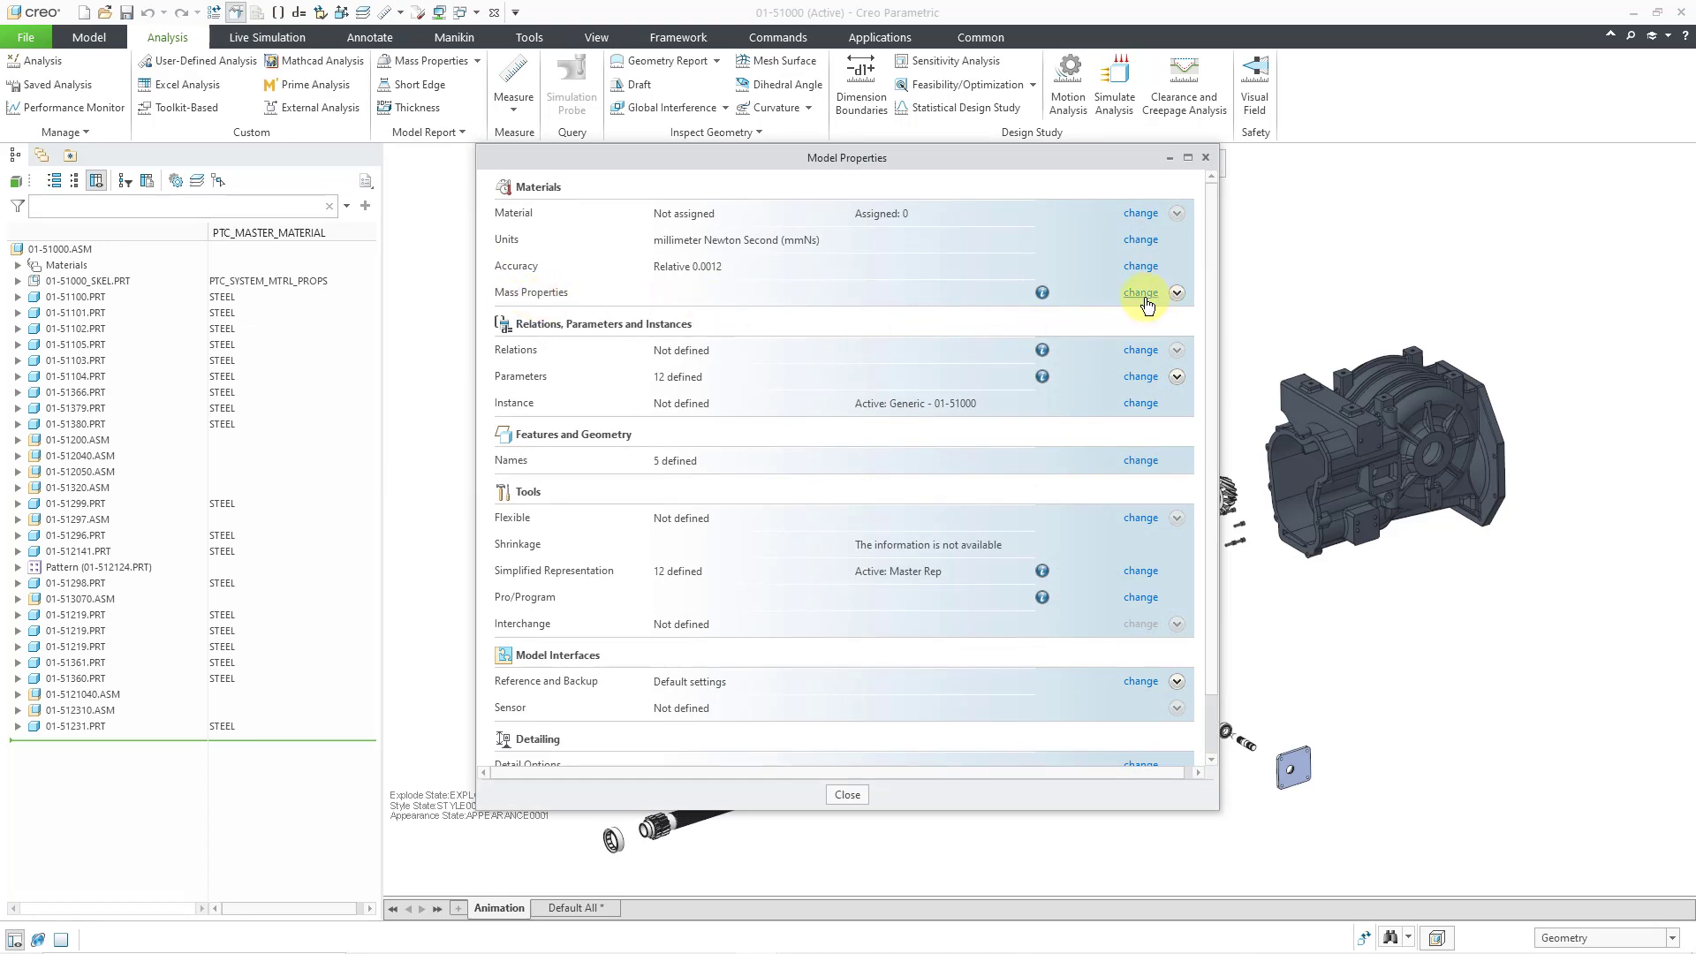
# Step: Start saving the mass properties as 01-51000_amppar with the Dat (*.dat) file type
pyautogui.click(1138, 292)
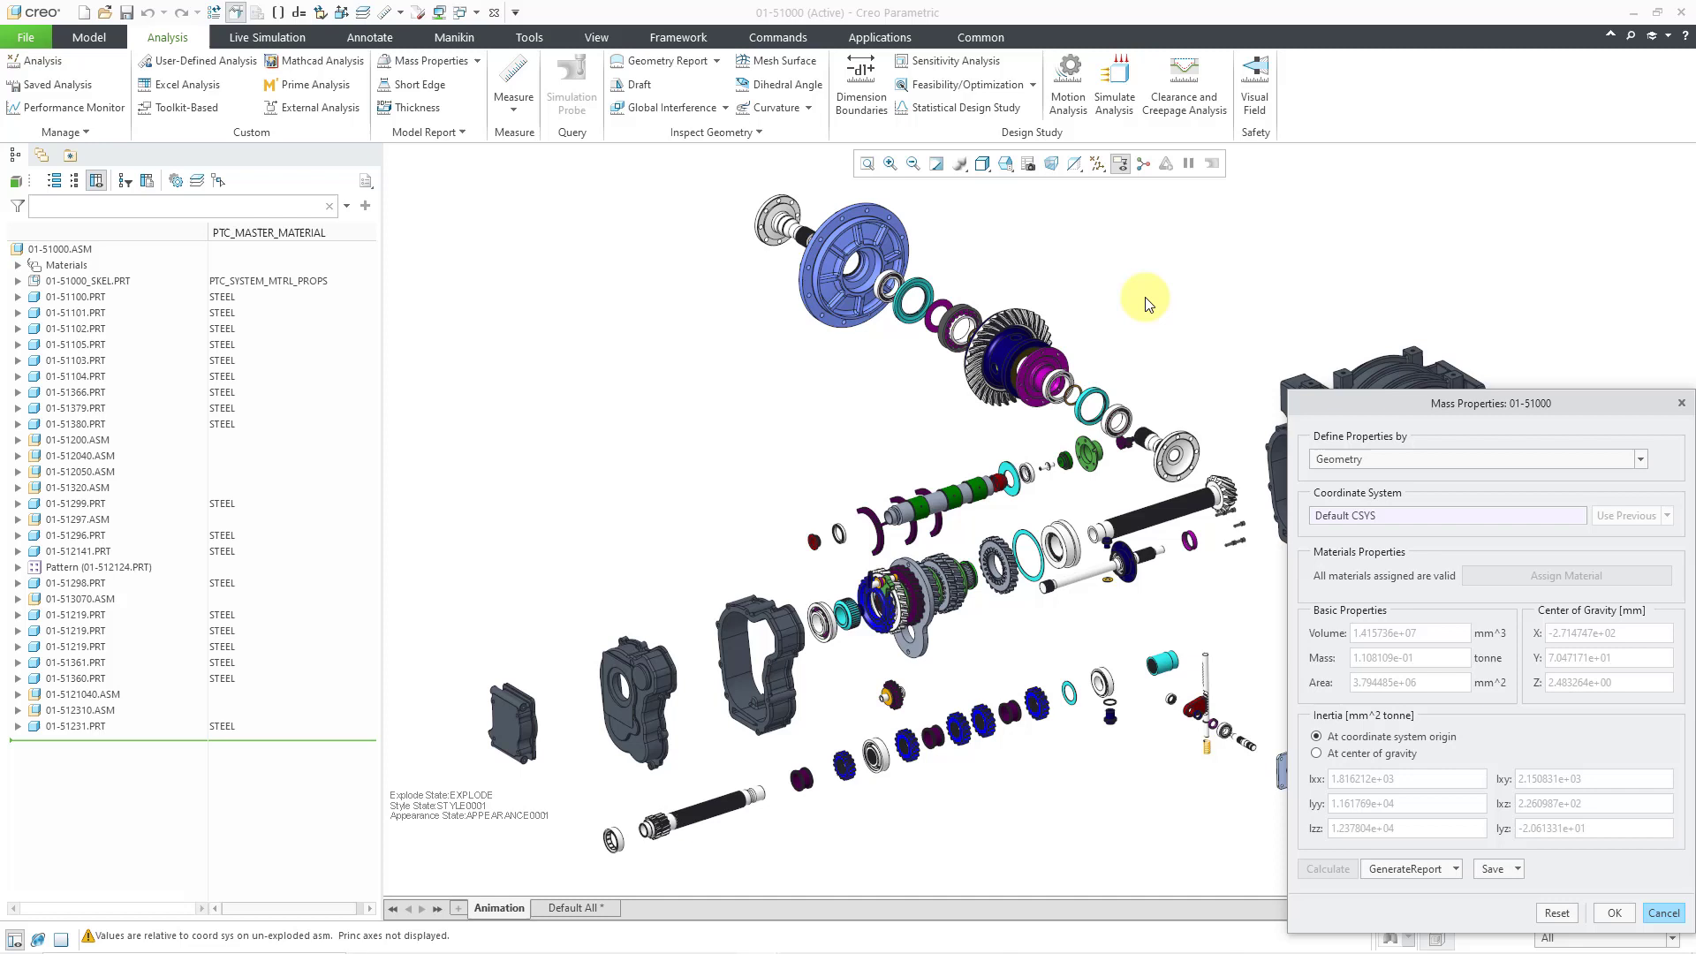
pyautogui.moveTo(1397, 401)
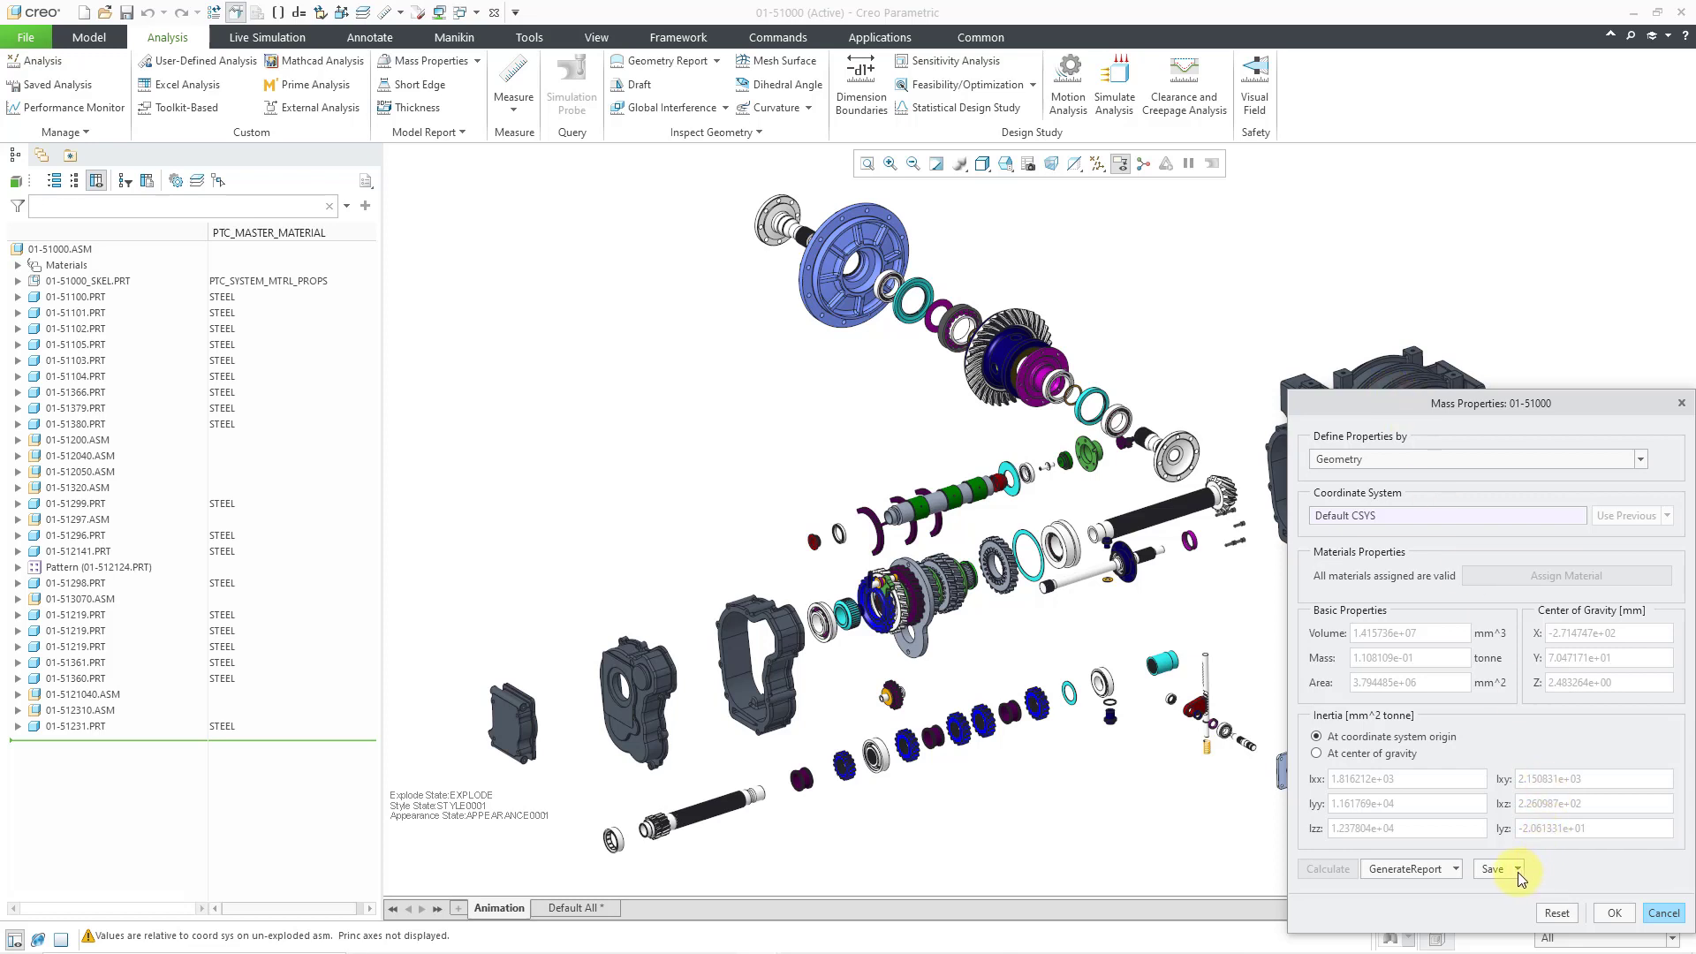
pyautogui.click(1517, 868)
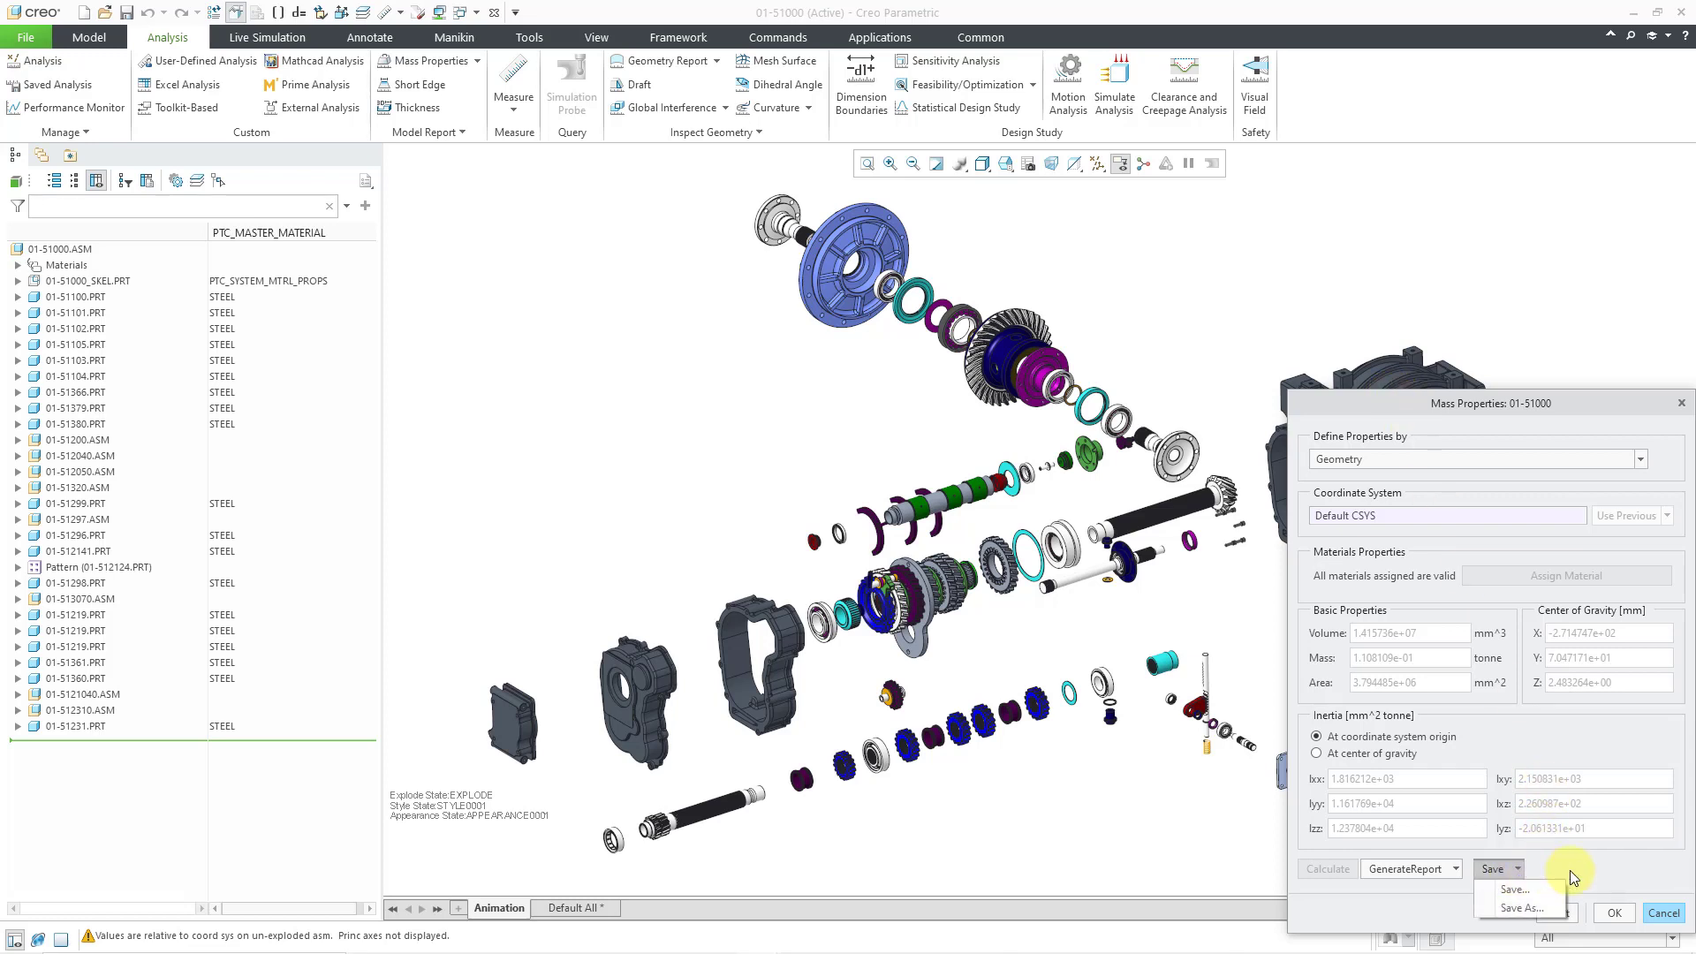
pyautogui.click(1521, 906)
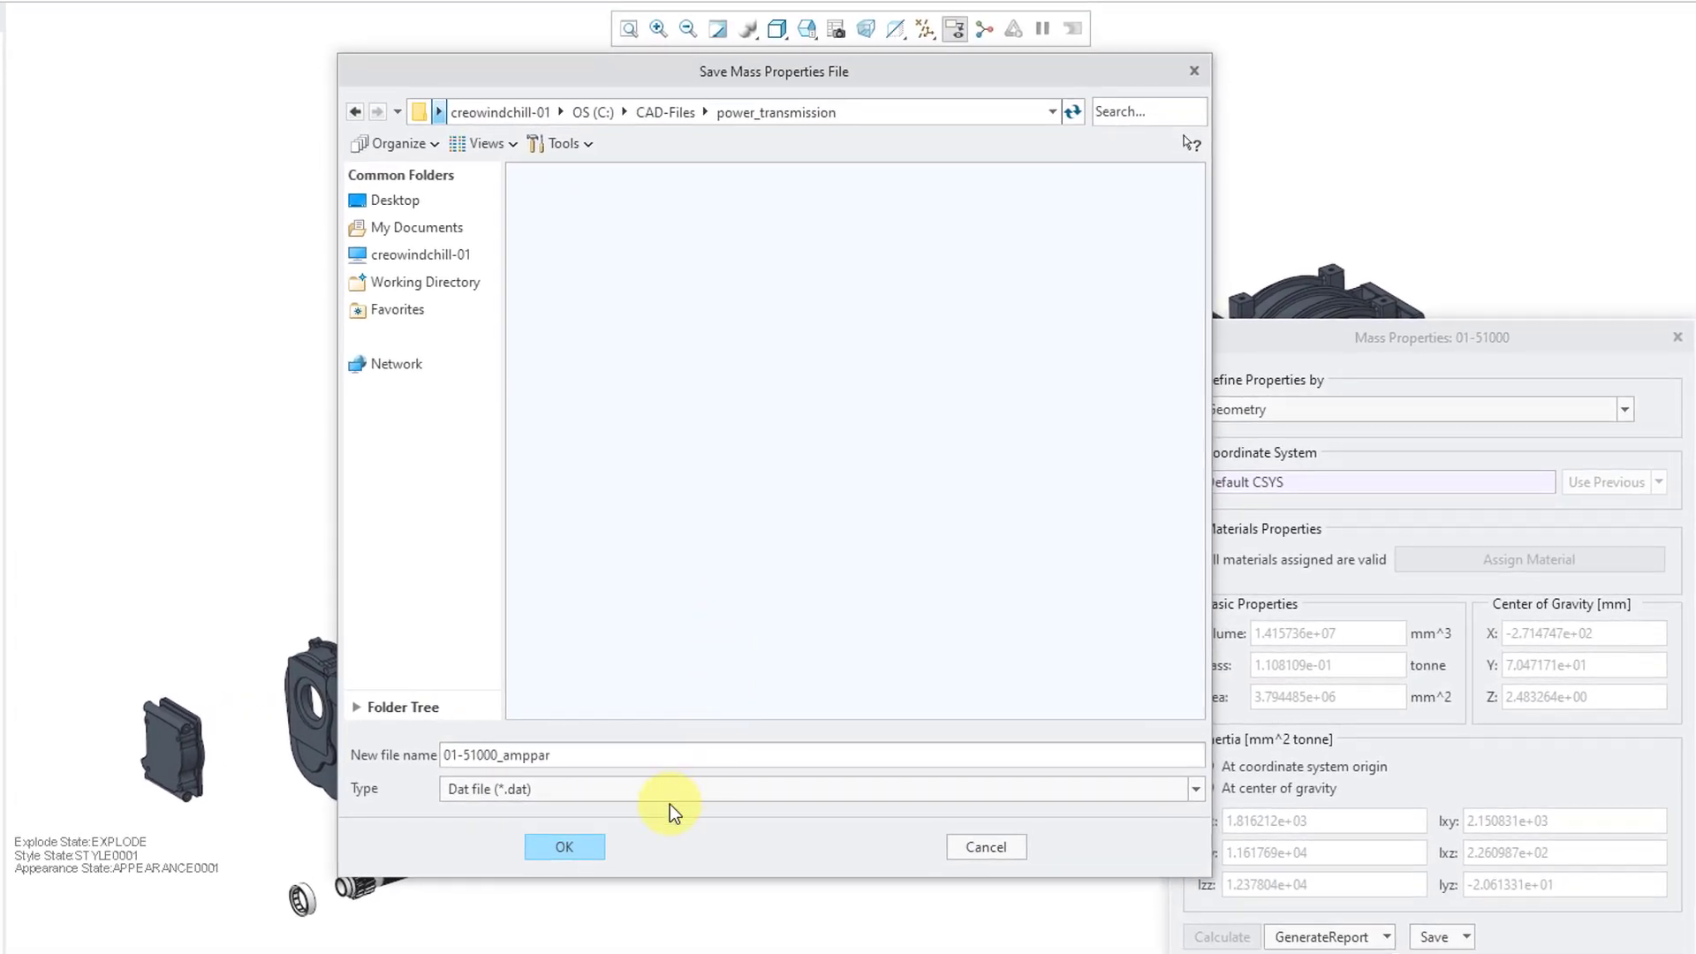
pyautogui.click(1194, 789)
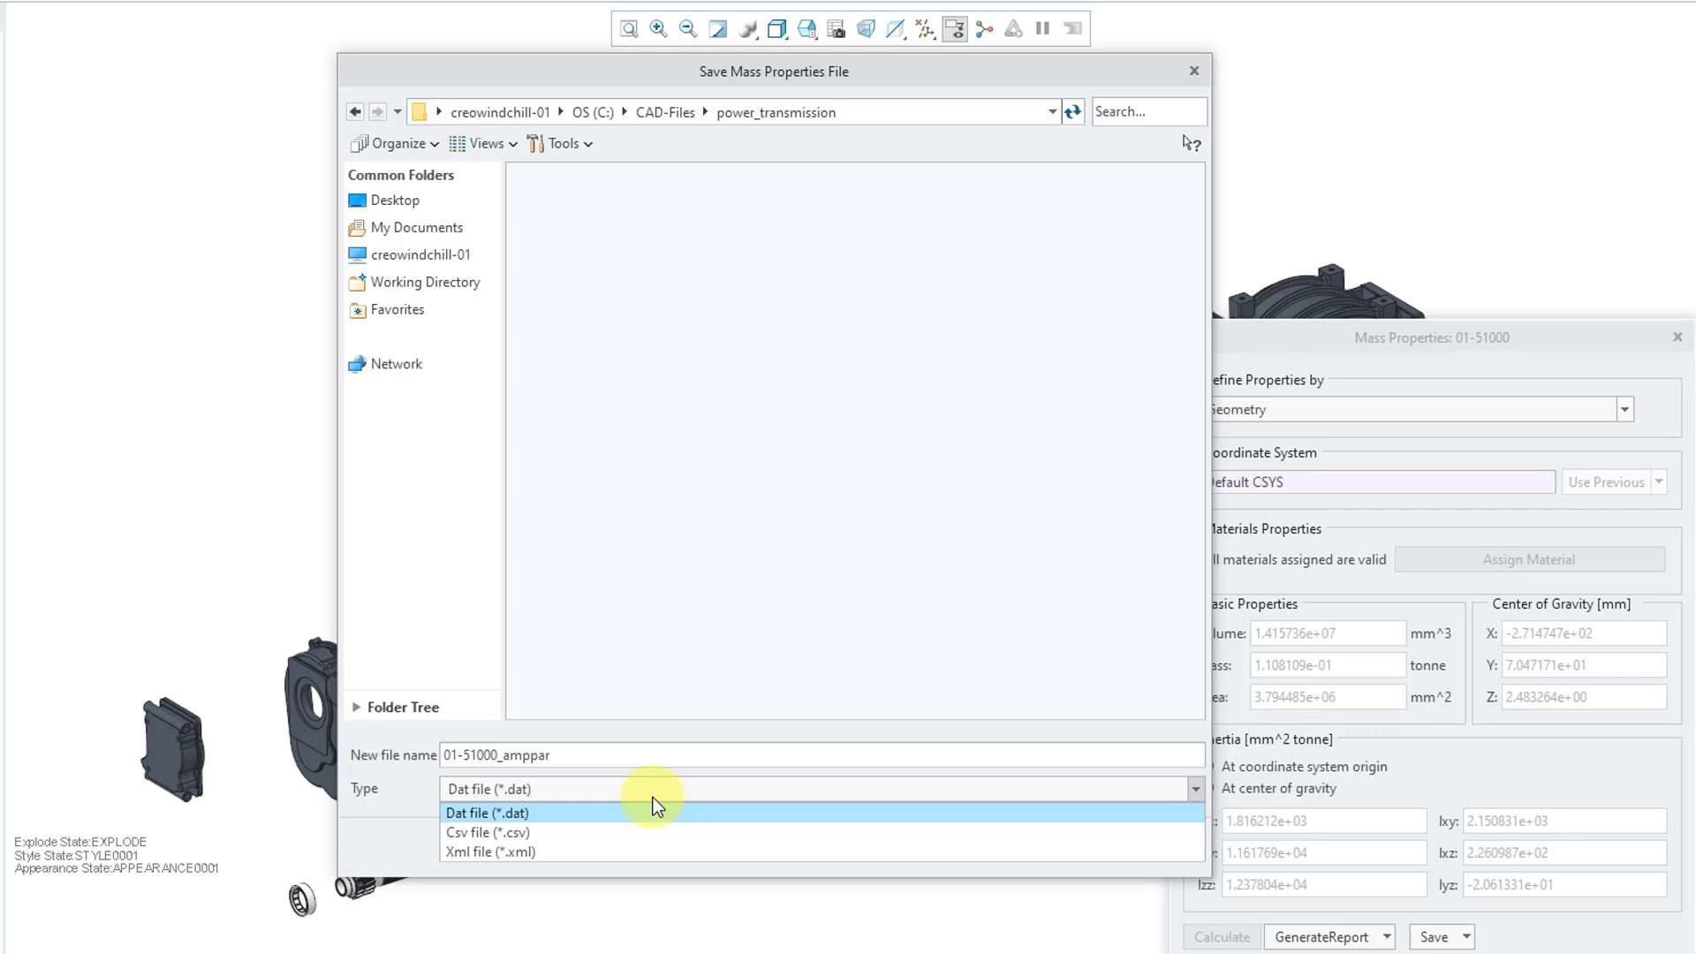
pyautogui.moveTo(485, 779)
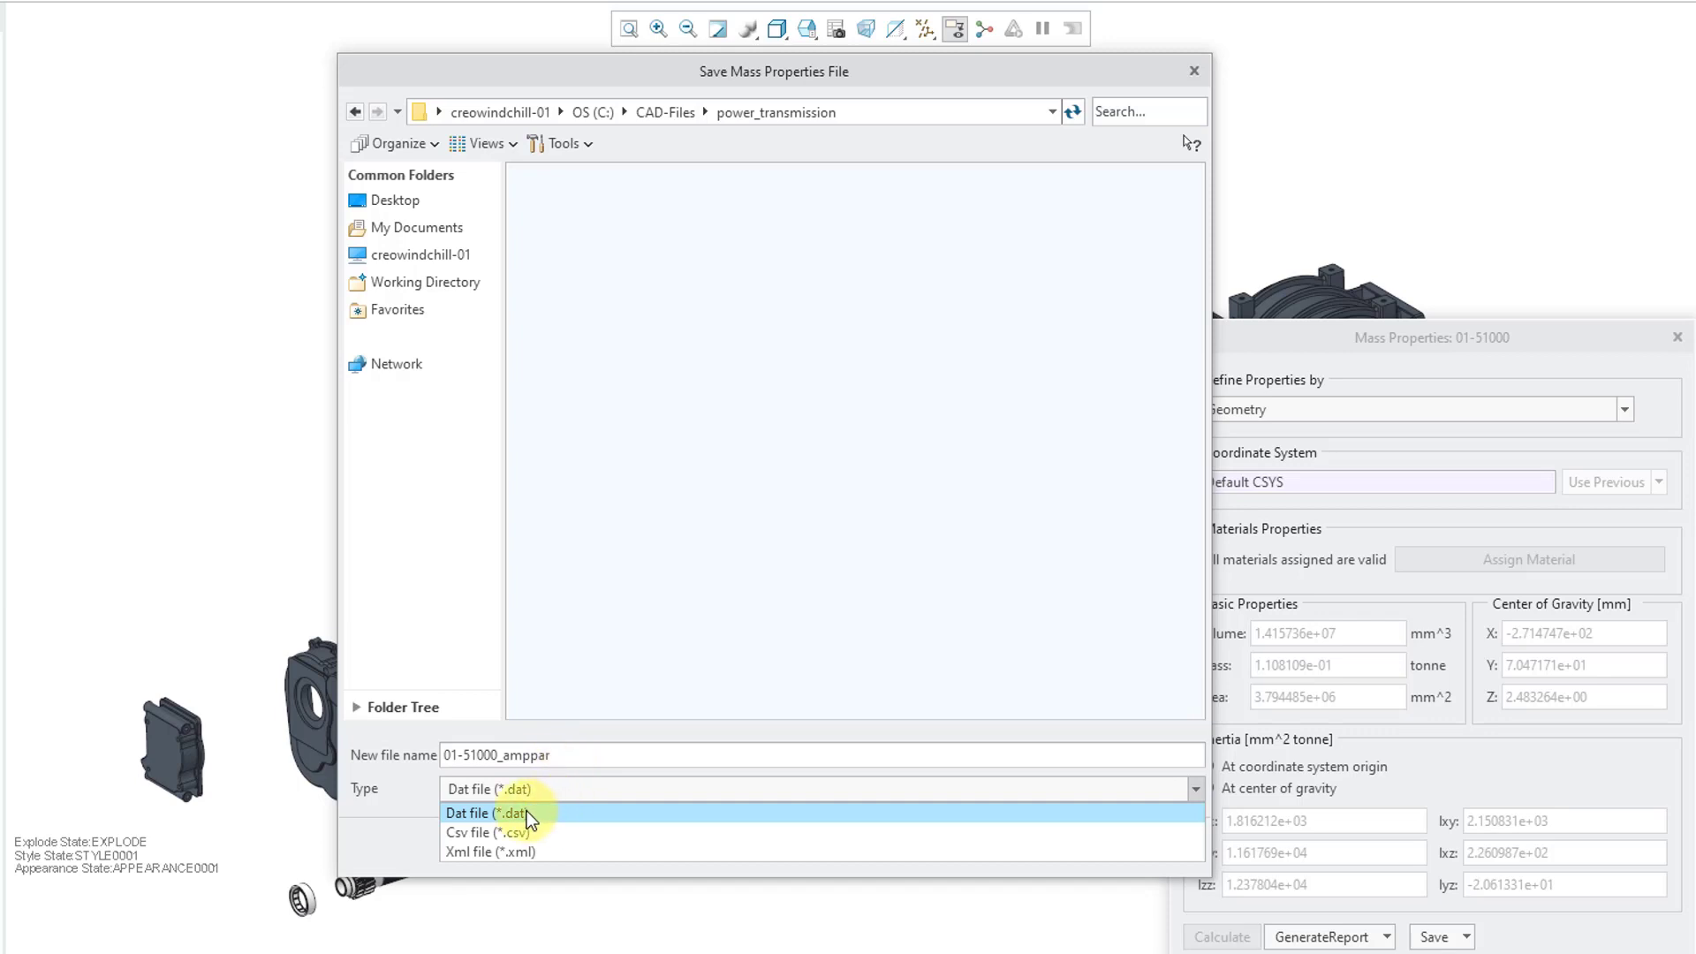
pyautogui.click(486, 813)
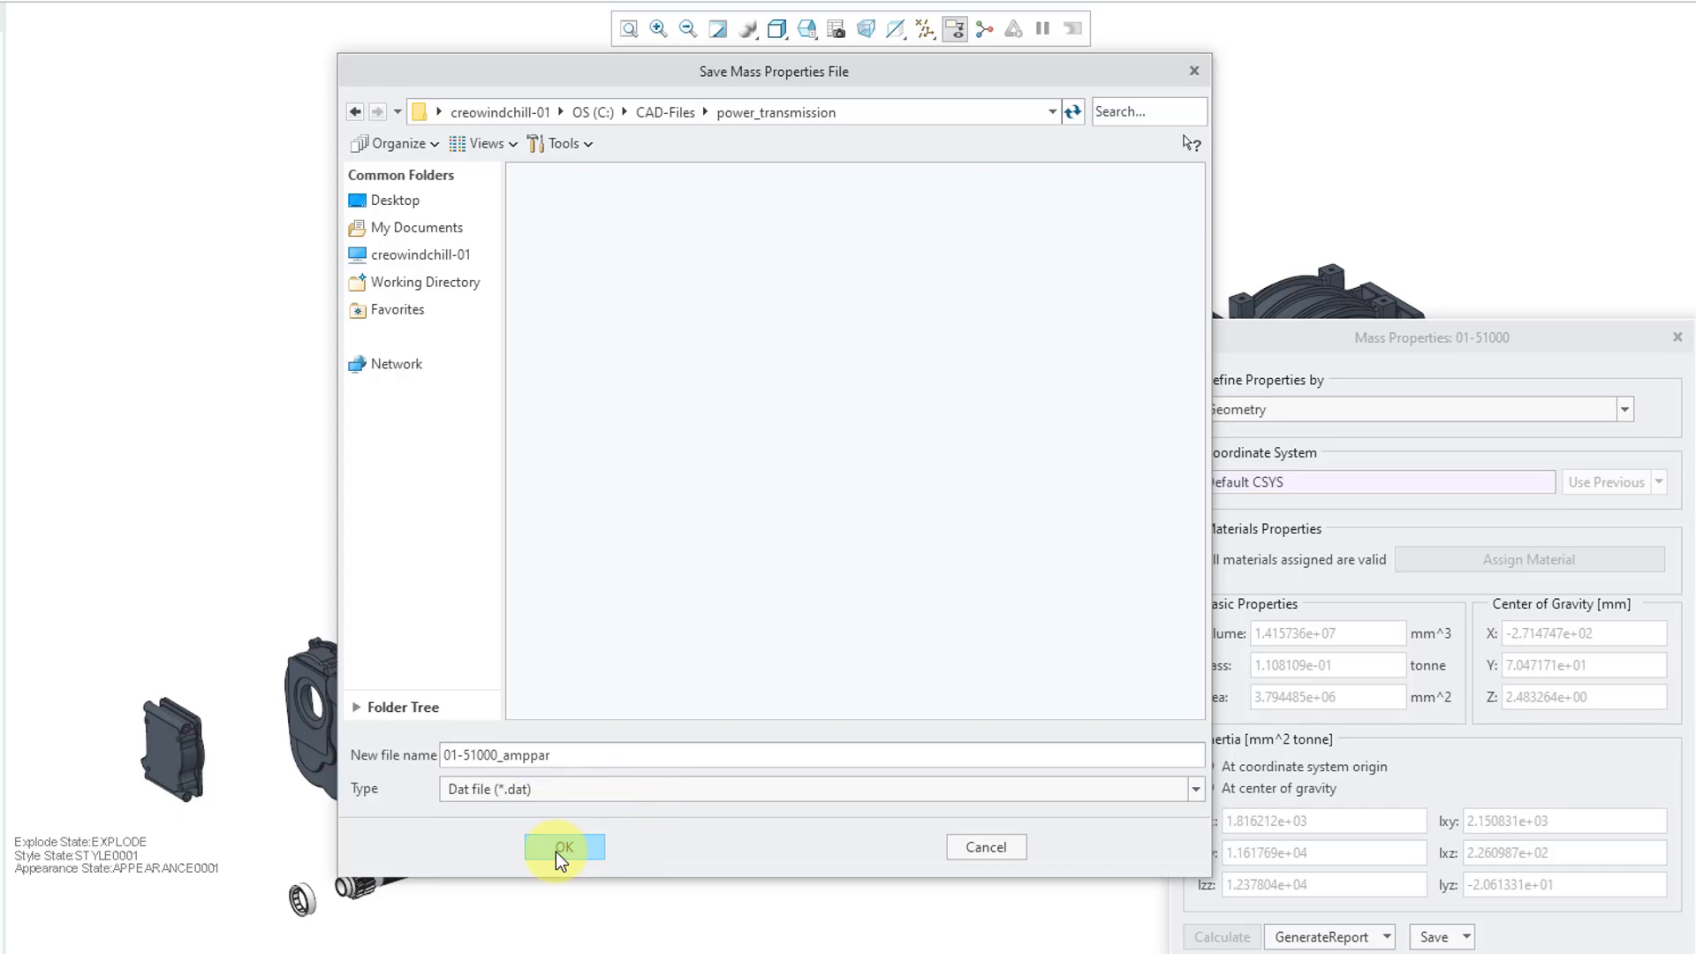
# Step: Save the mass properties as 01-51000_amppar.dat, then save a CSV copy
pyautogui.click(563, 847)
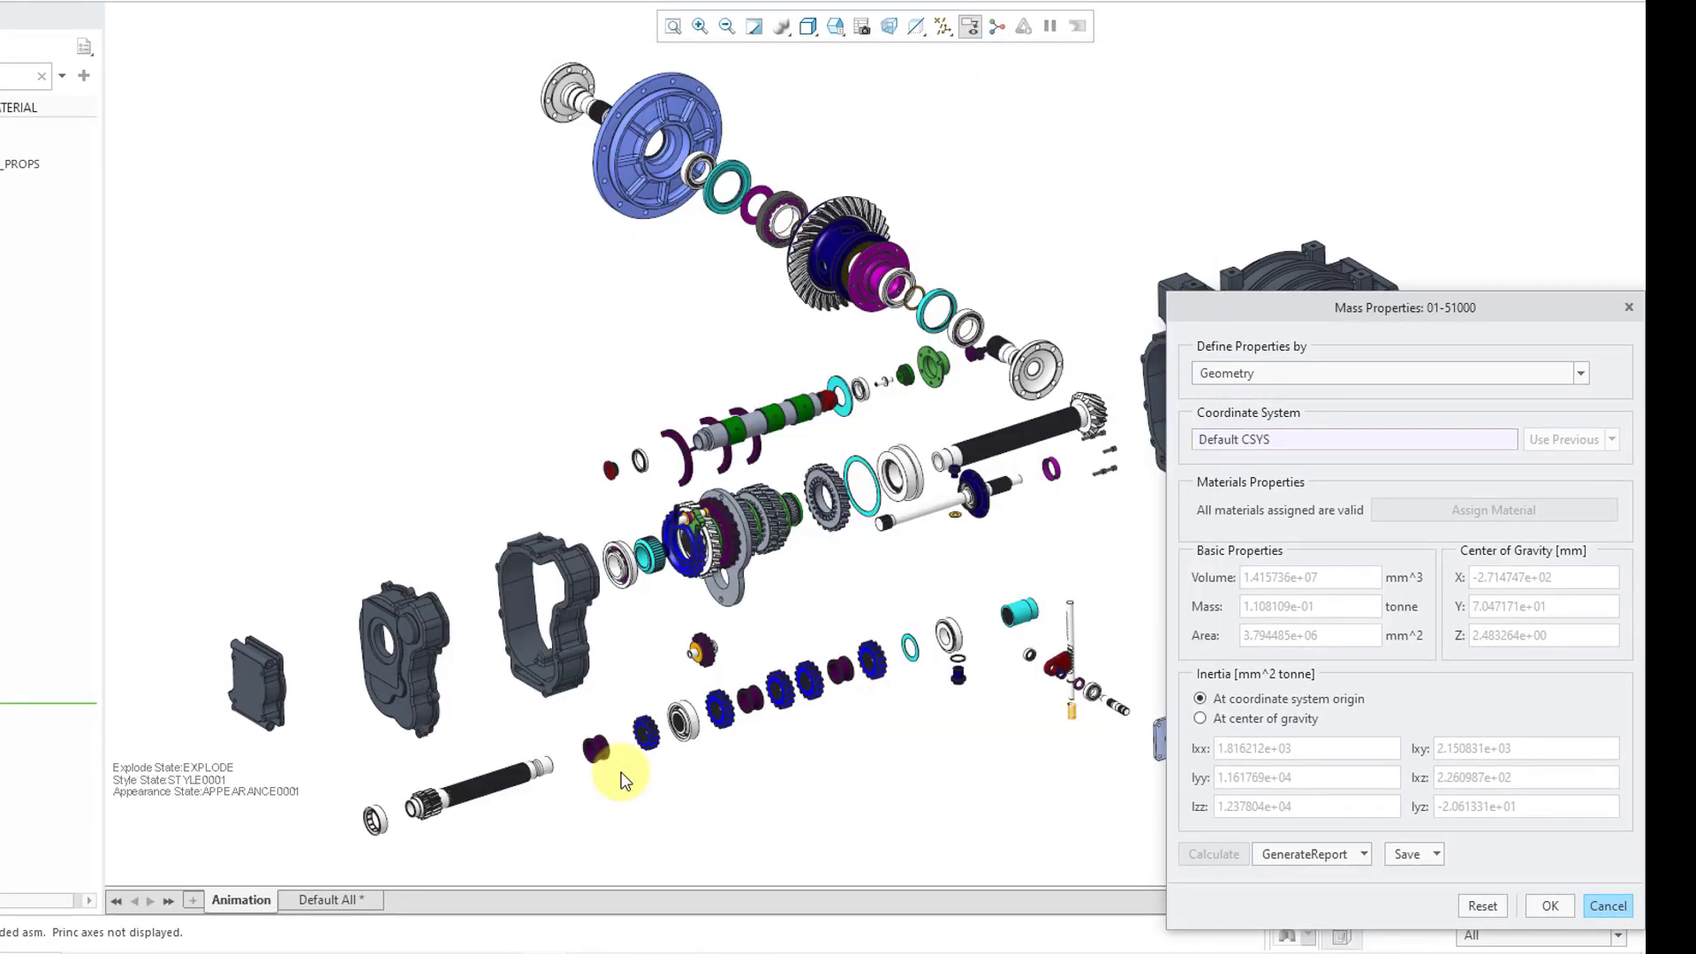
pyautogui.click(1436, 853)
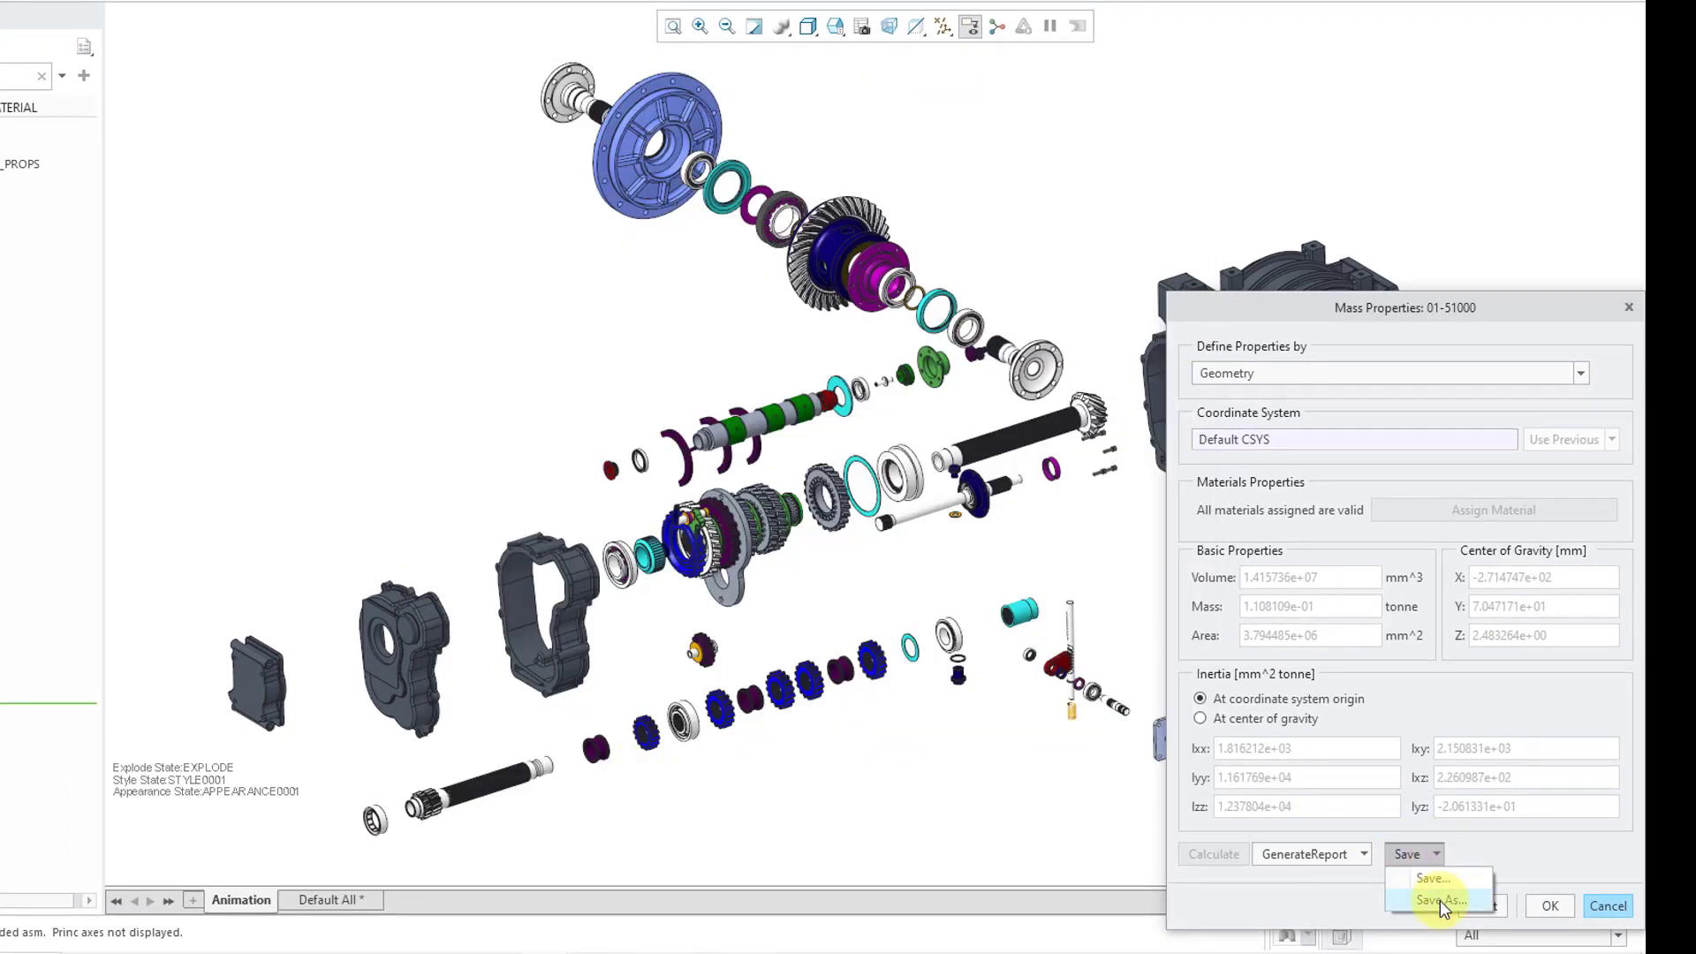
pyautogui.click(1440, 900)
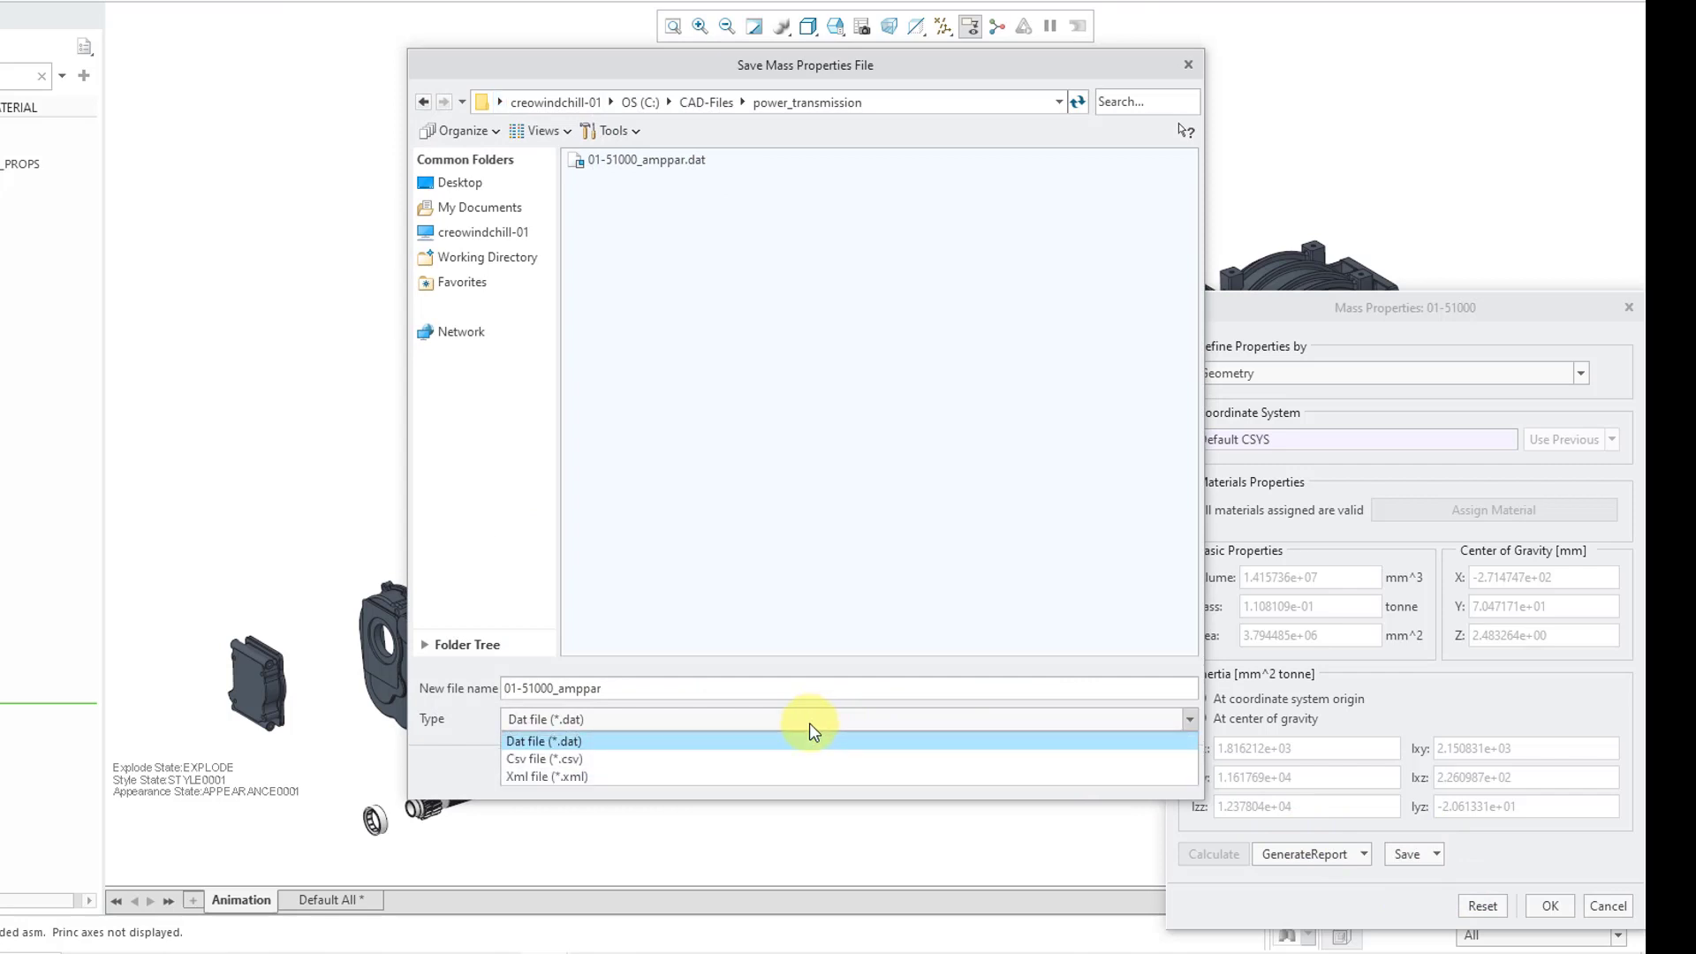
pyautogui.click(544, 758)
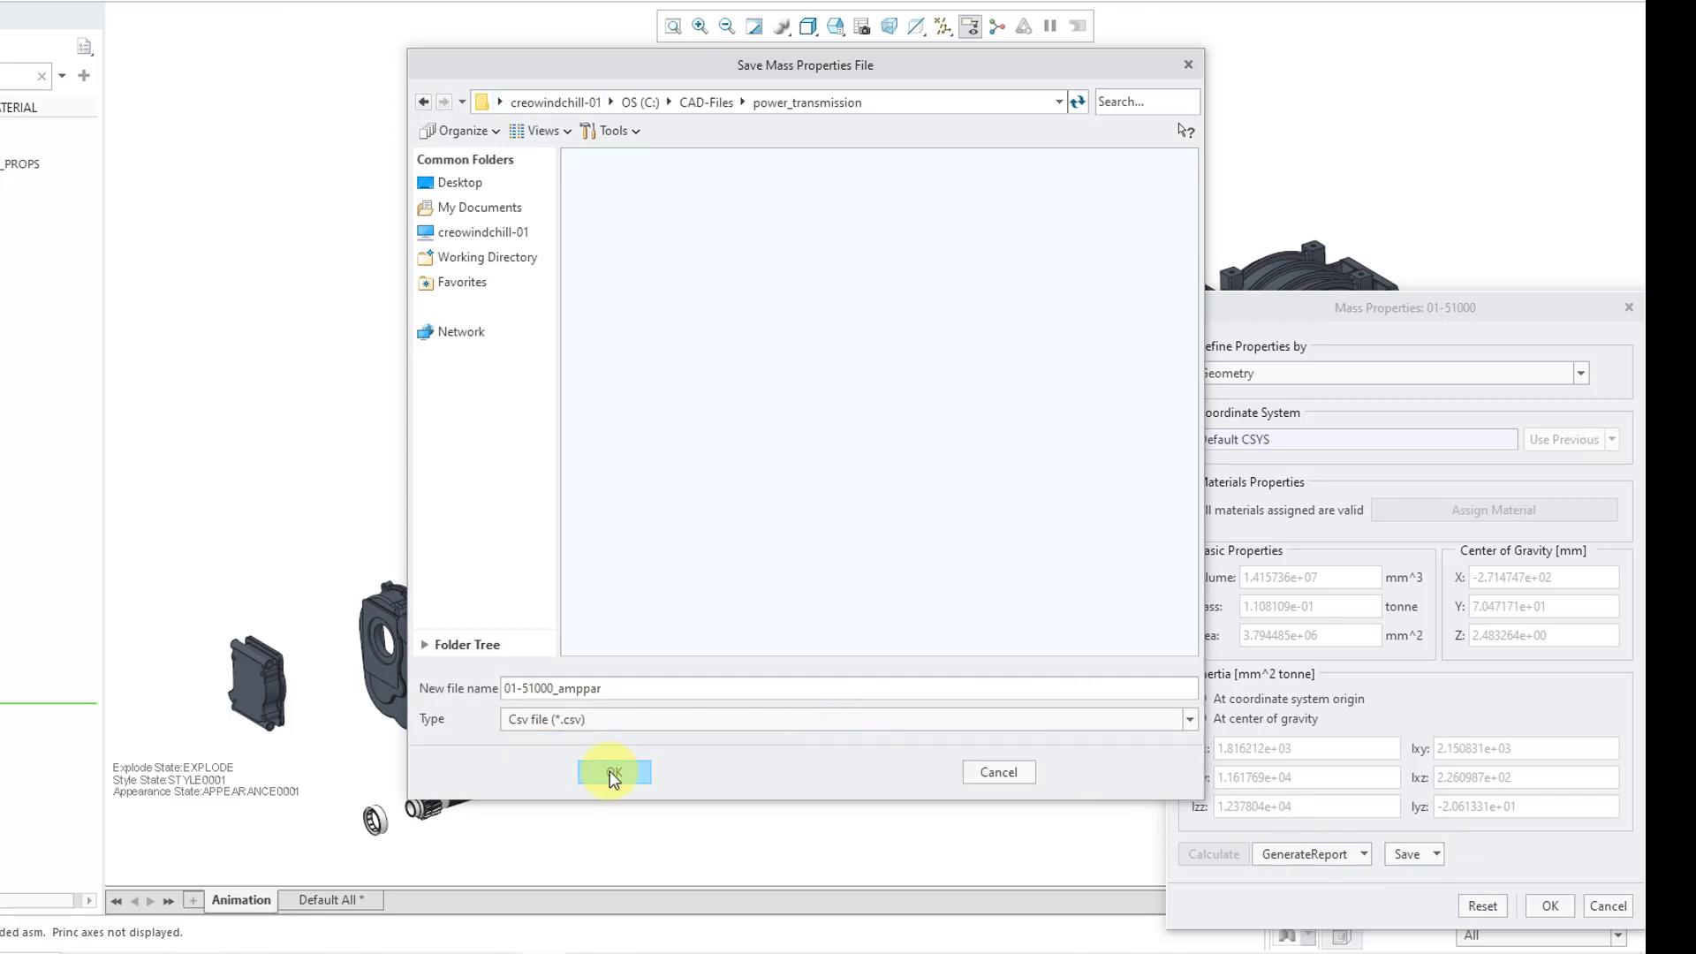
pyautogui.click(613, 771)
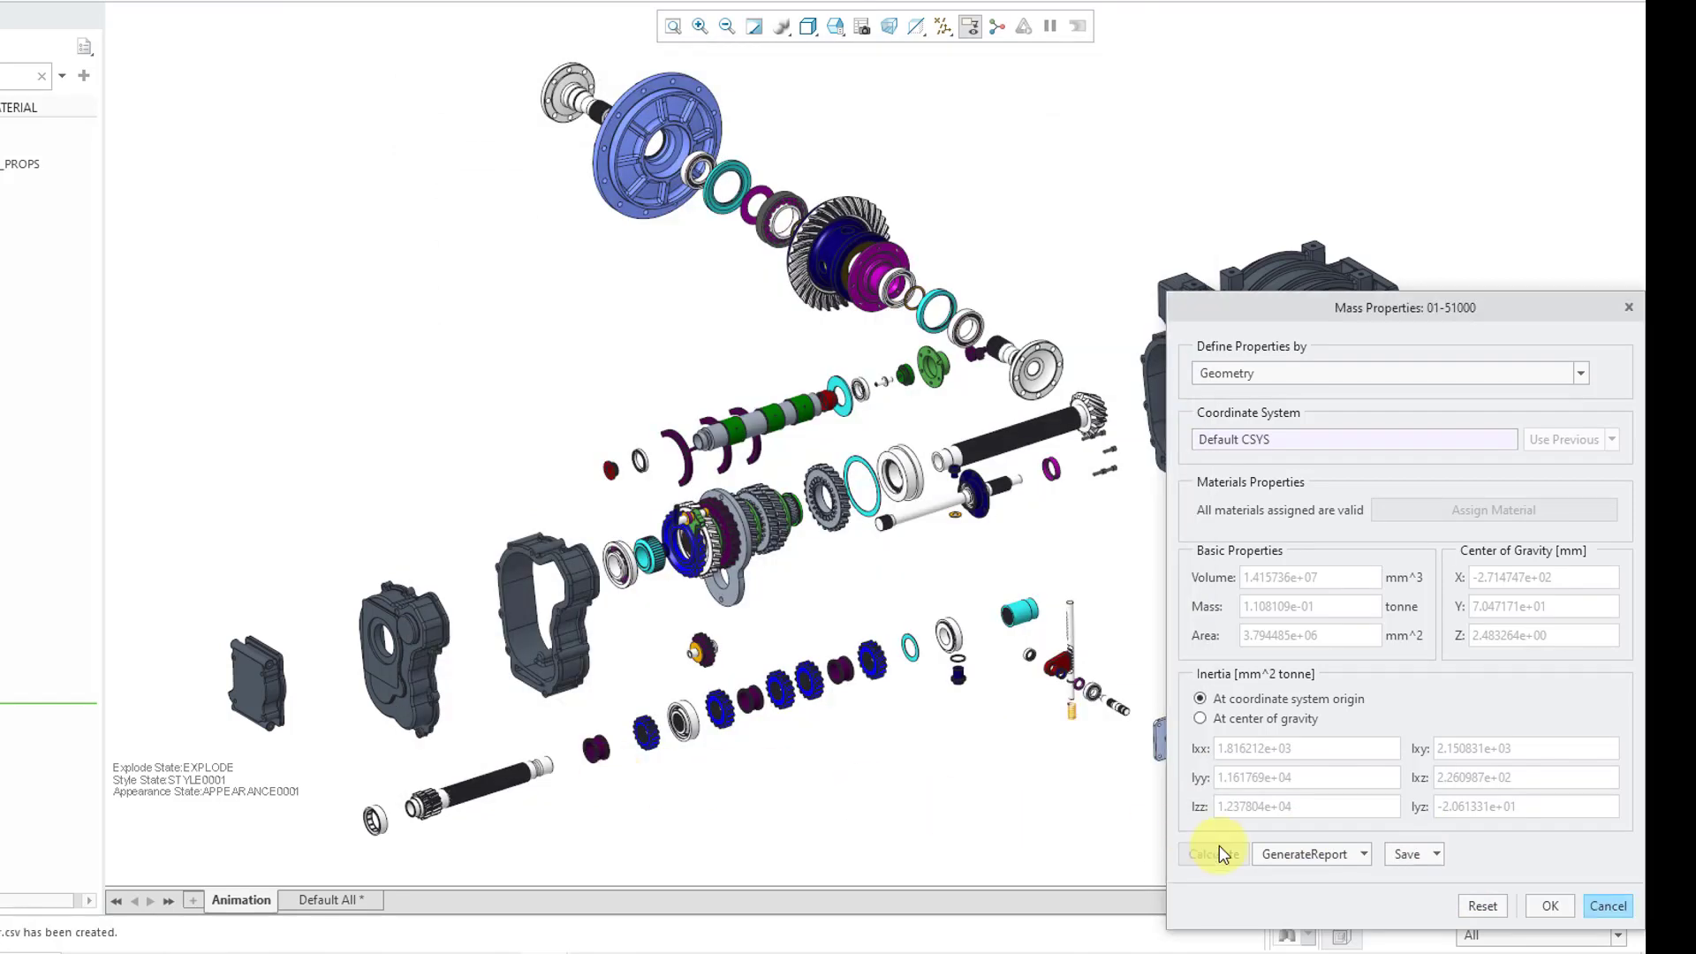
# Step: Save an XML copy, then close the Mass Properties and Model Properties windows
pyautogui.click(1439, 853)
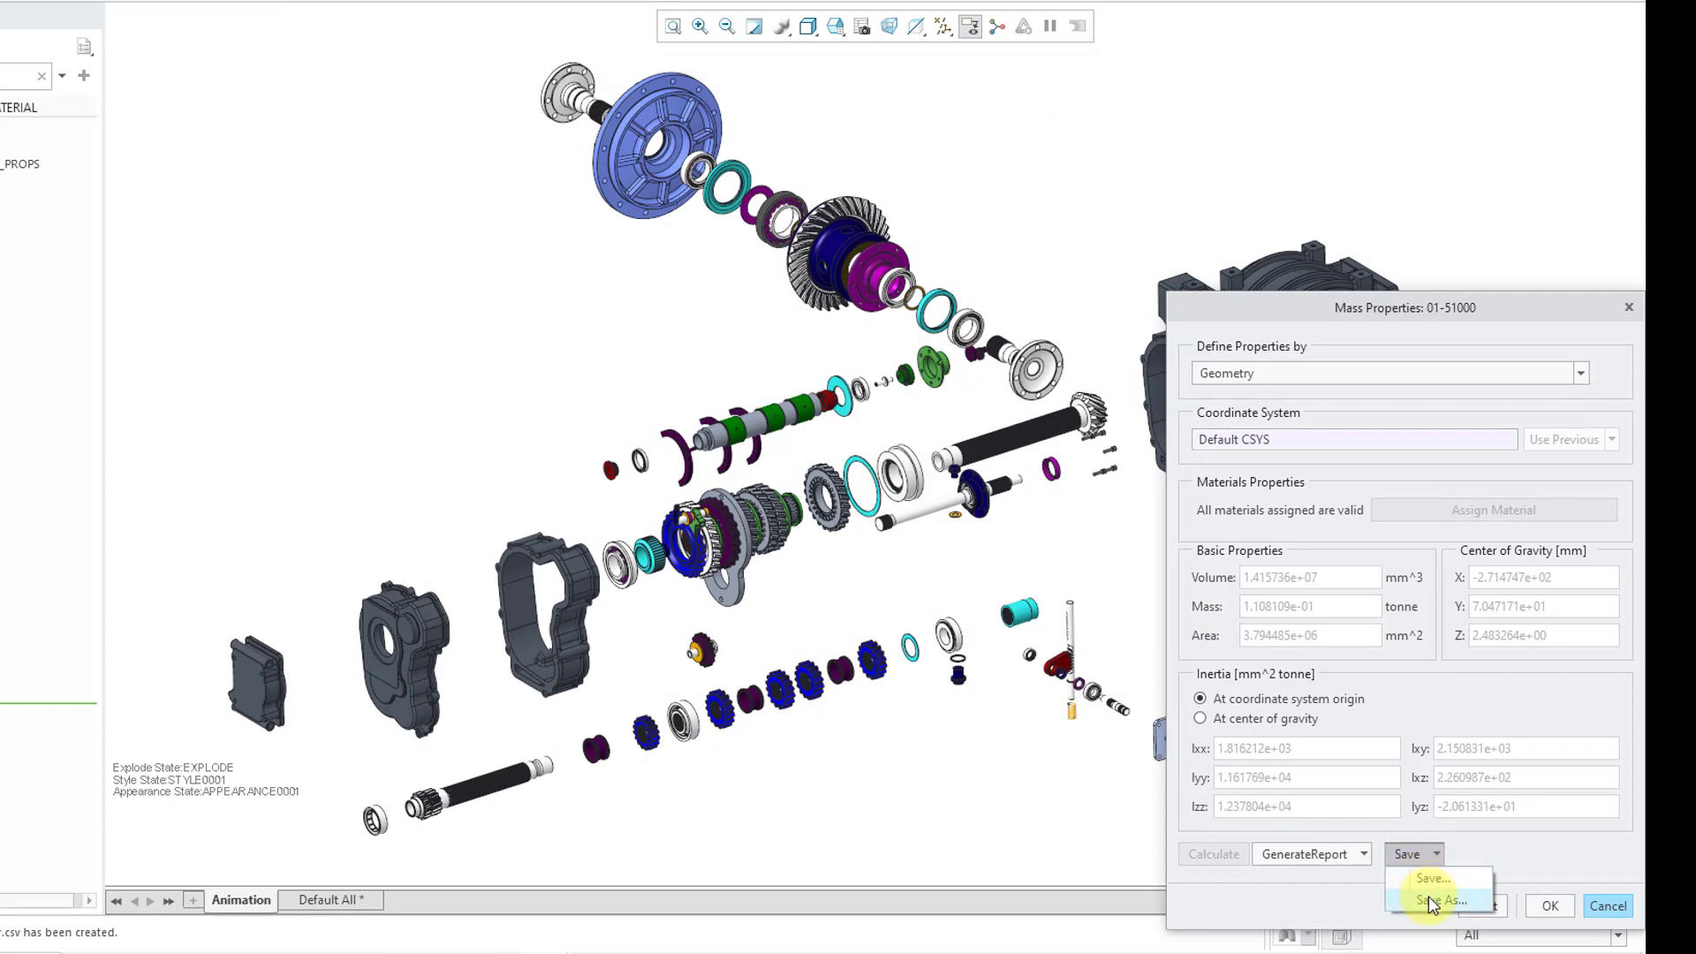
pyautogui.click(1430, 901)
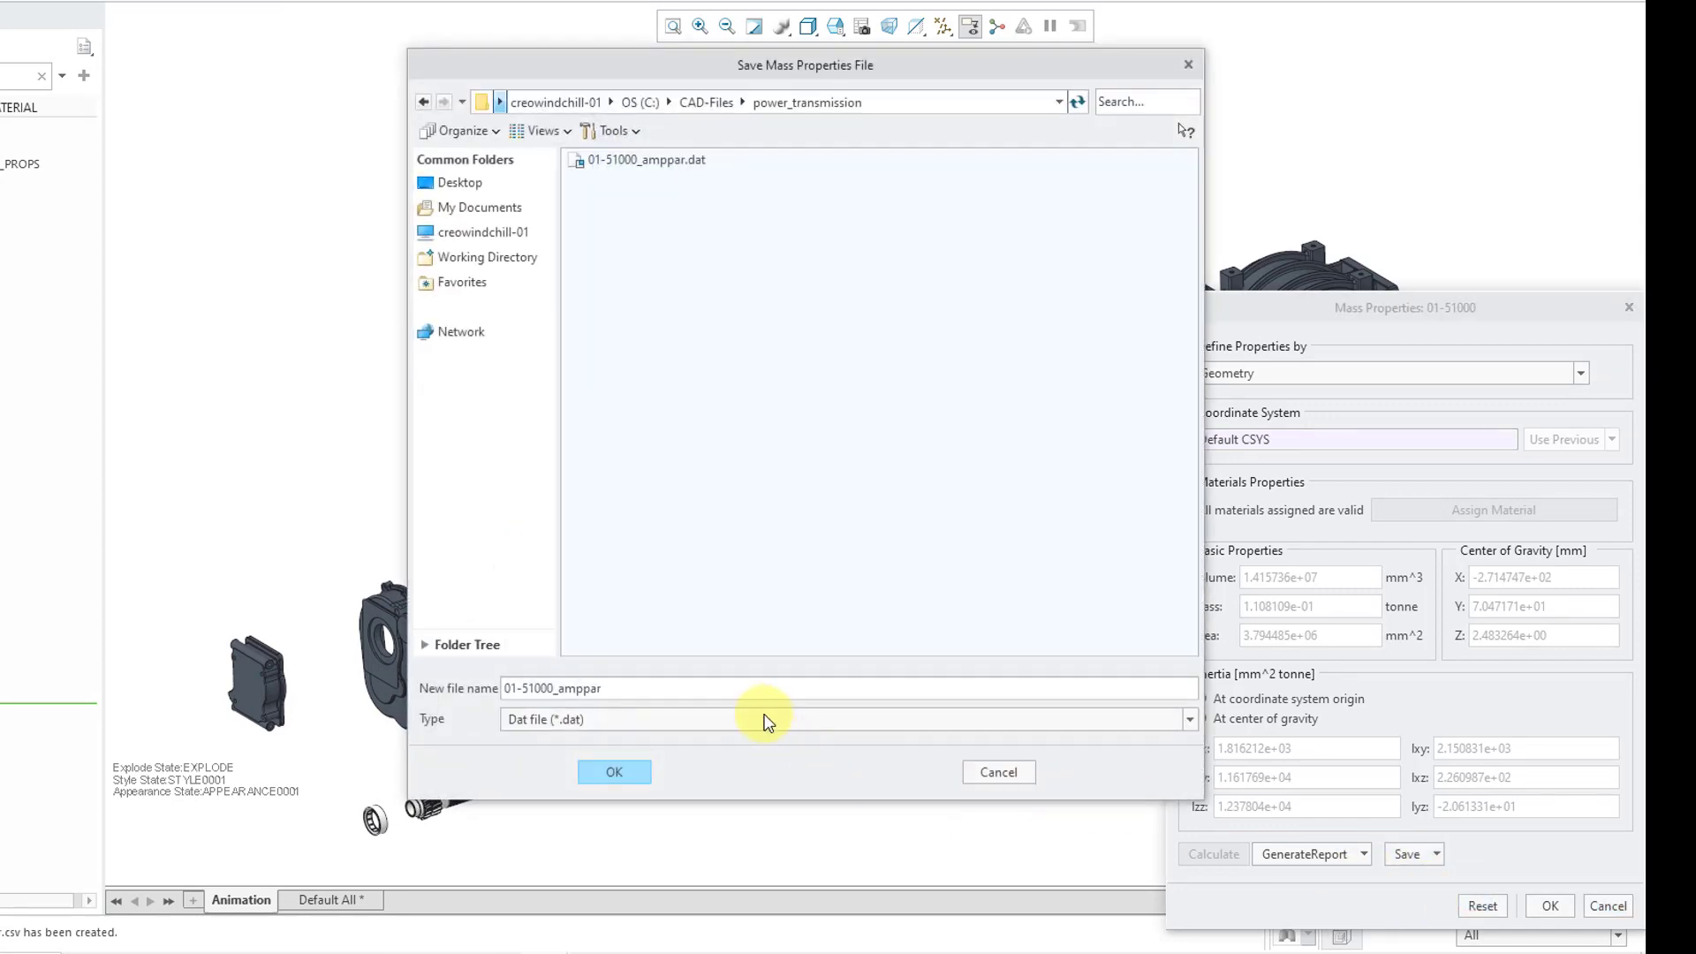
pyautogui.click(1187, 718)
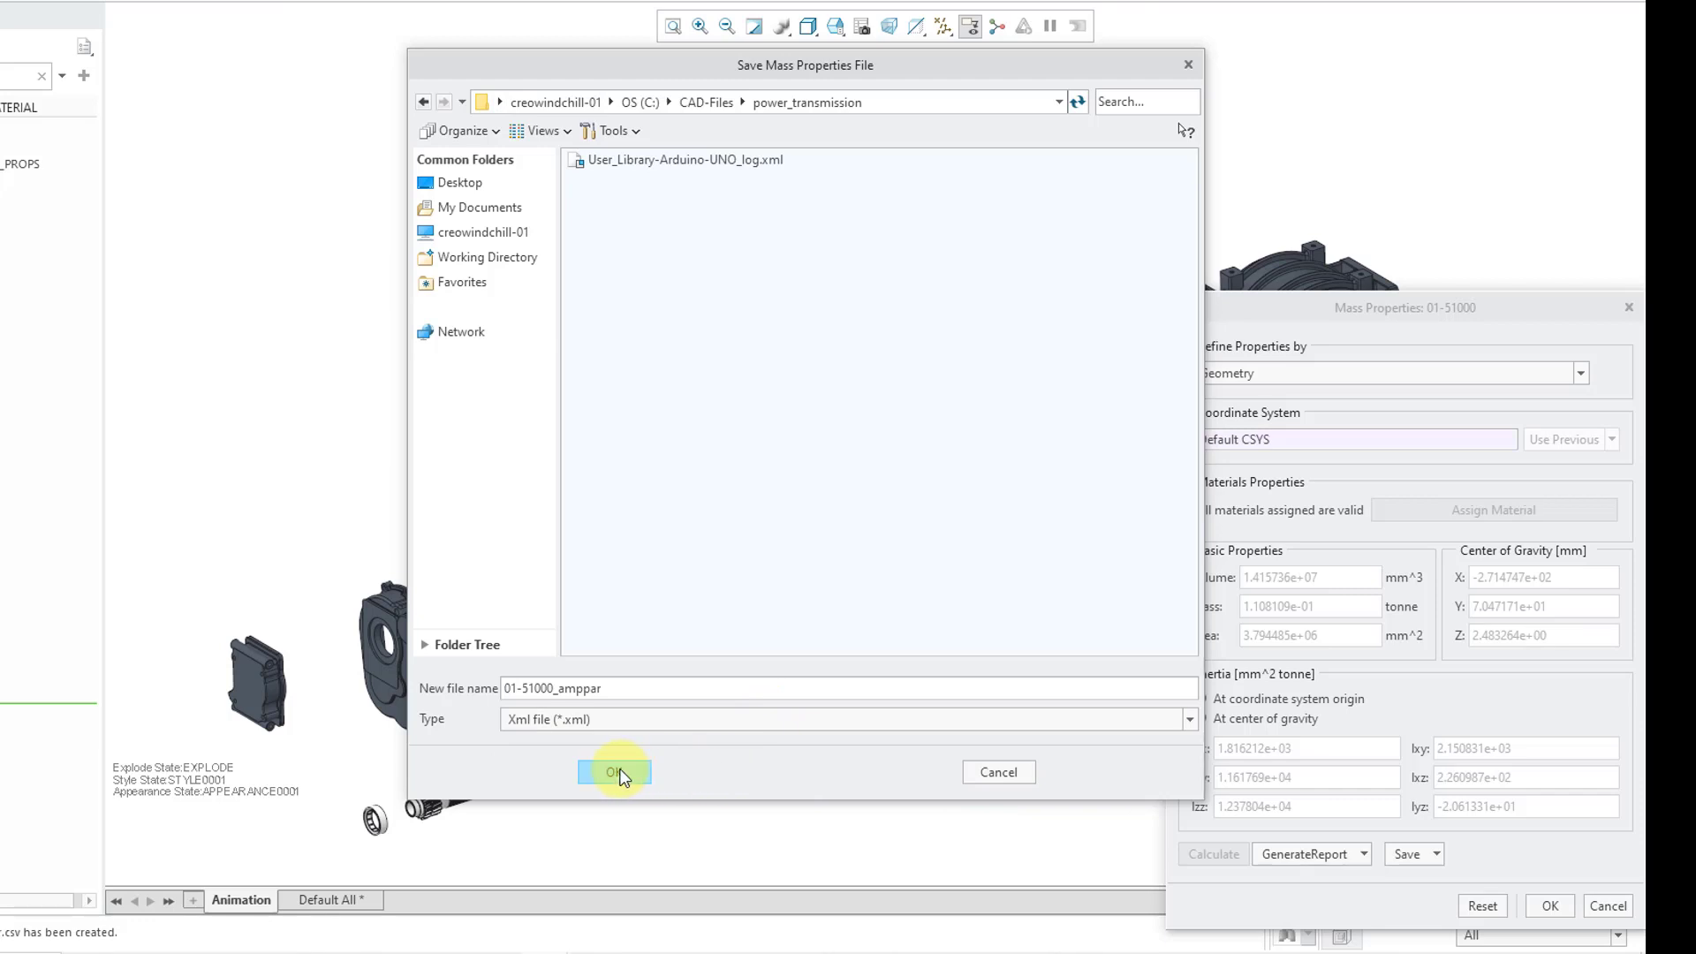
pyautogui.click(614, 771)
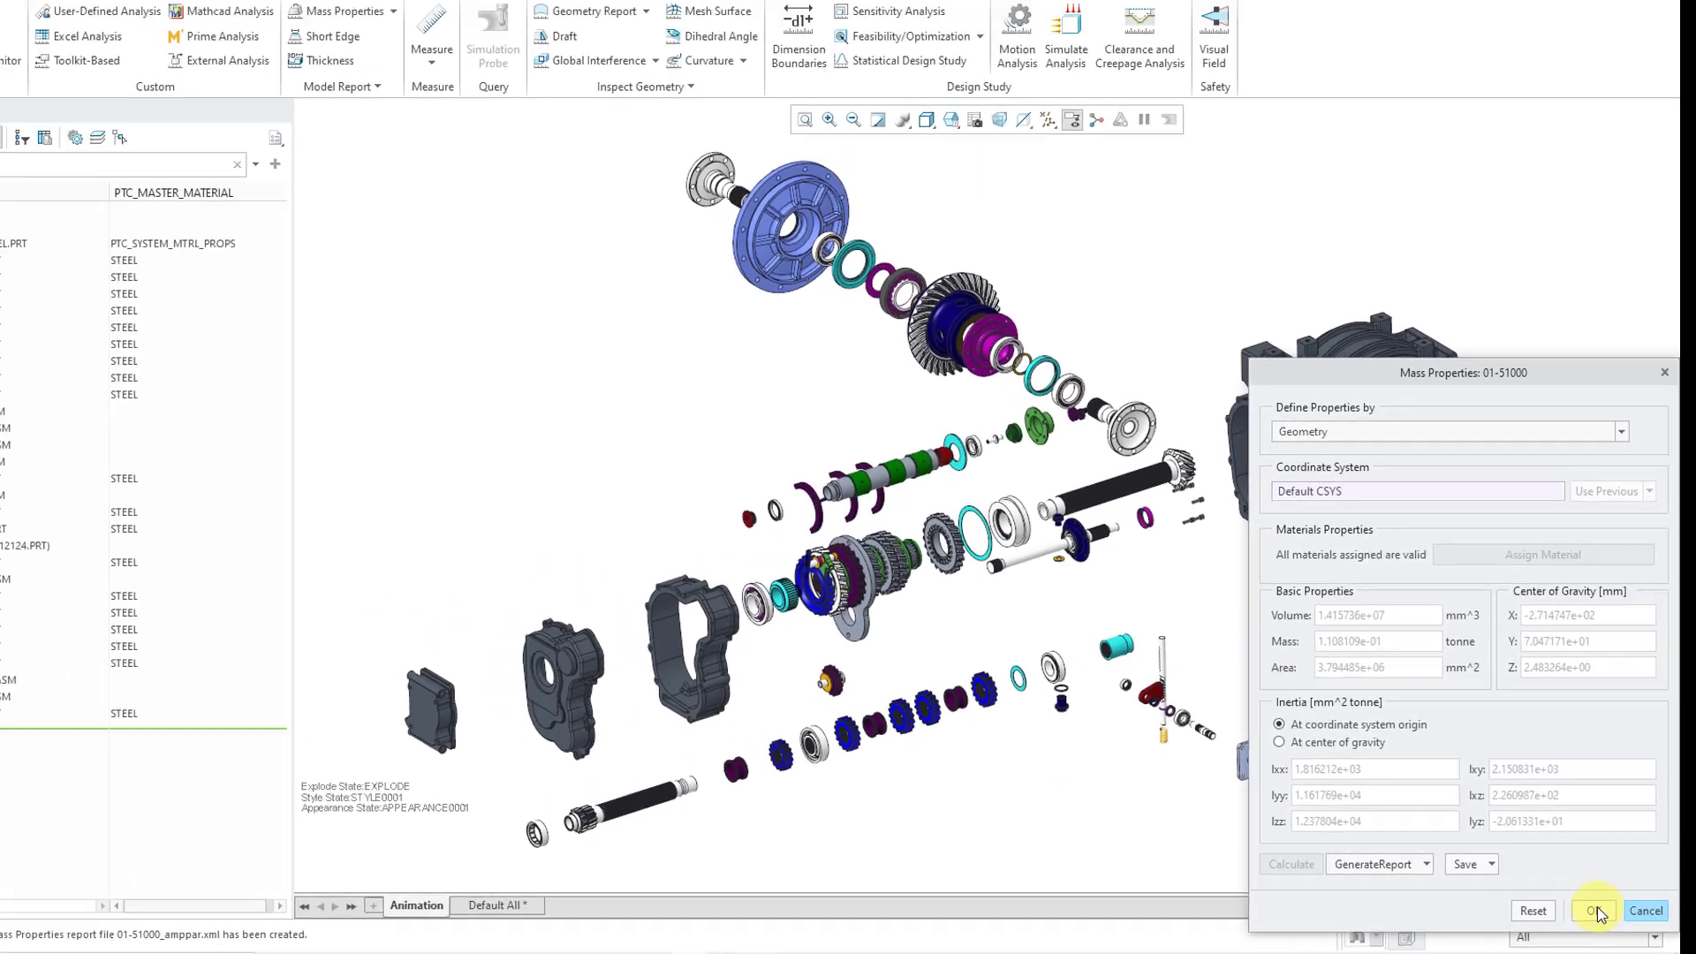
pyautogui.click(1595, 910)
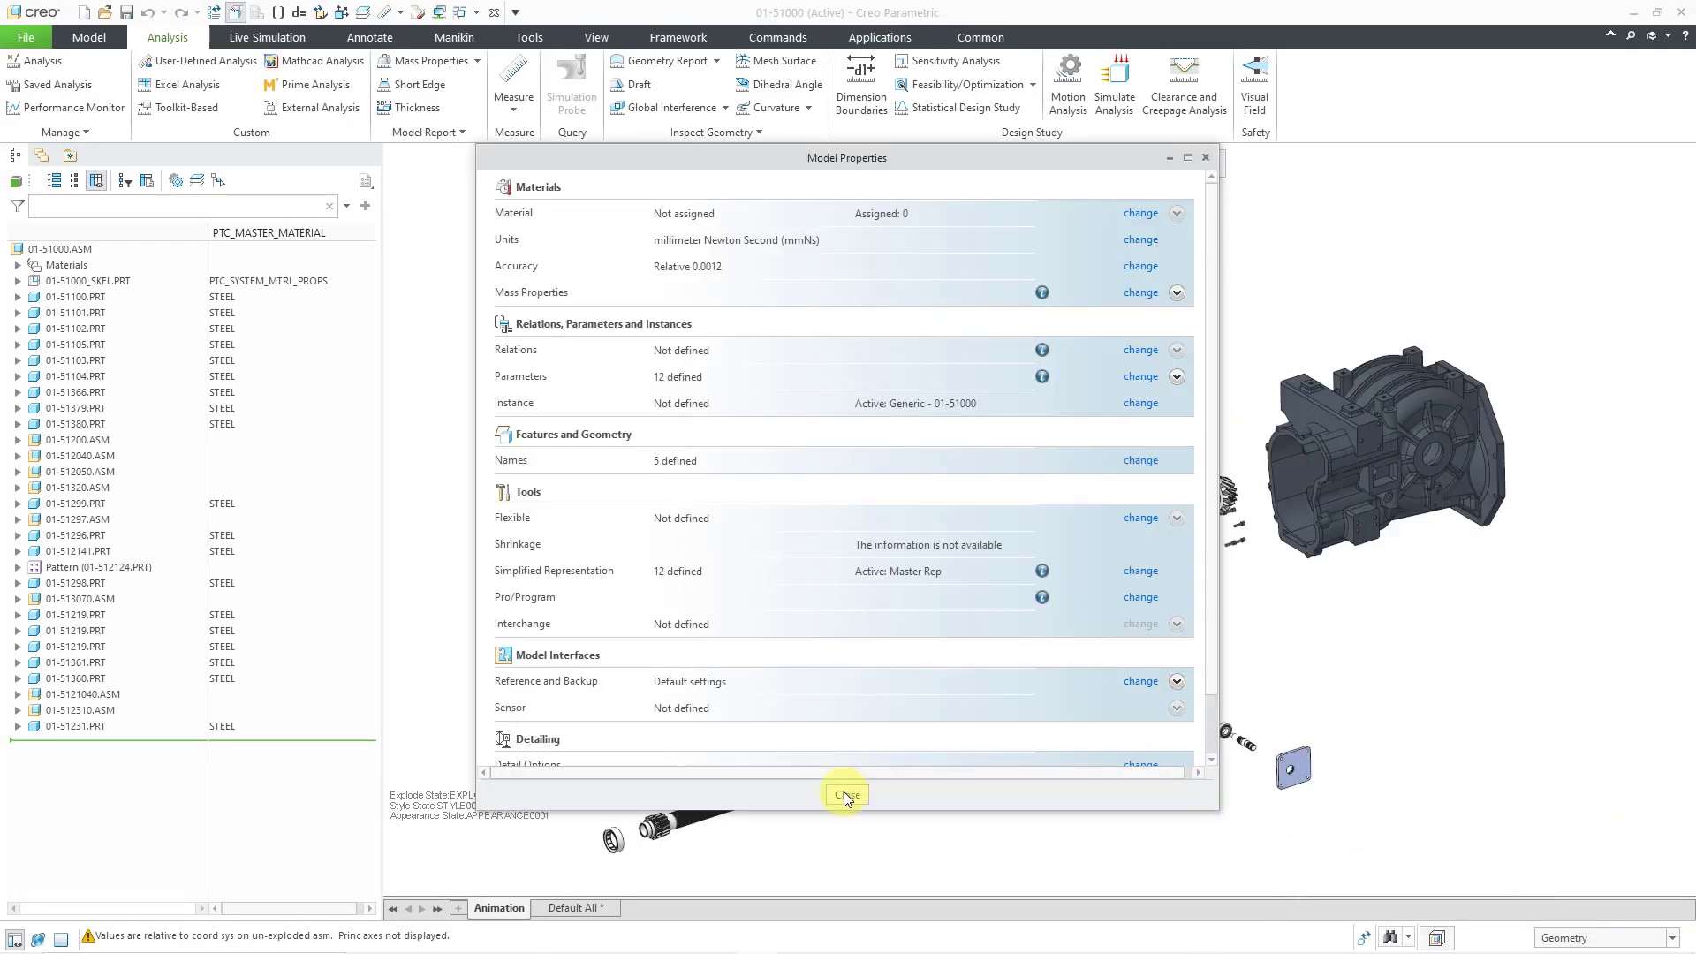
pyautogui.click(846, 794)
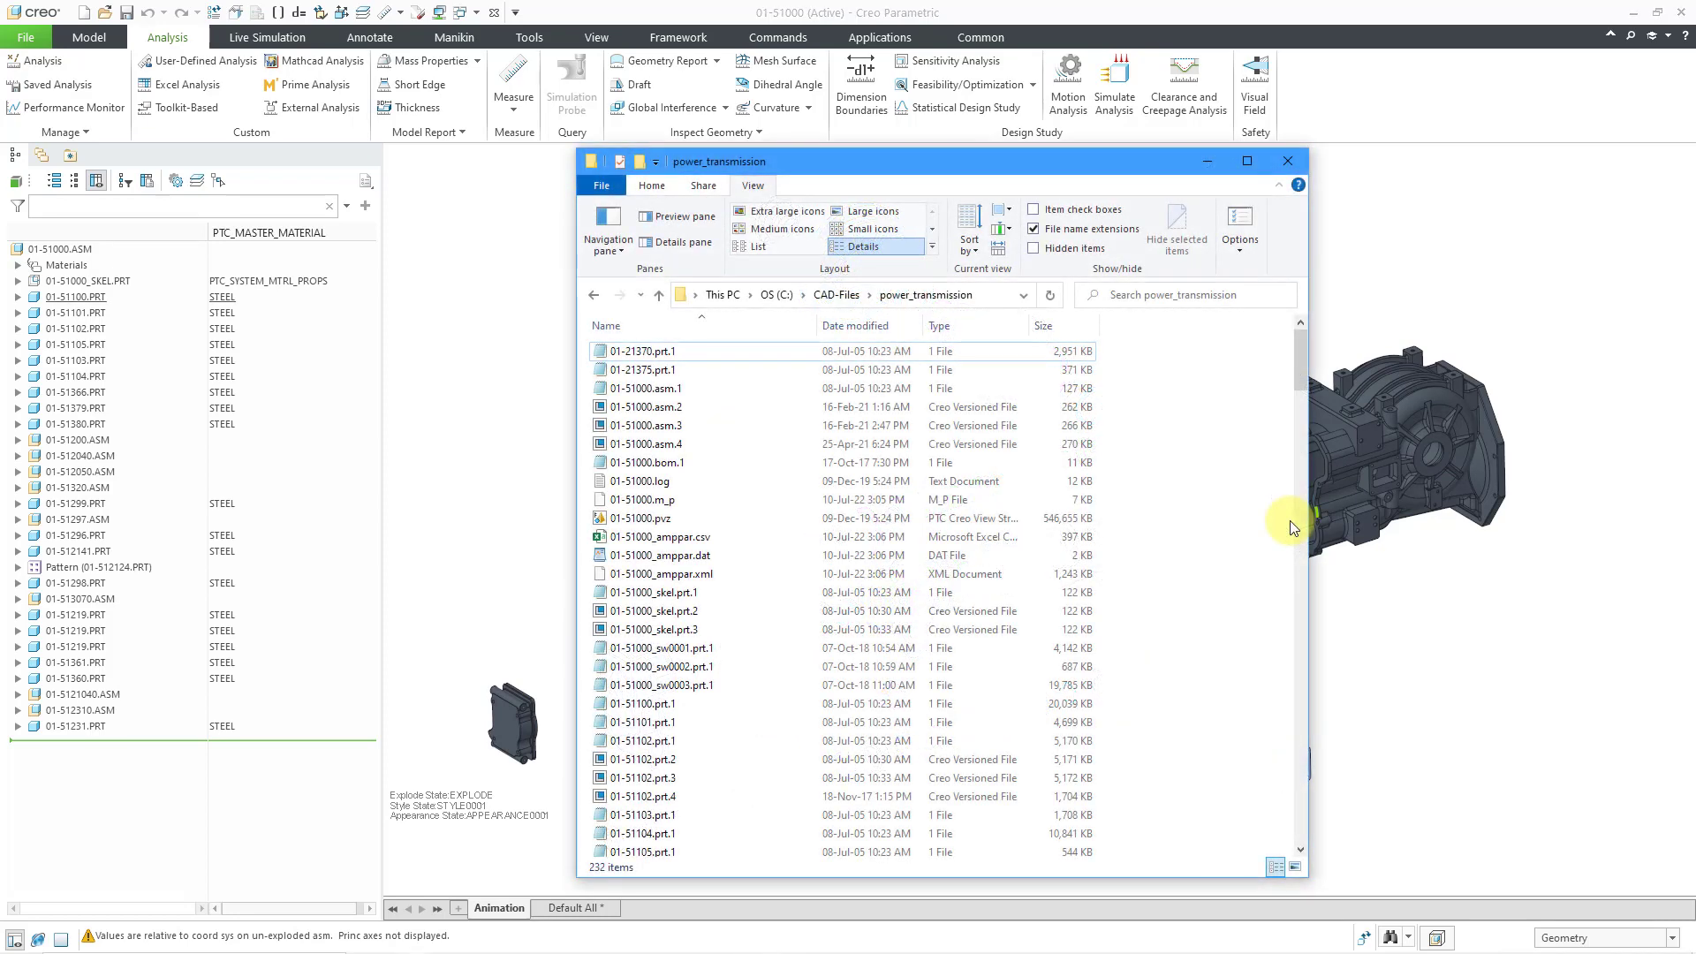
# Step: Select 01-51000_amppar.dat in power_transmission and bring up its context menu
pyautogui.click(660, 555)
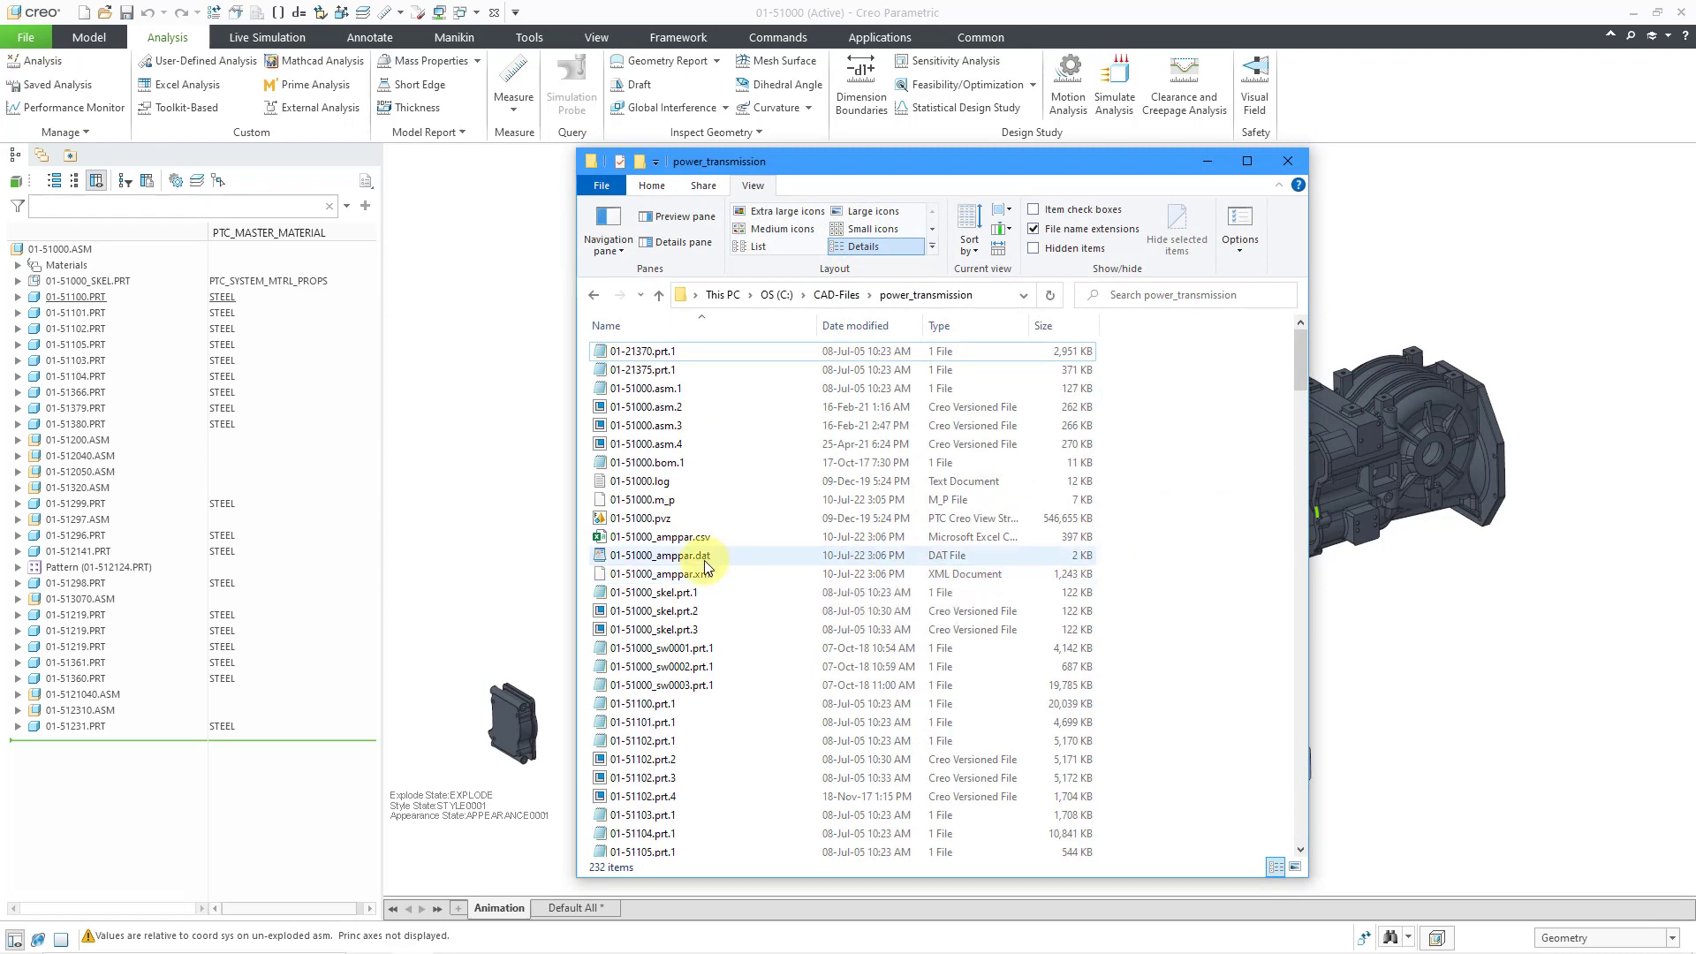
pyautogui.click(675, 555)
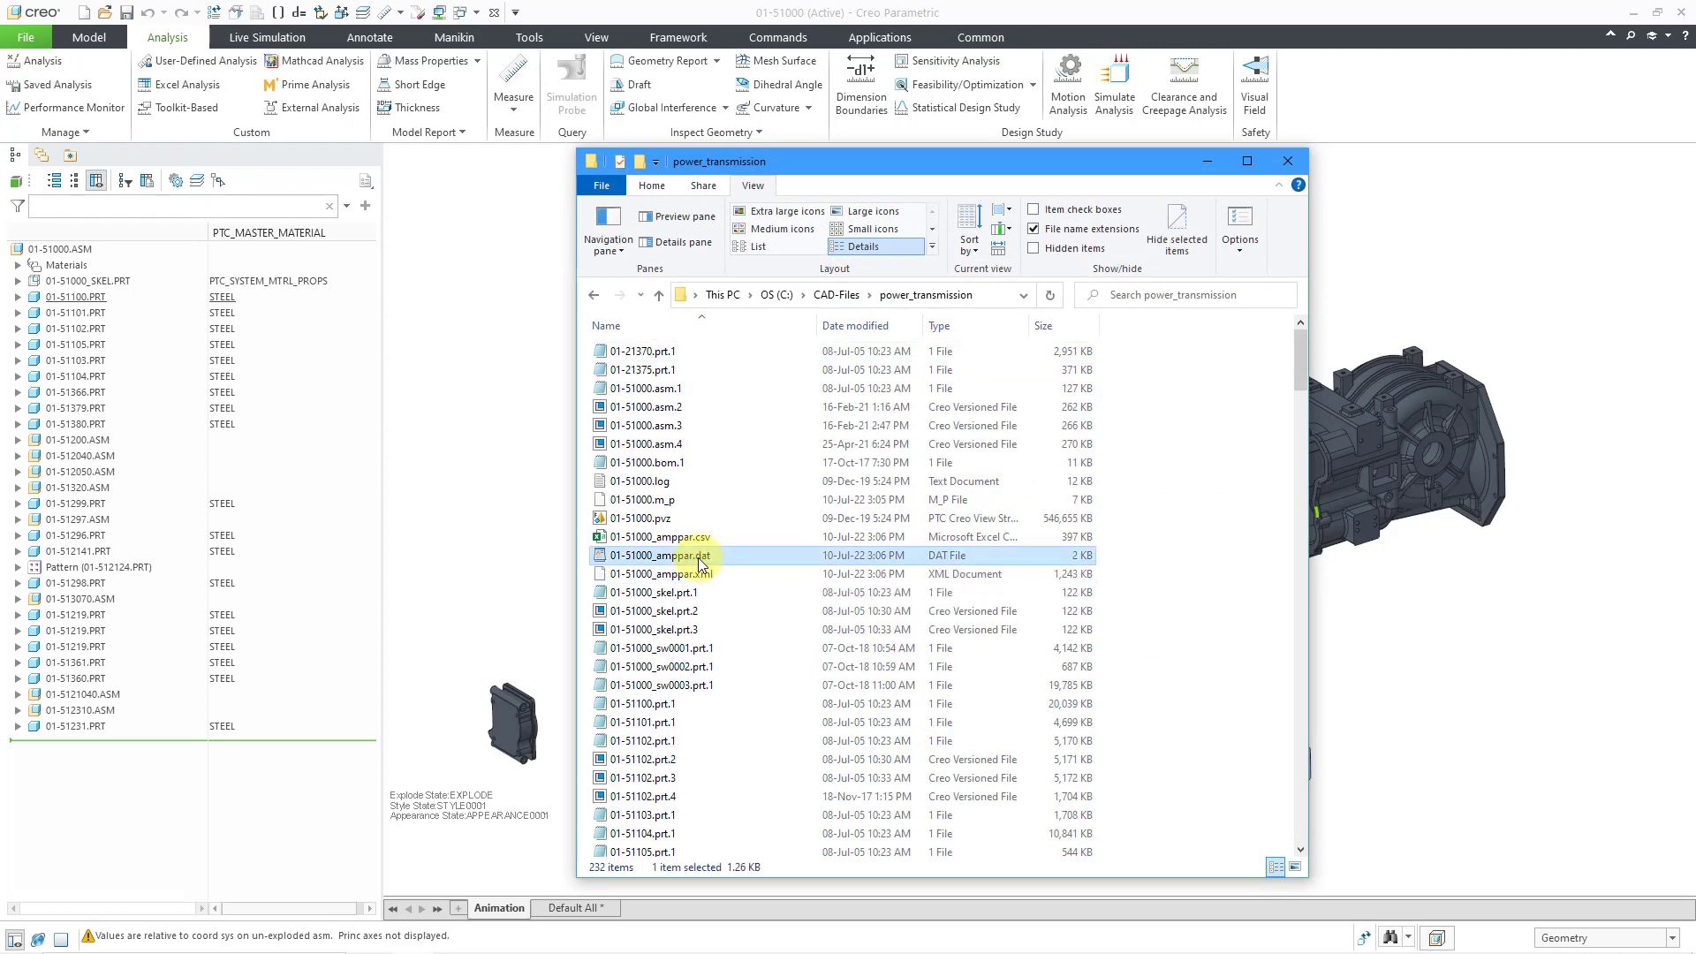
pyautogui.rightClick(656, 554)
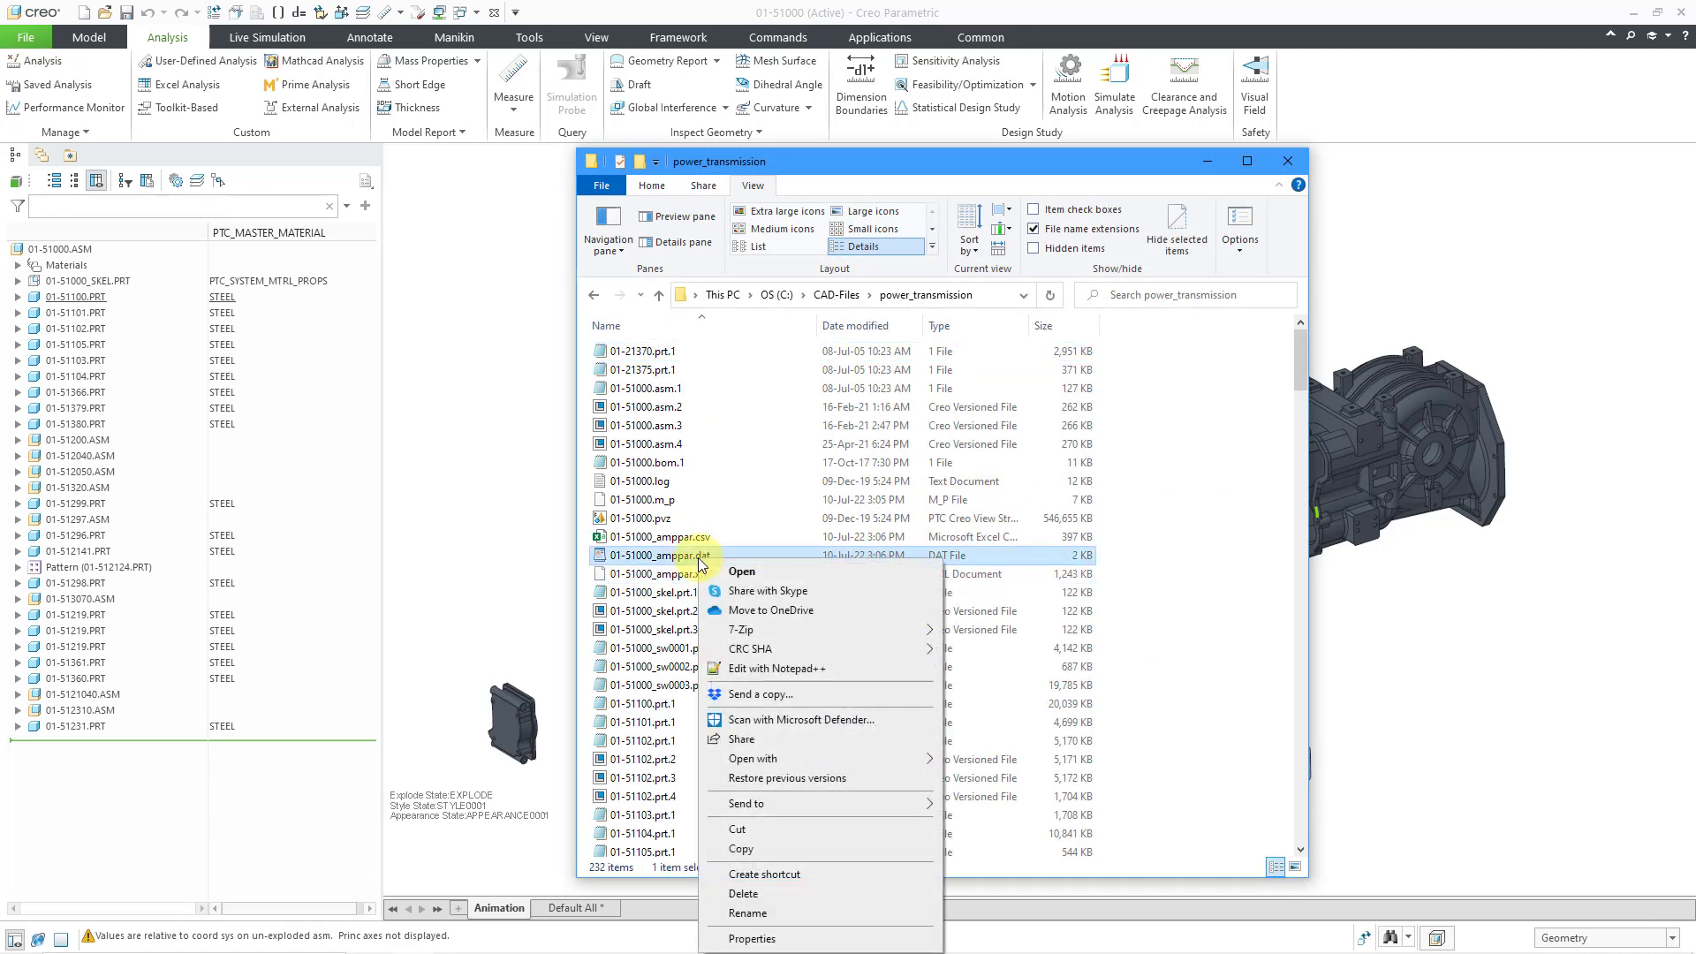
pyautogui.moveTo(775, 669)
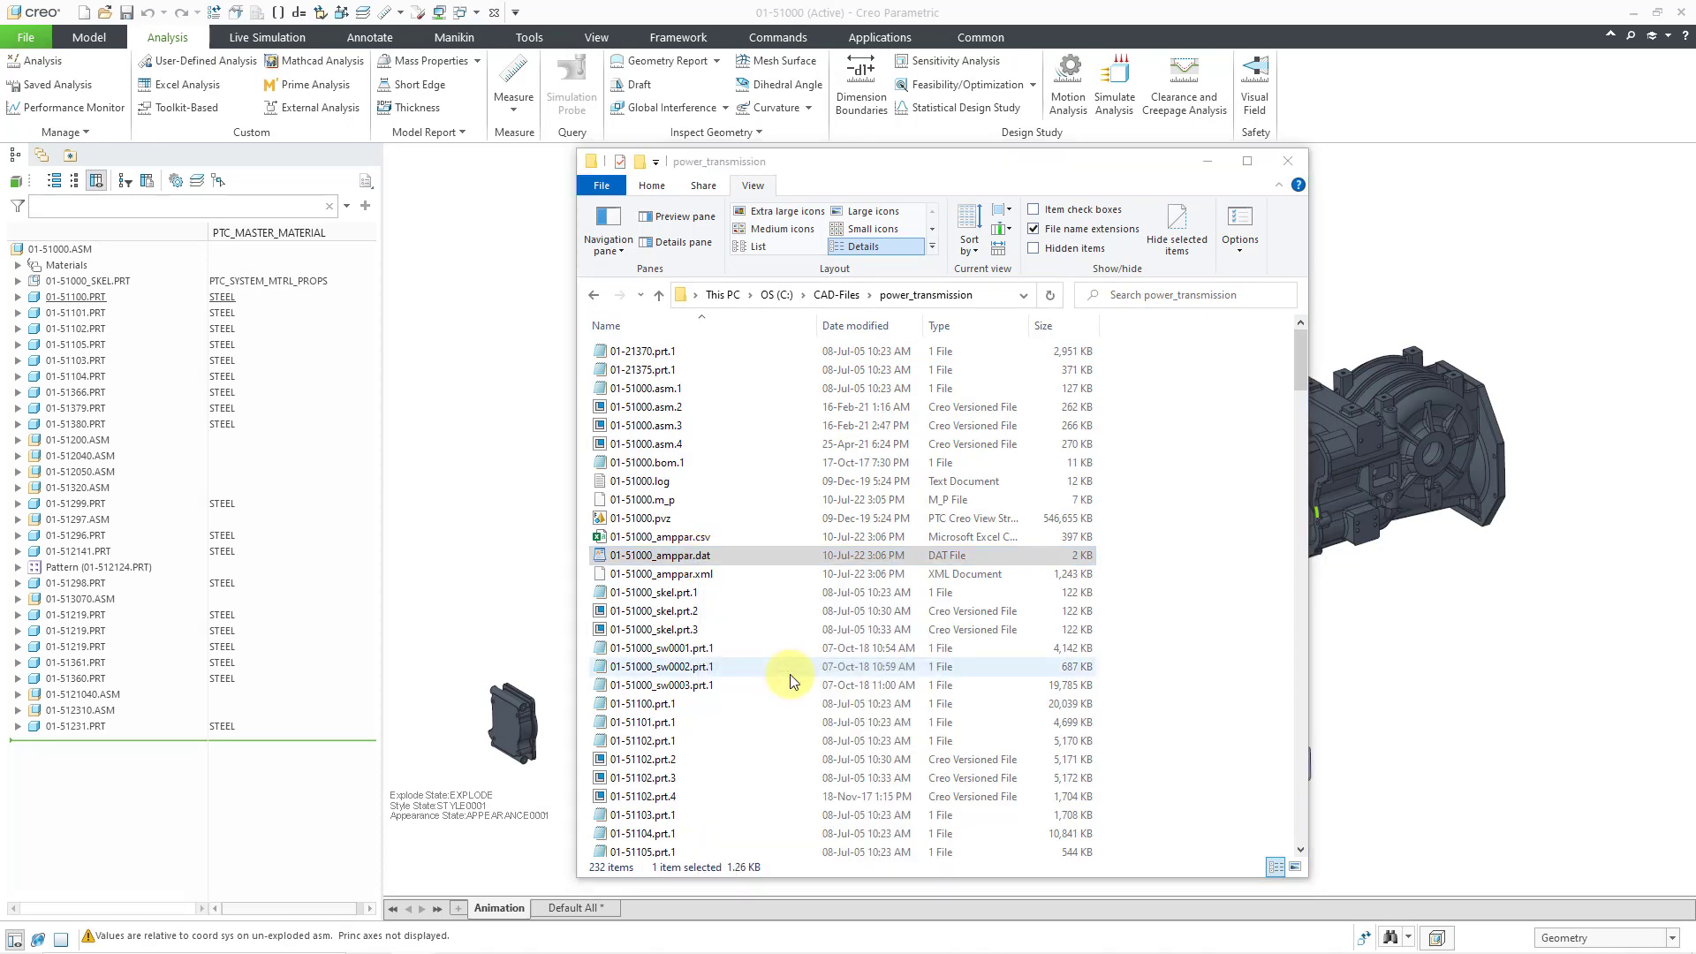
# Step: View 01-51000_amppar.dat in Notepad++ and scroll through its density, volume and mass parameters
pyautogui.doubleClick(665, 554)
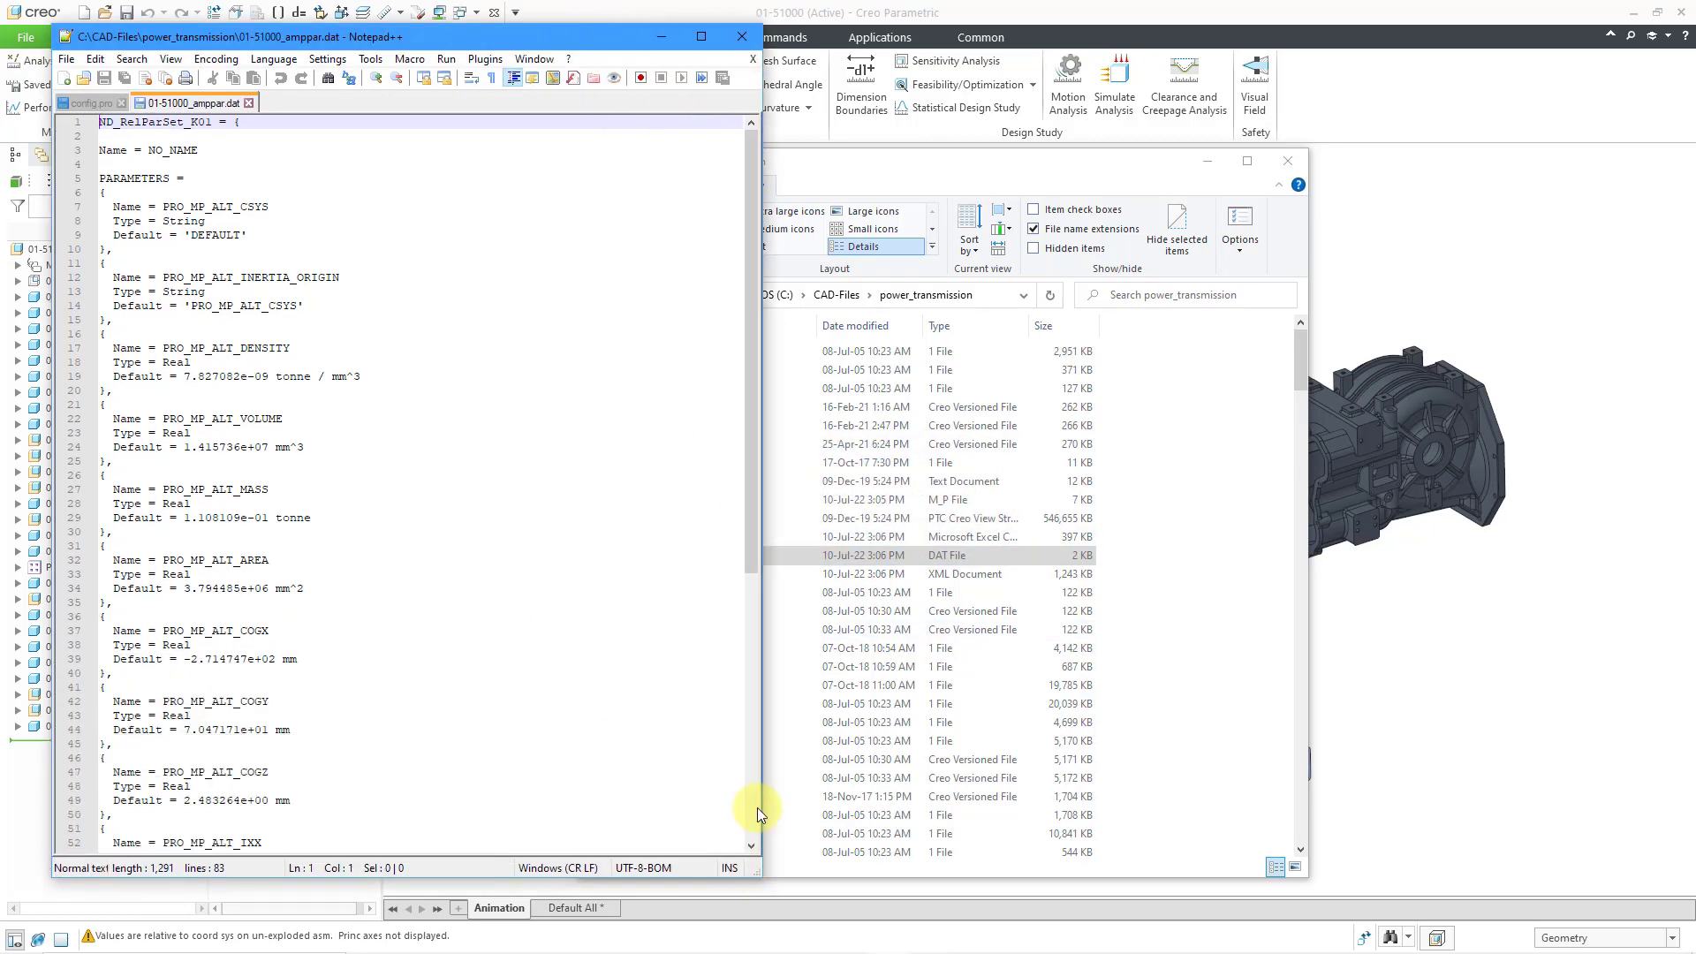
pyautogui.scroll(-3)
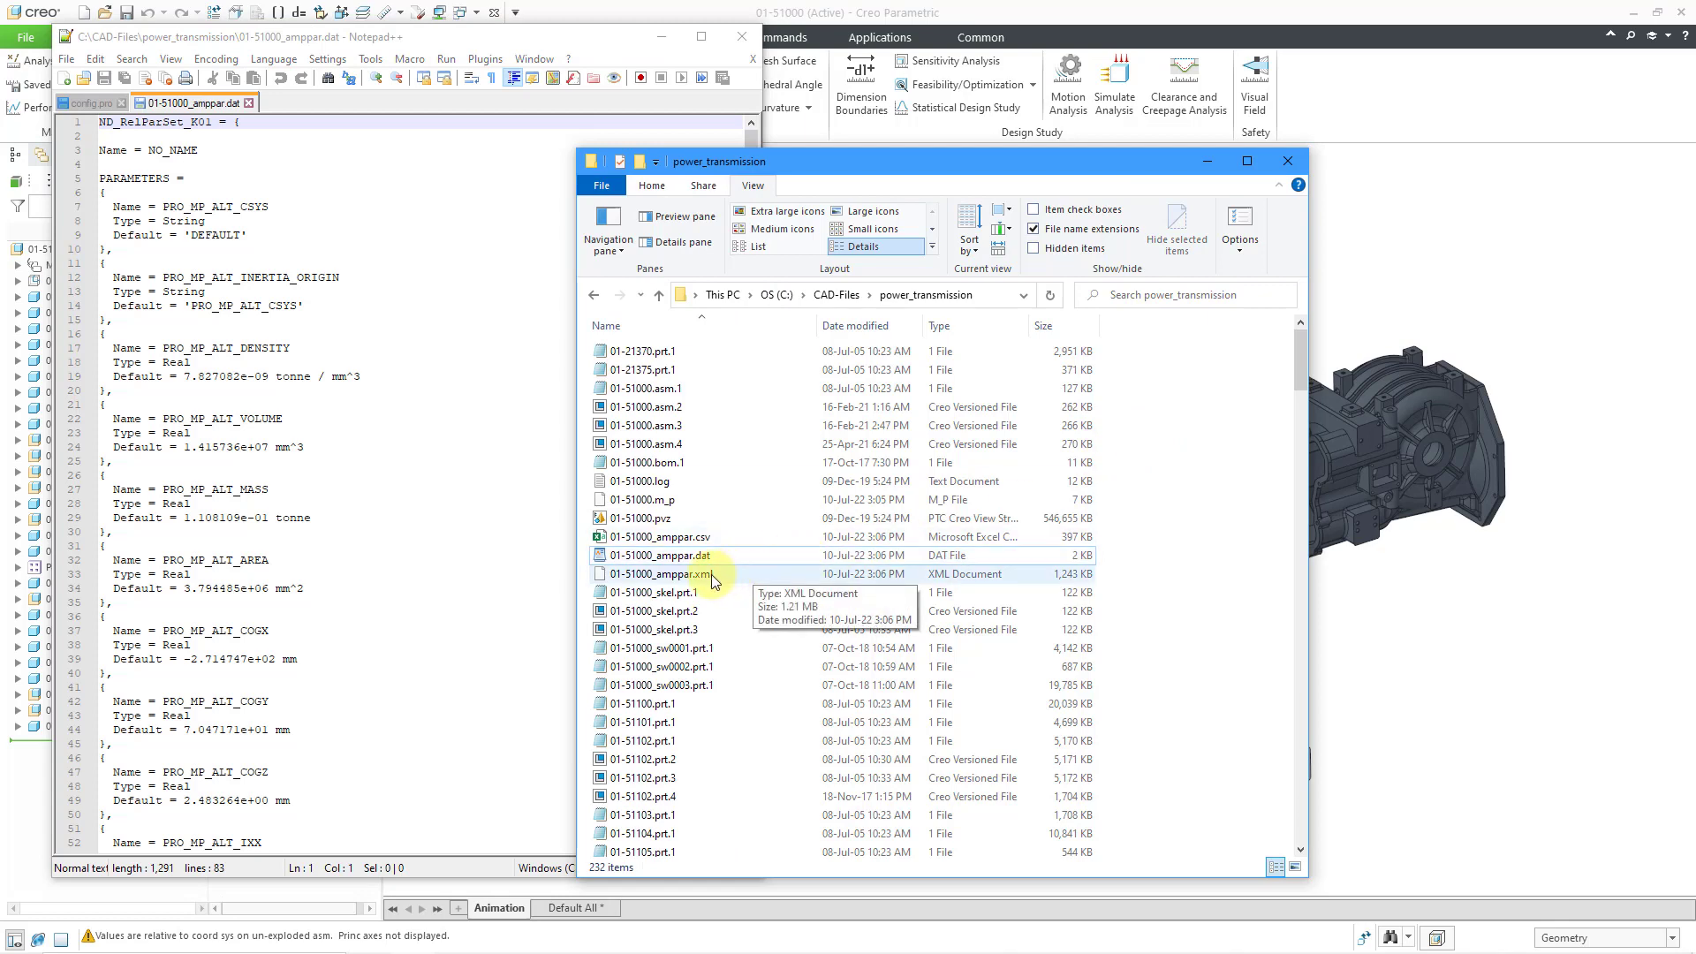
pyautogui.rightClick(662, 573)
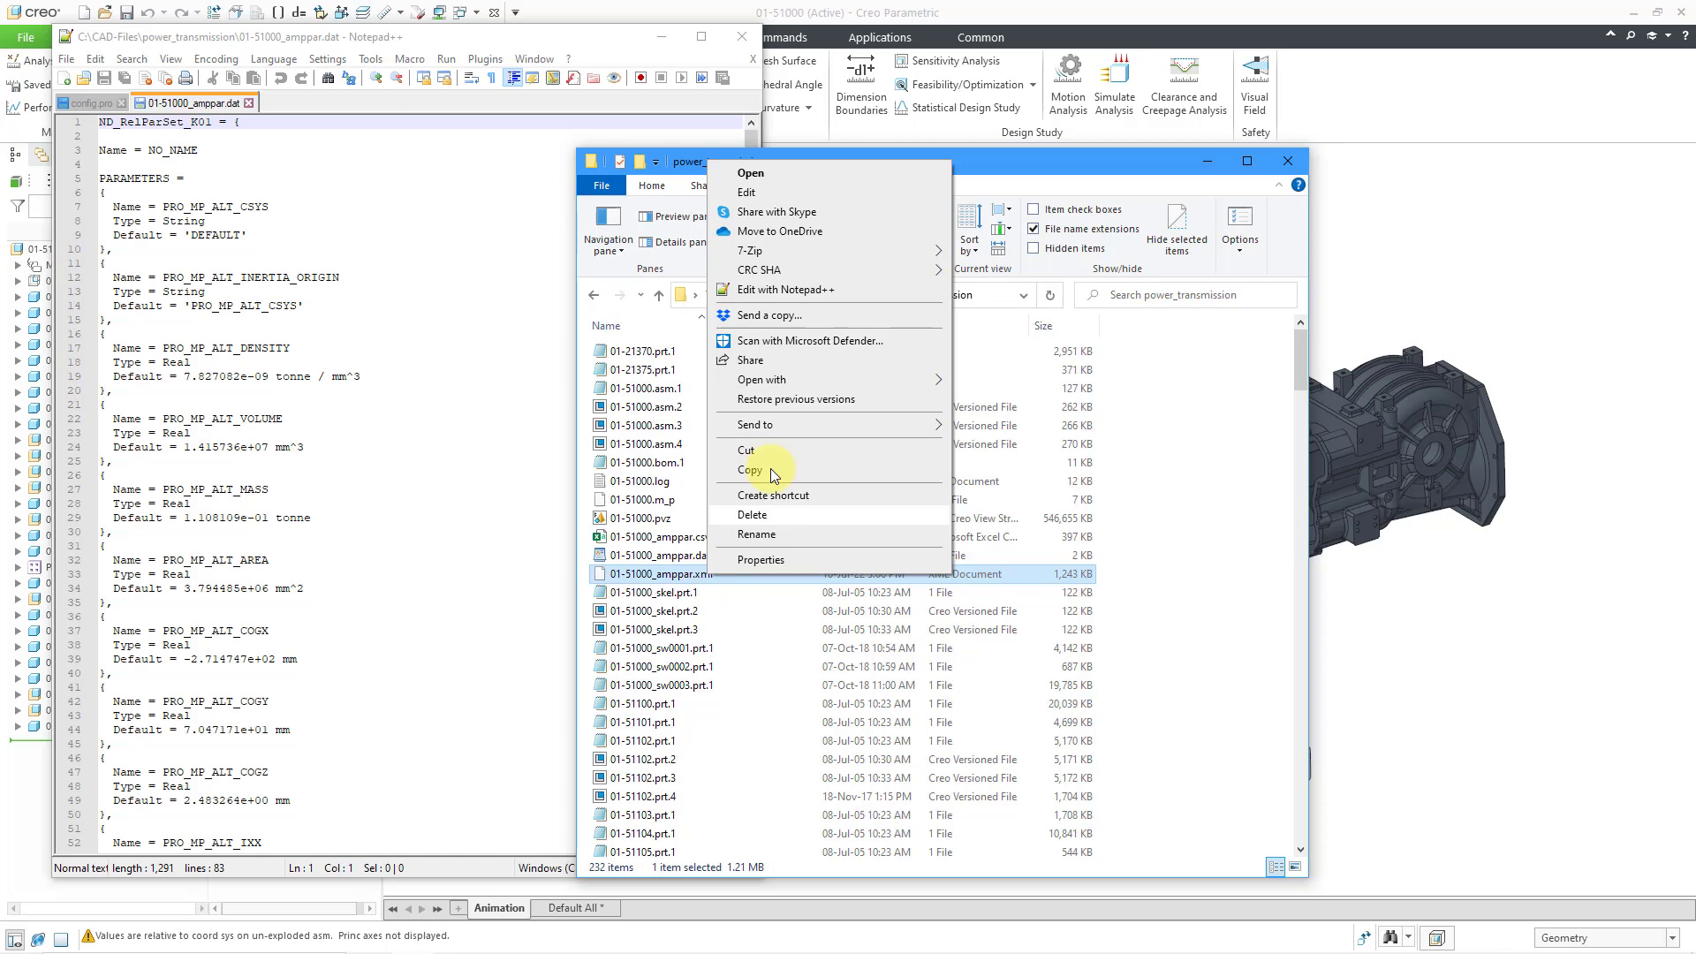
pyautogui.click(781, 289)
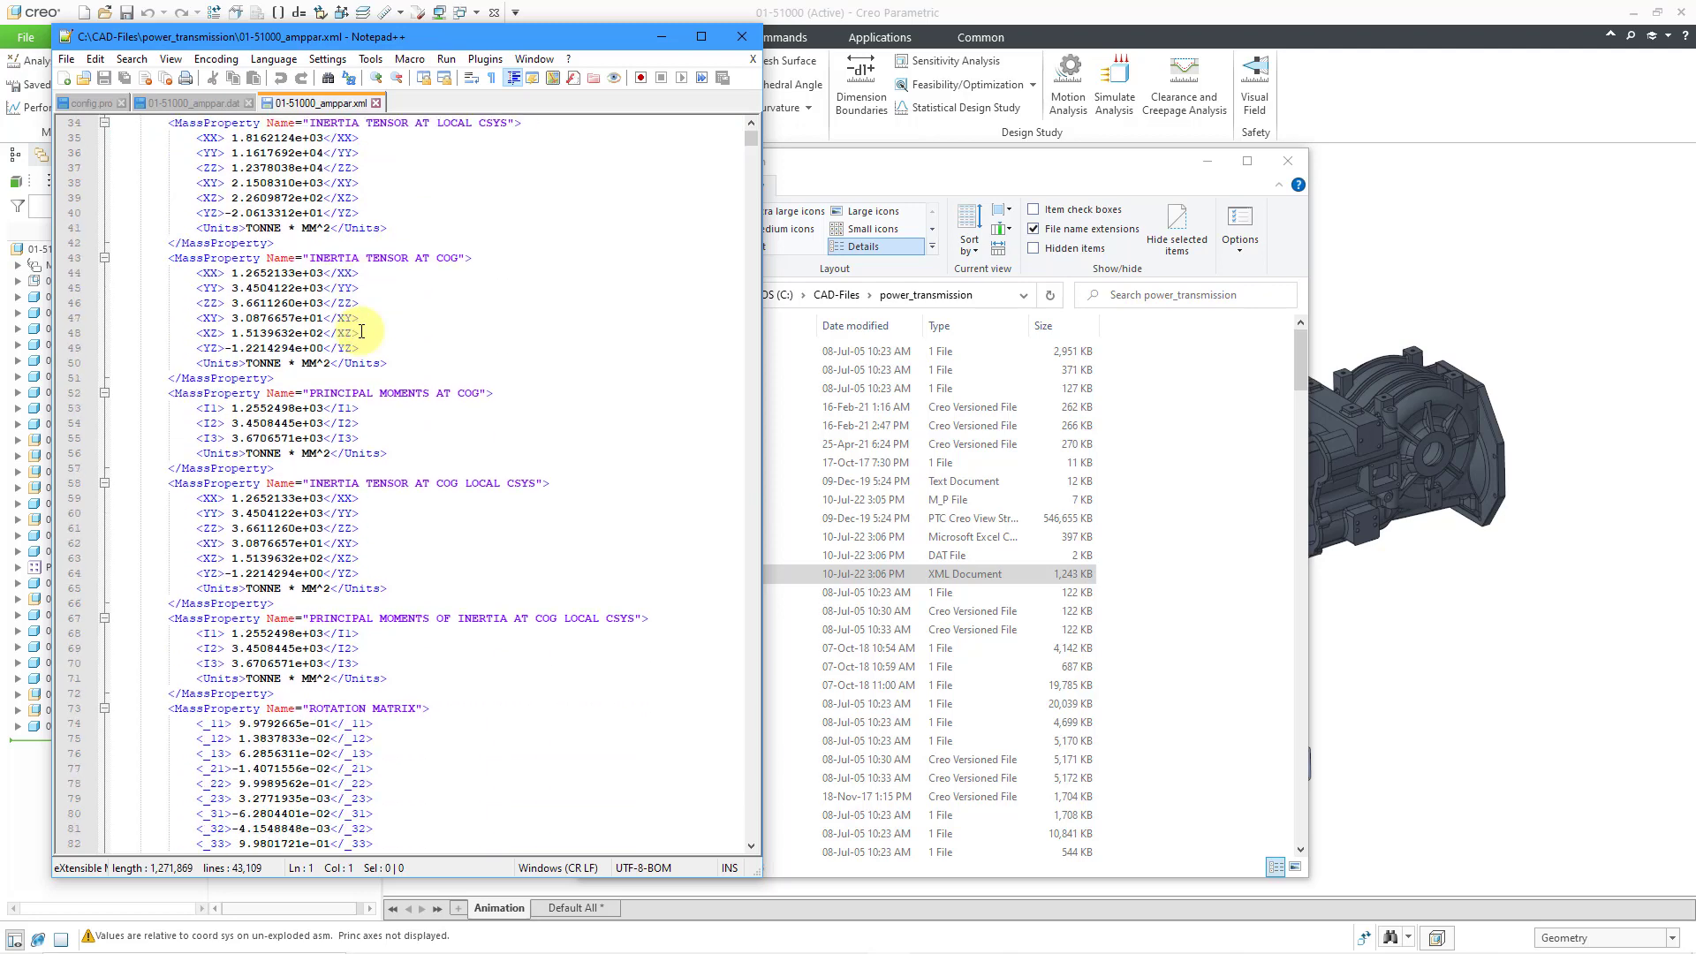
pyautogui.scroll(-3)
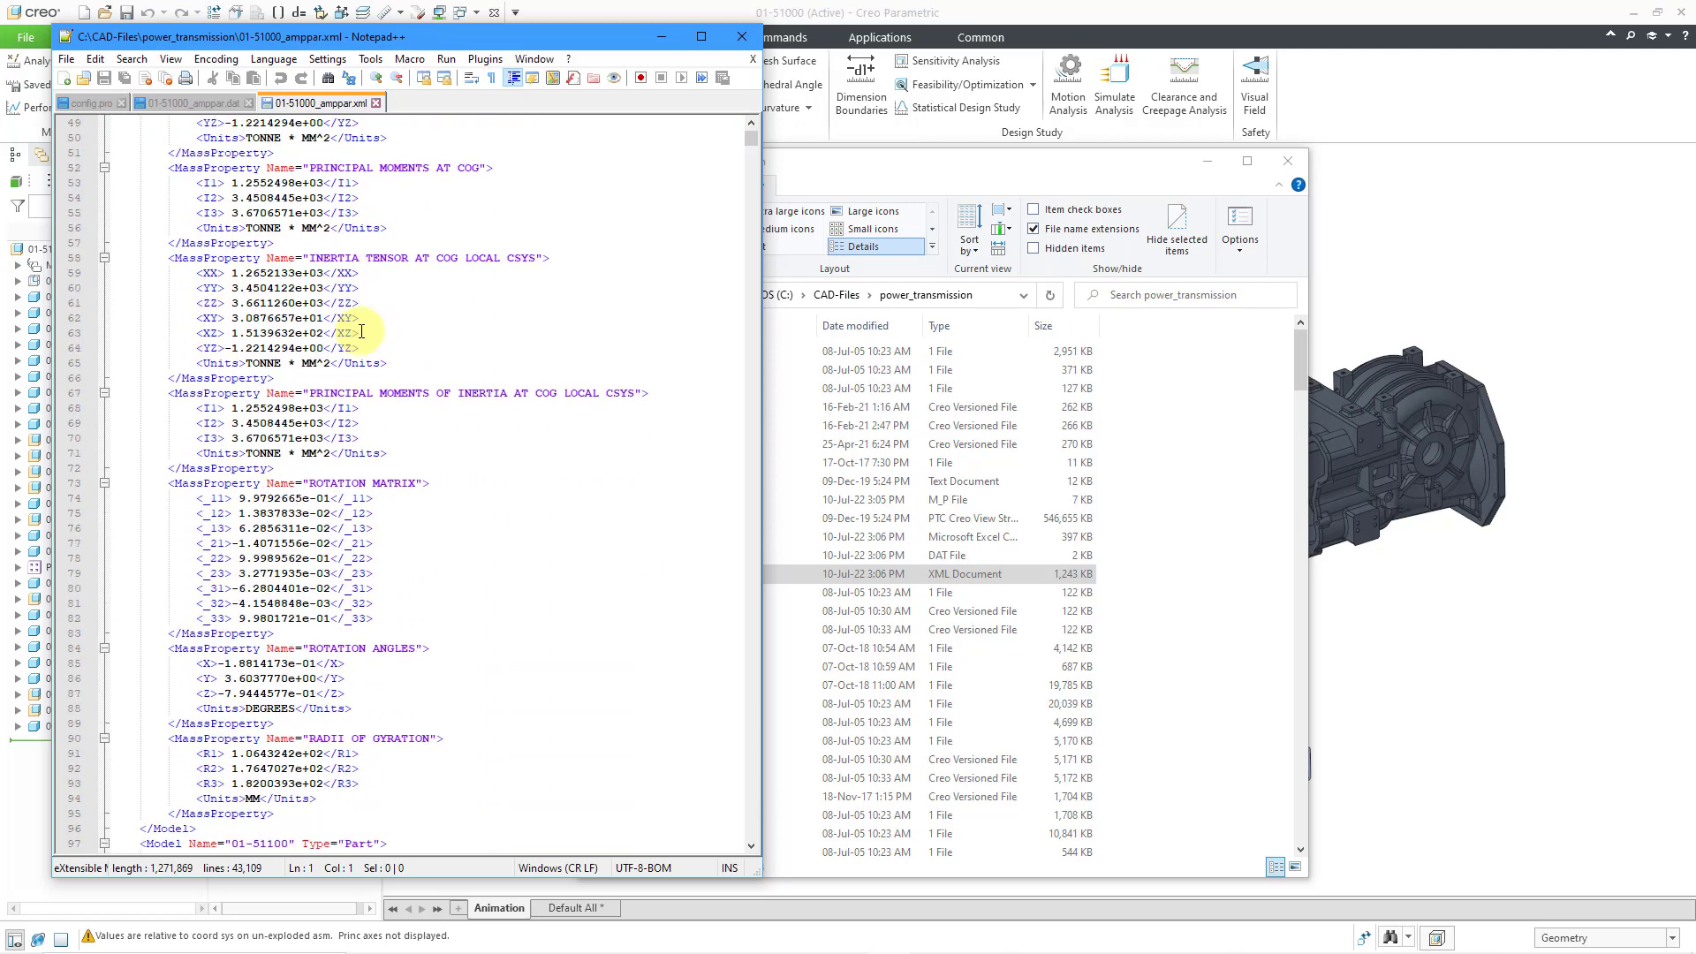
pyautogui.scroll(-3)
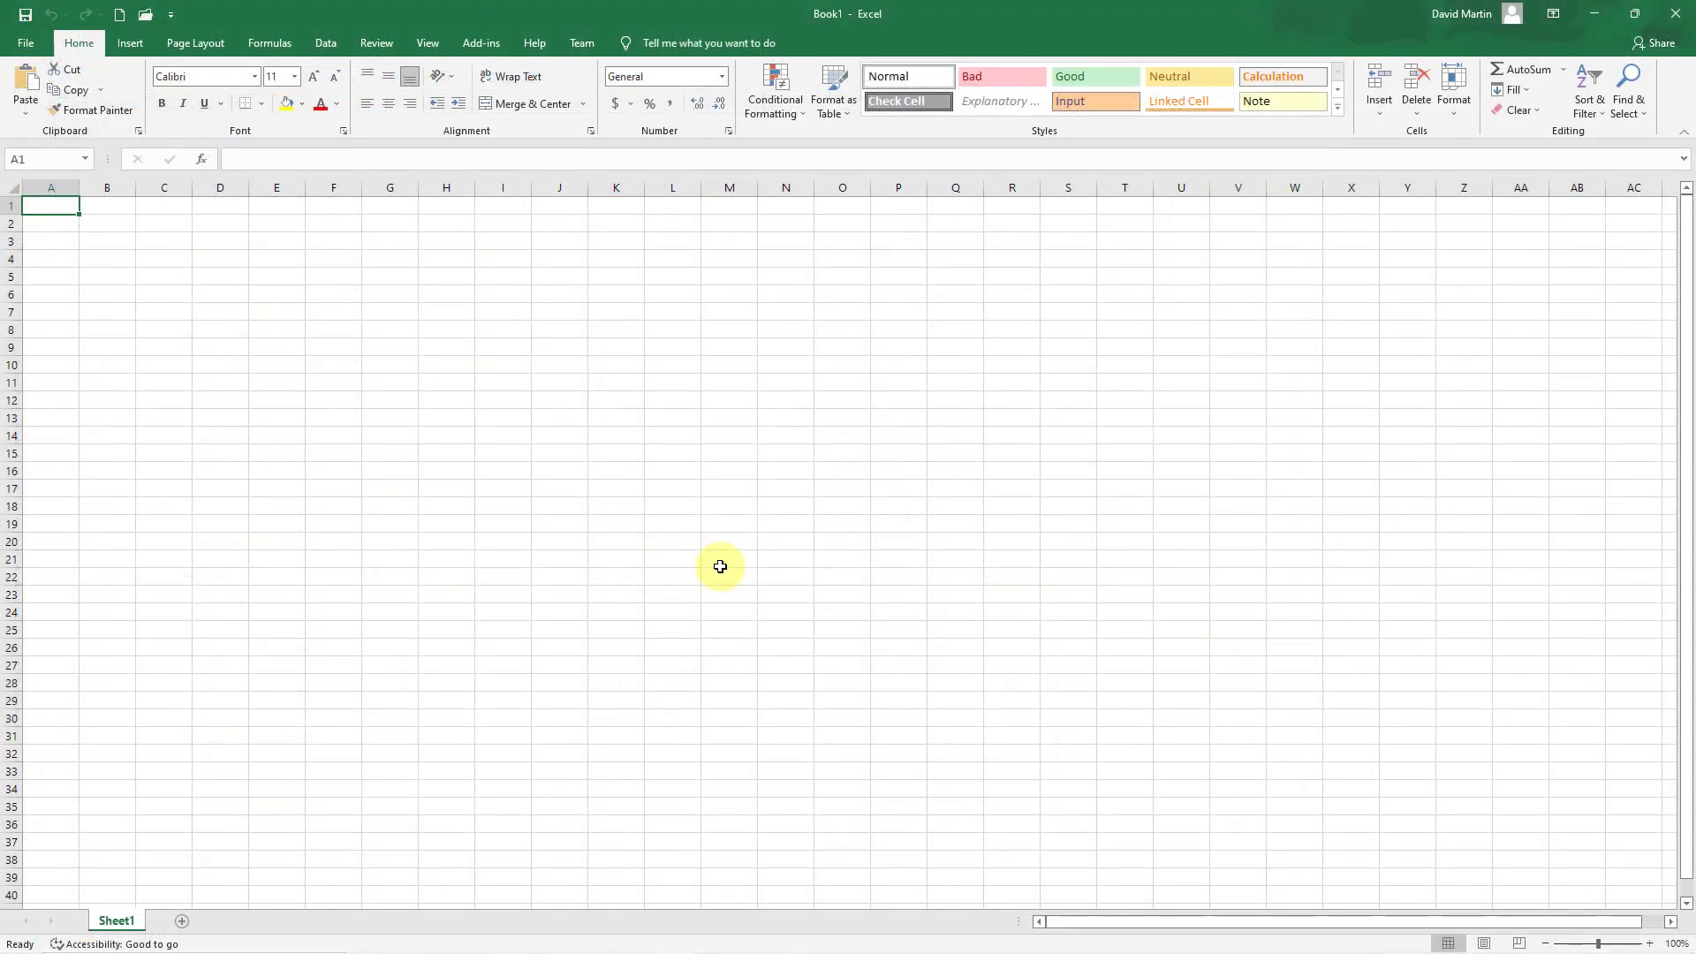
# Step: Begin a Data > From Text import and pick 01-51000_amppar.csv
pyautogui.click(325, 43)
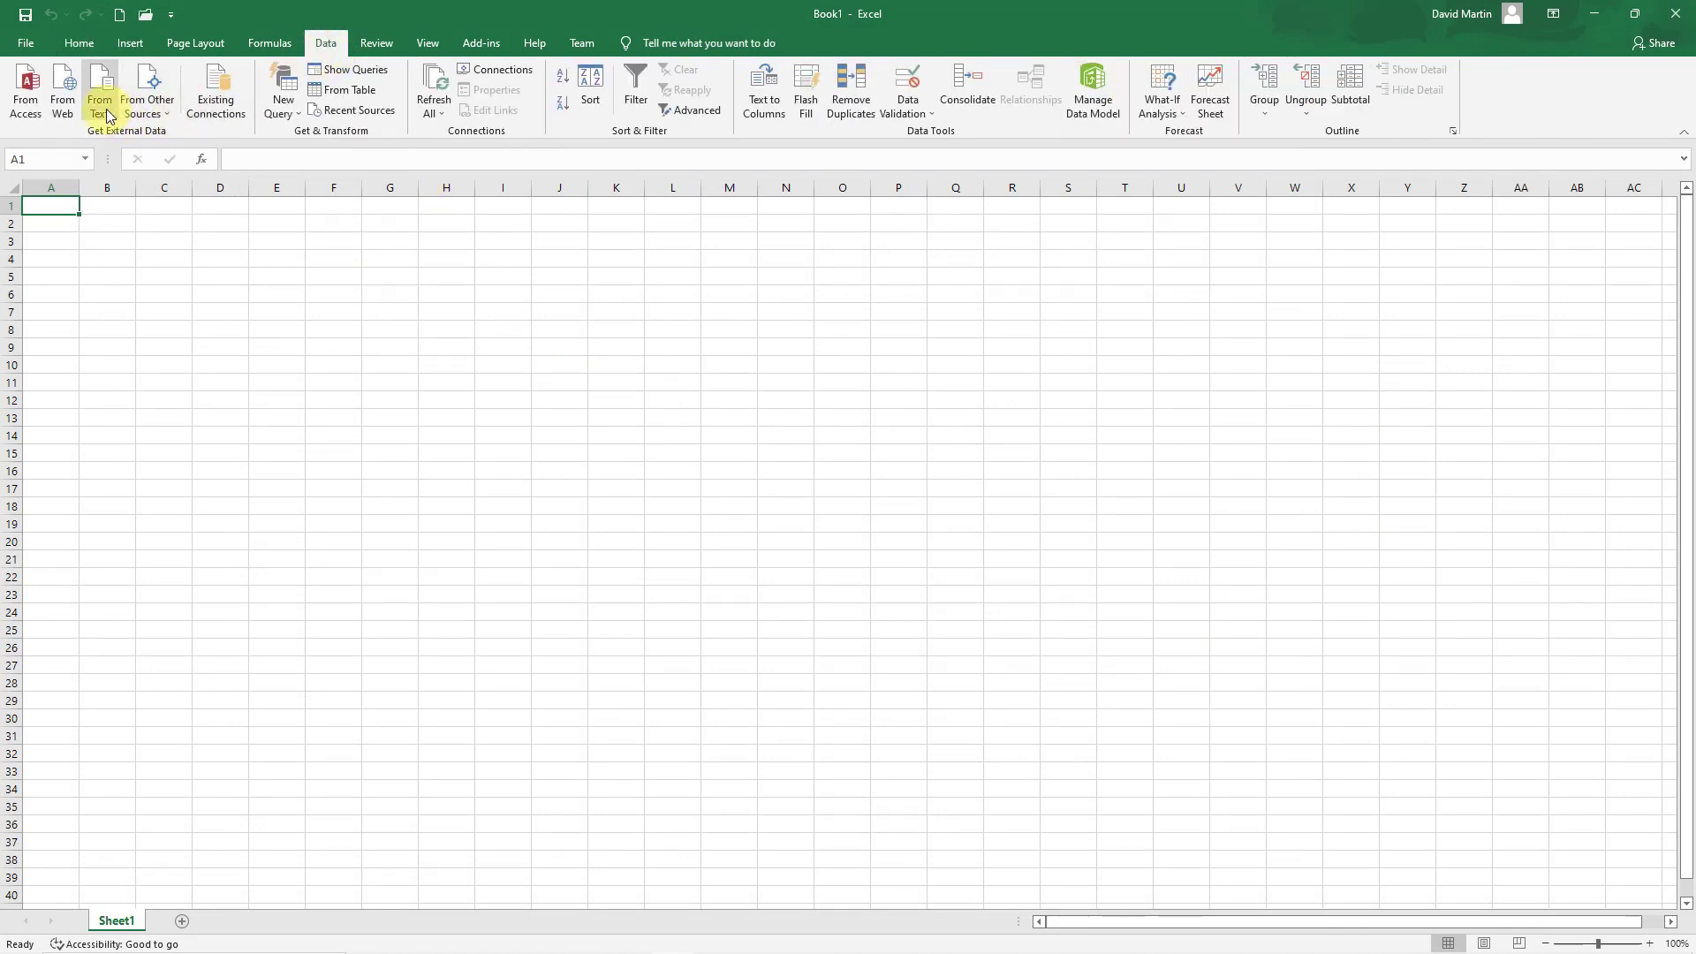
pyautogui.click(98, 92)
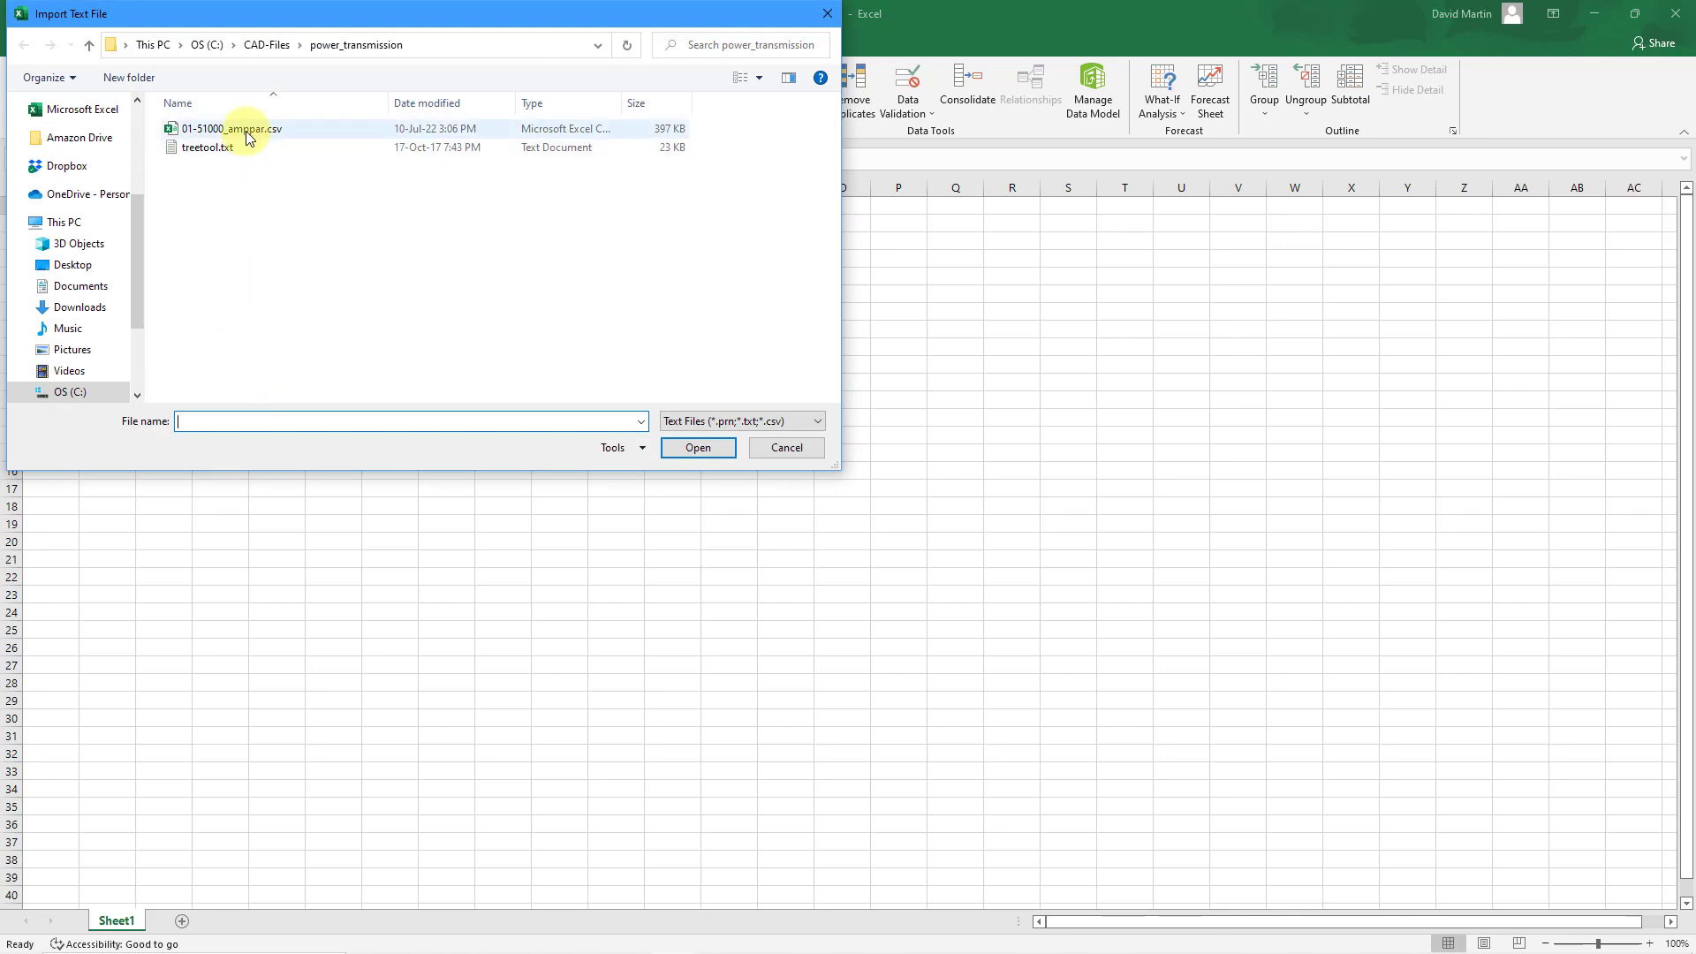
pyautogui.click(232, 129)
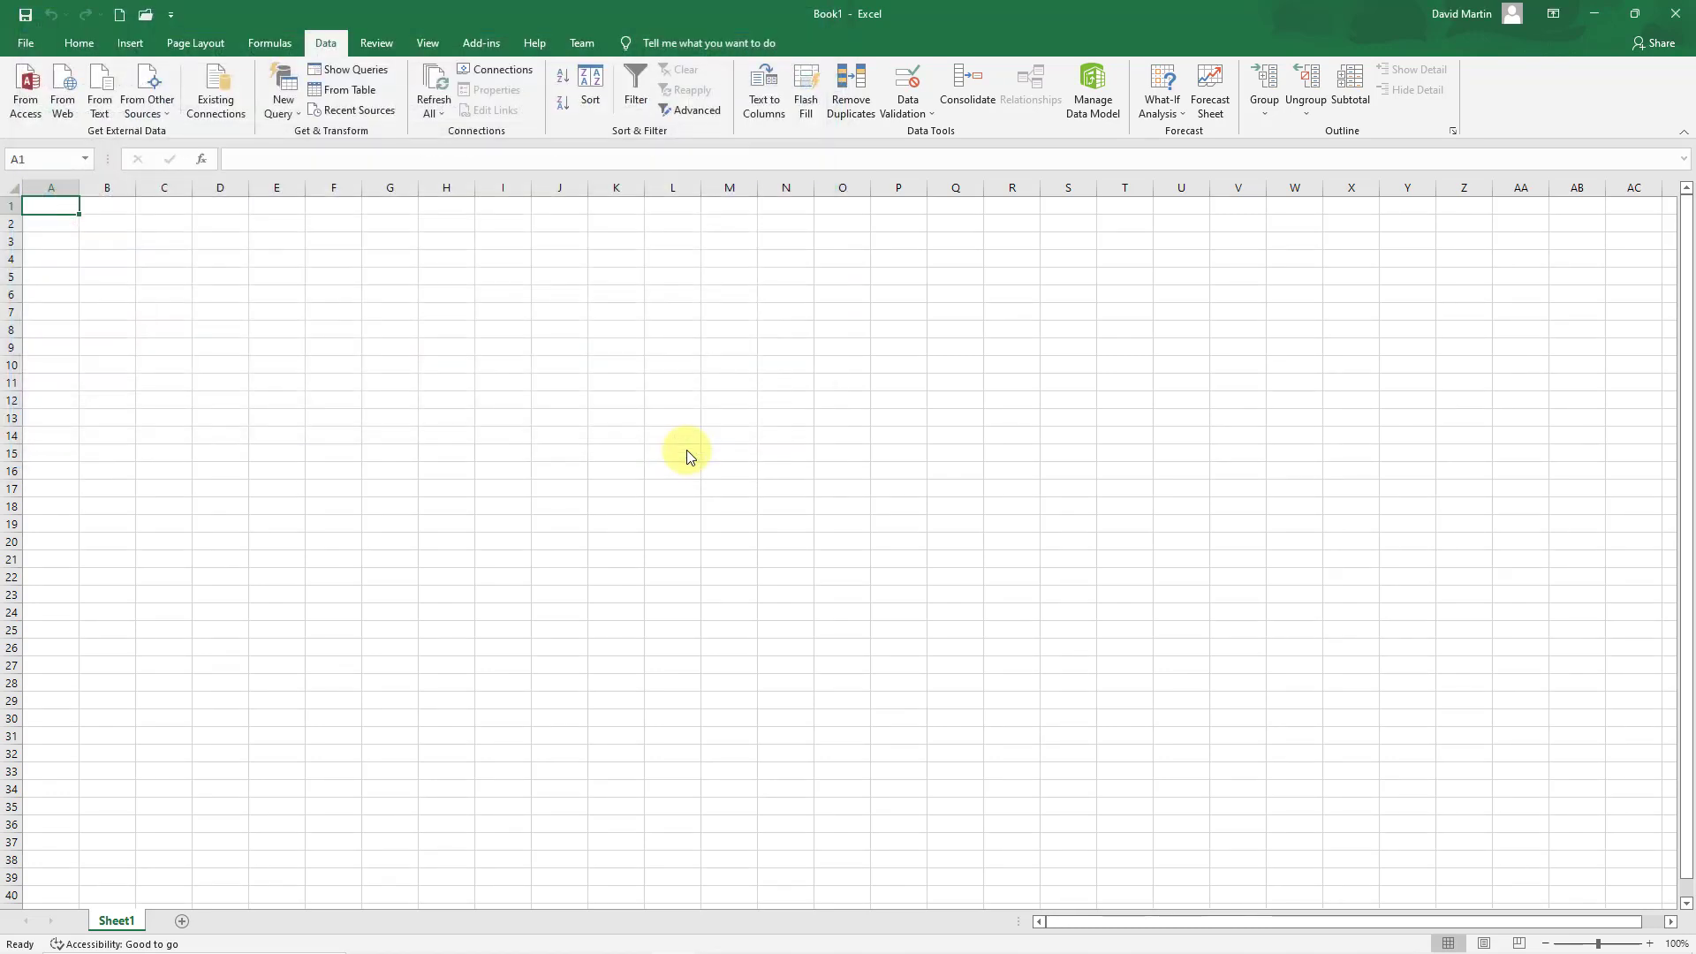
# Step: Import the CSV as delimited data with headers, split at commas, and finish the wizard
pyautogui.click(100, 92)
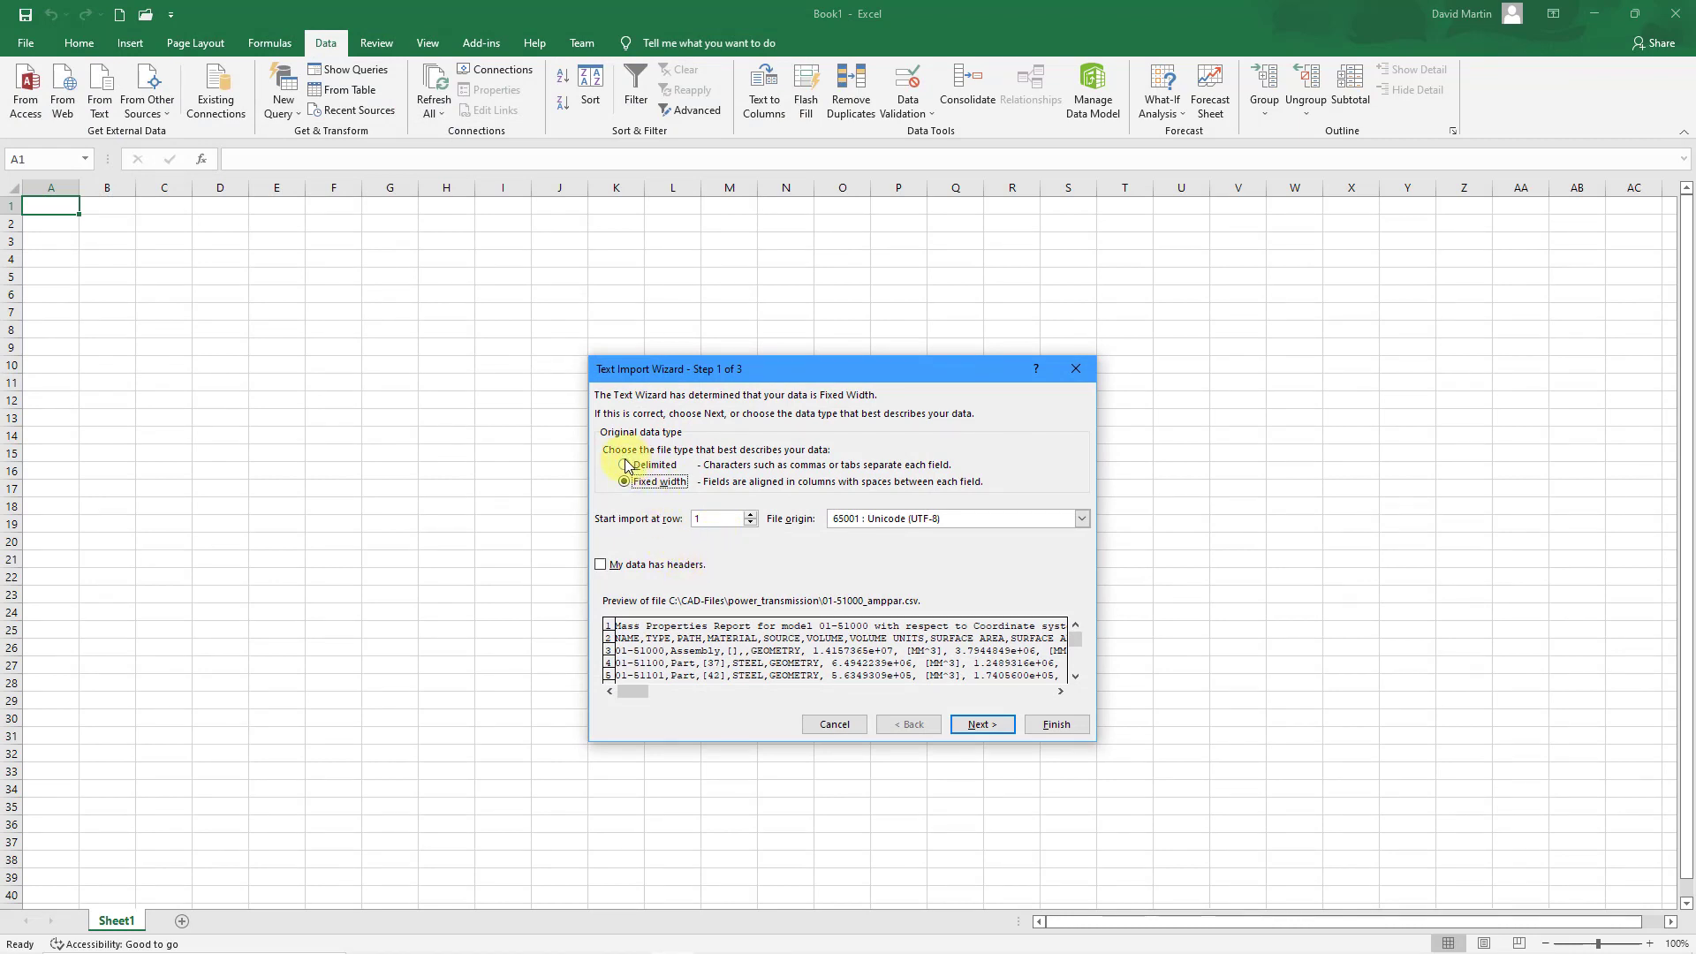
pyautogui.click(624, 464)
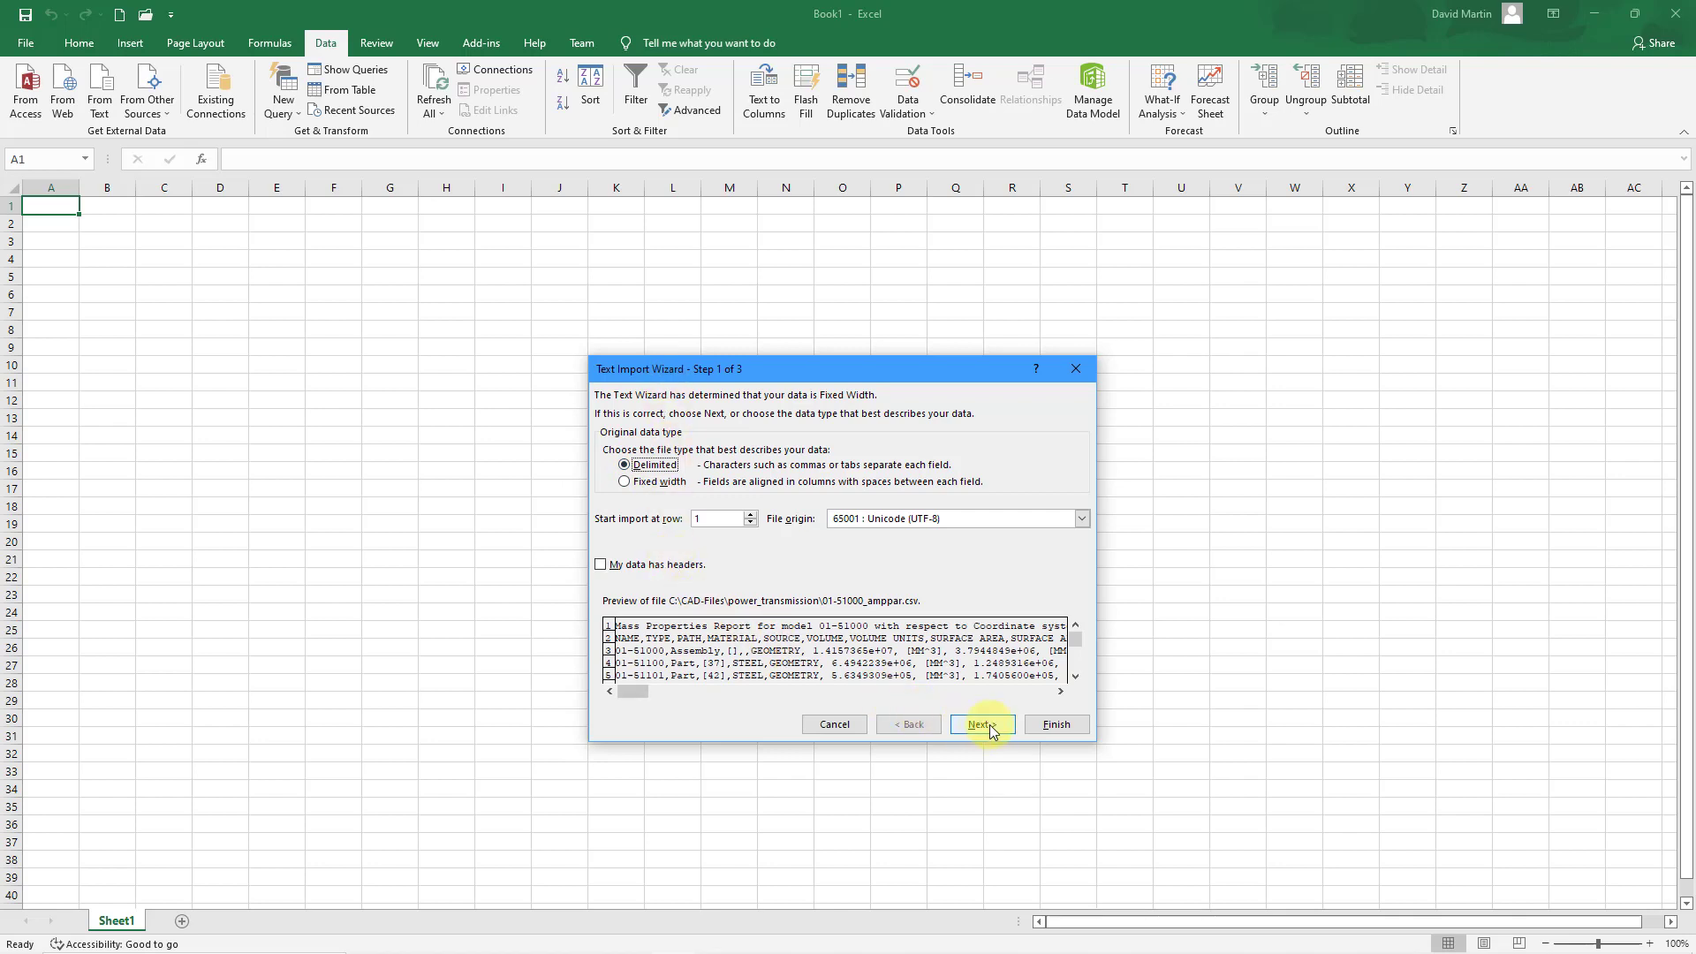
pyautogui.click(602, 563)
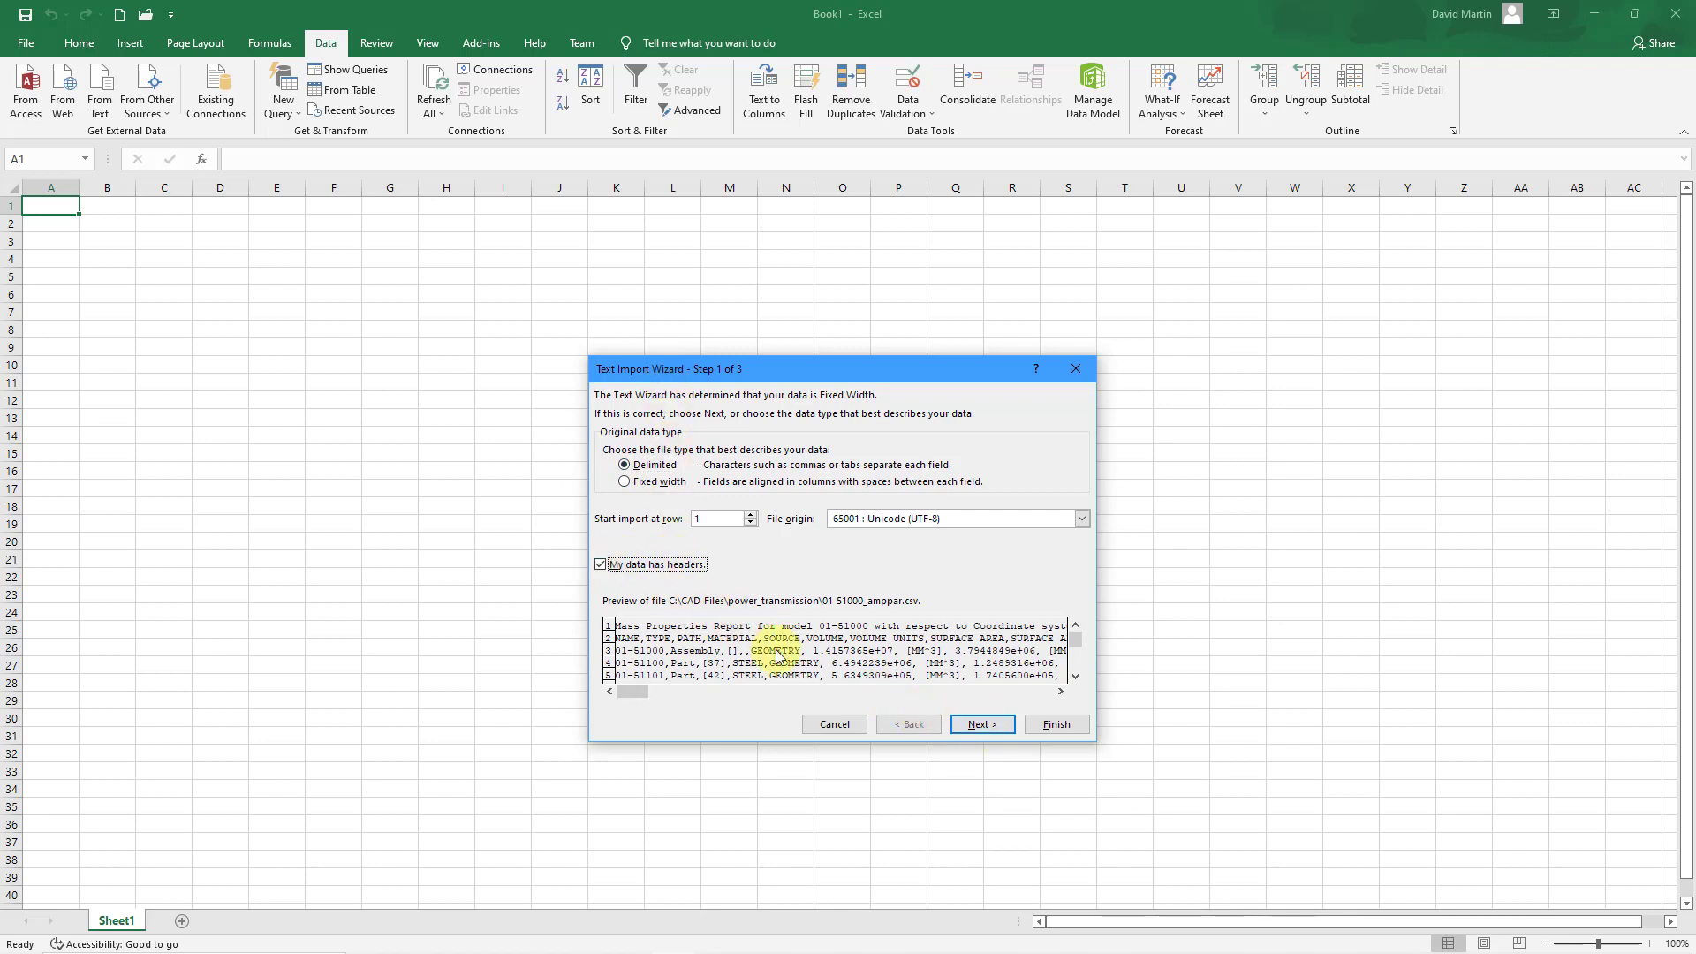
pyautogui.click(979, 723)
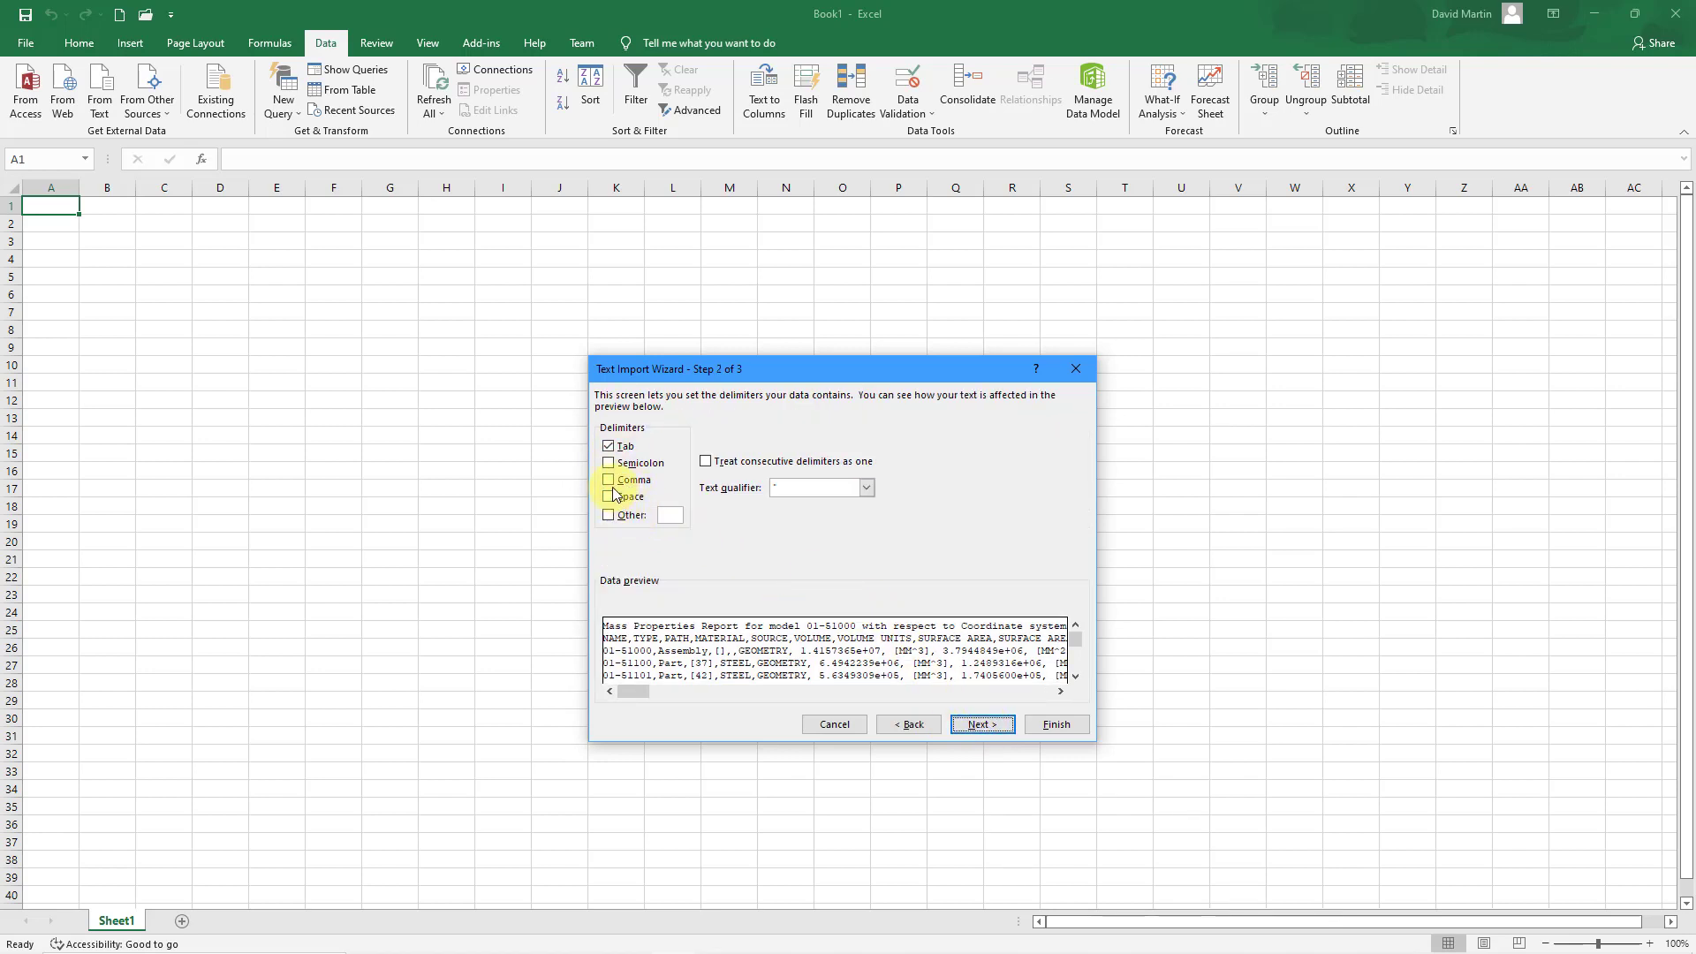
pyautogui.click(608, 479)
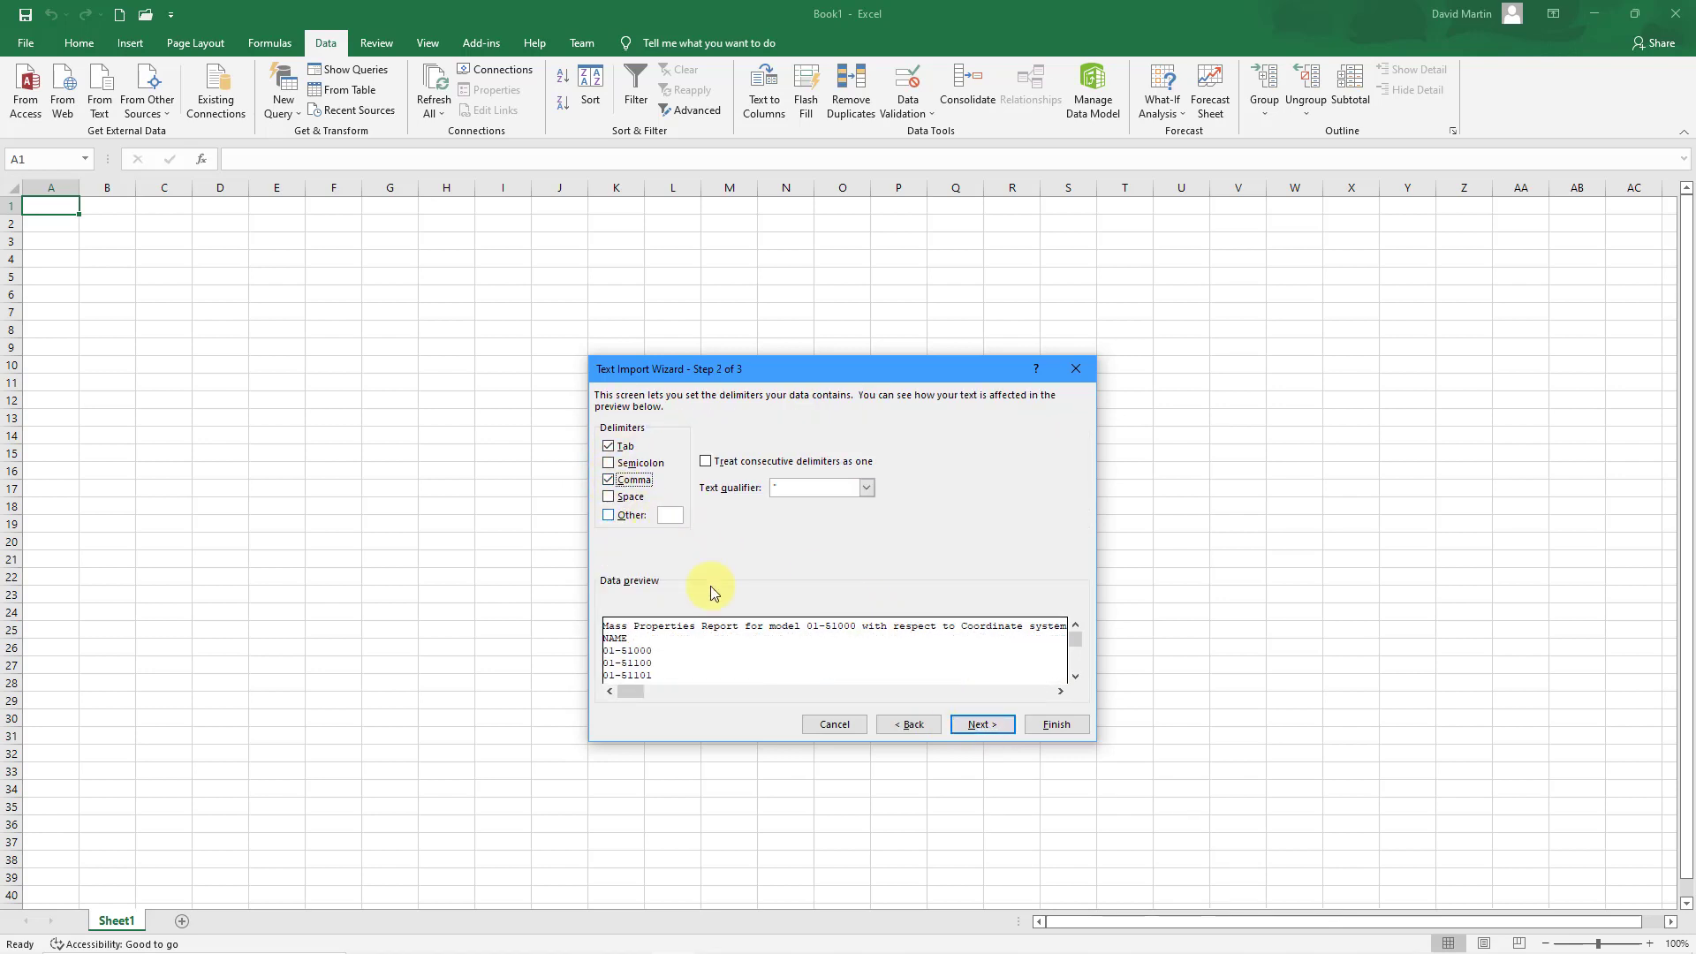
pyautogui.click(980, 723)
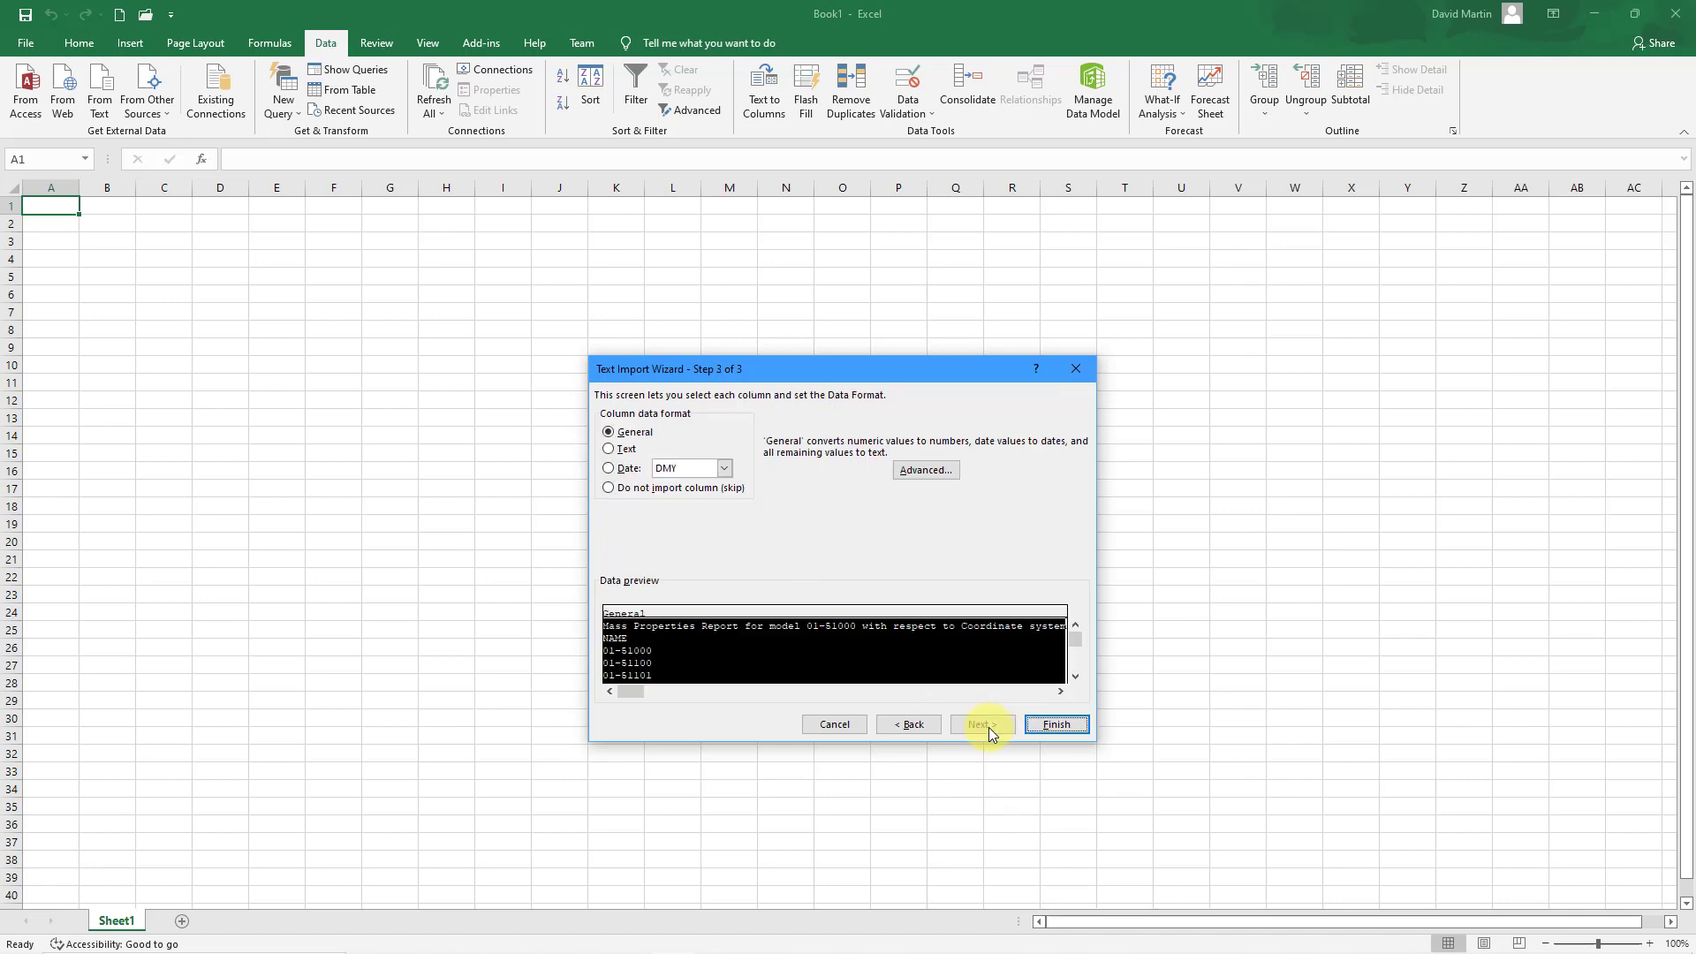
pyautogui.moveTo(750, 538)
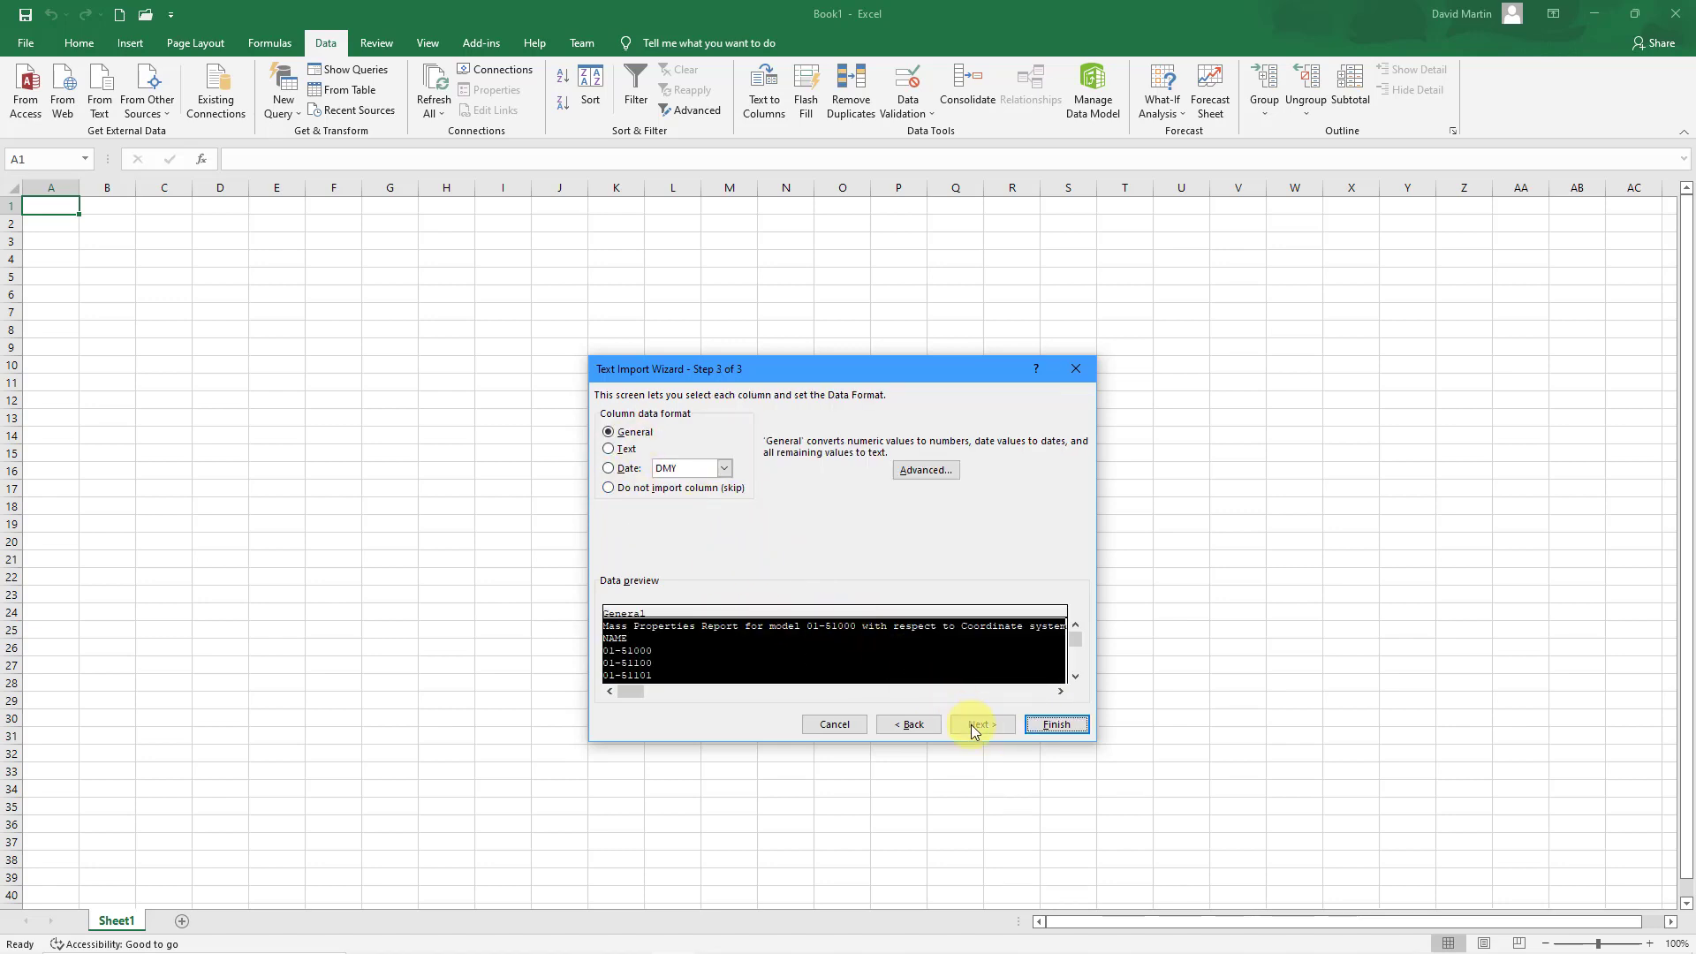
pyautogui.moveTo(1054, 723)
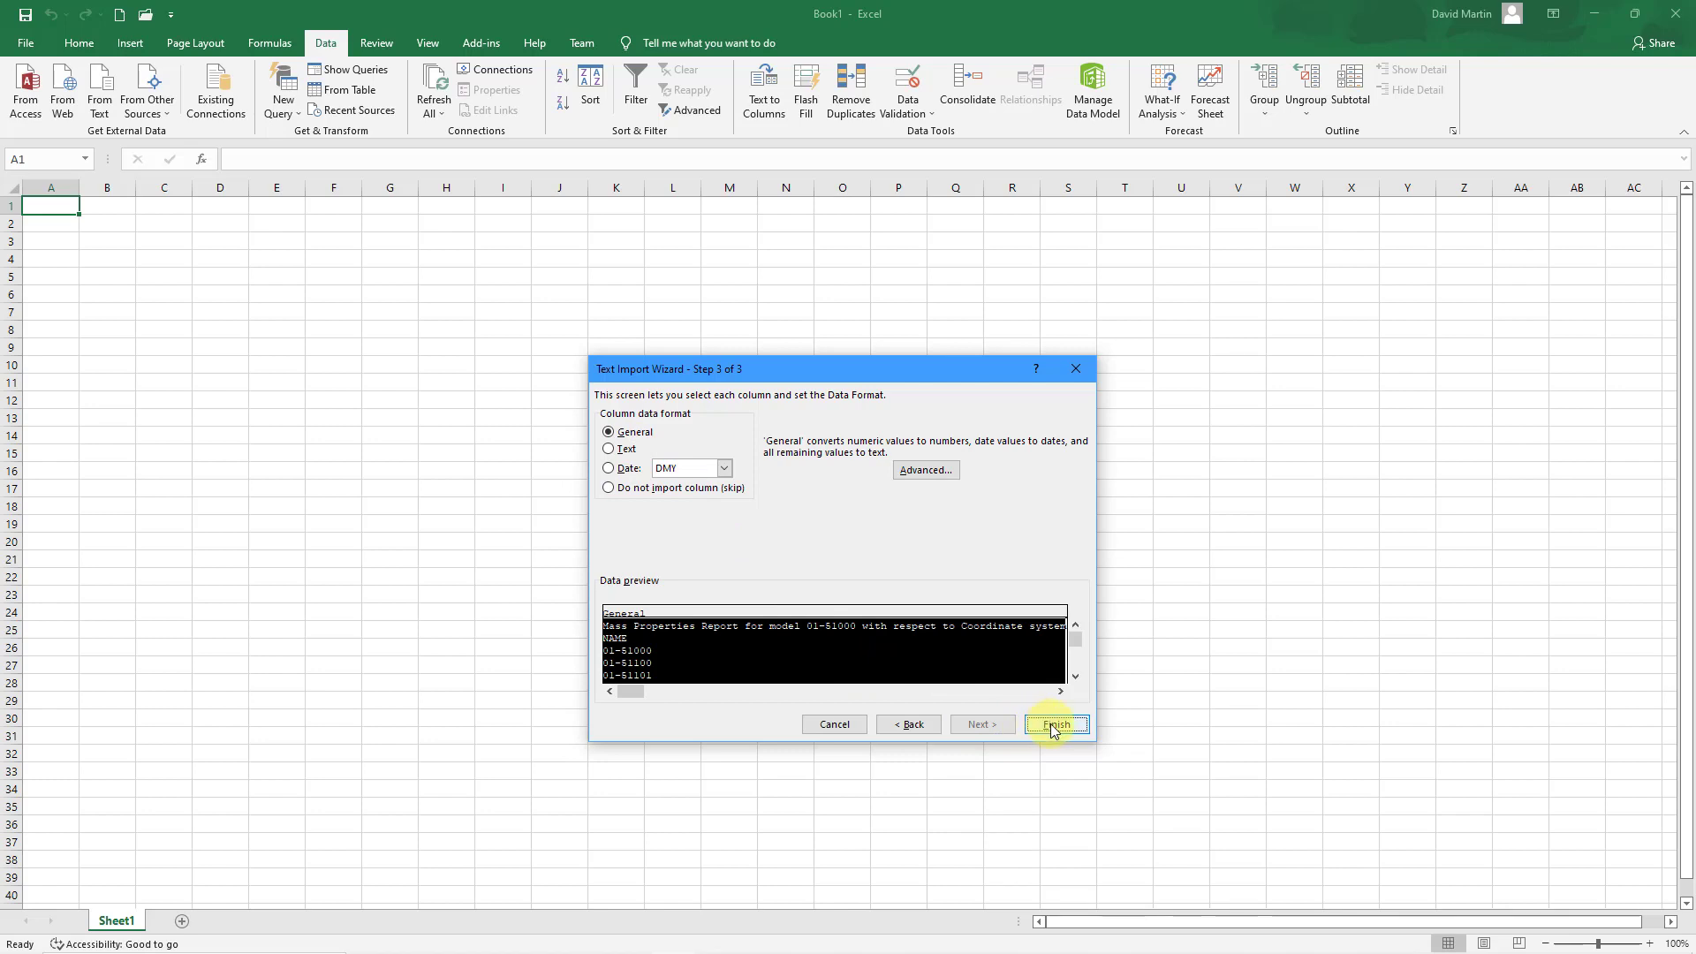
pyautogui.click(1054, 723)
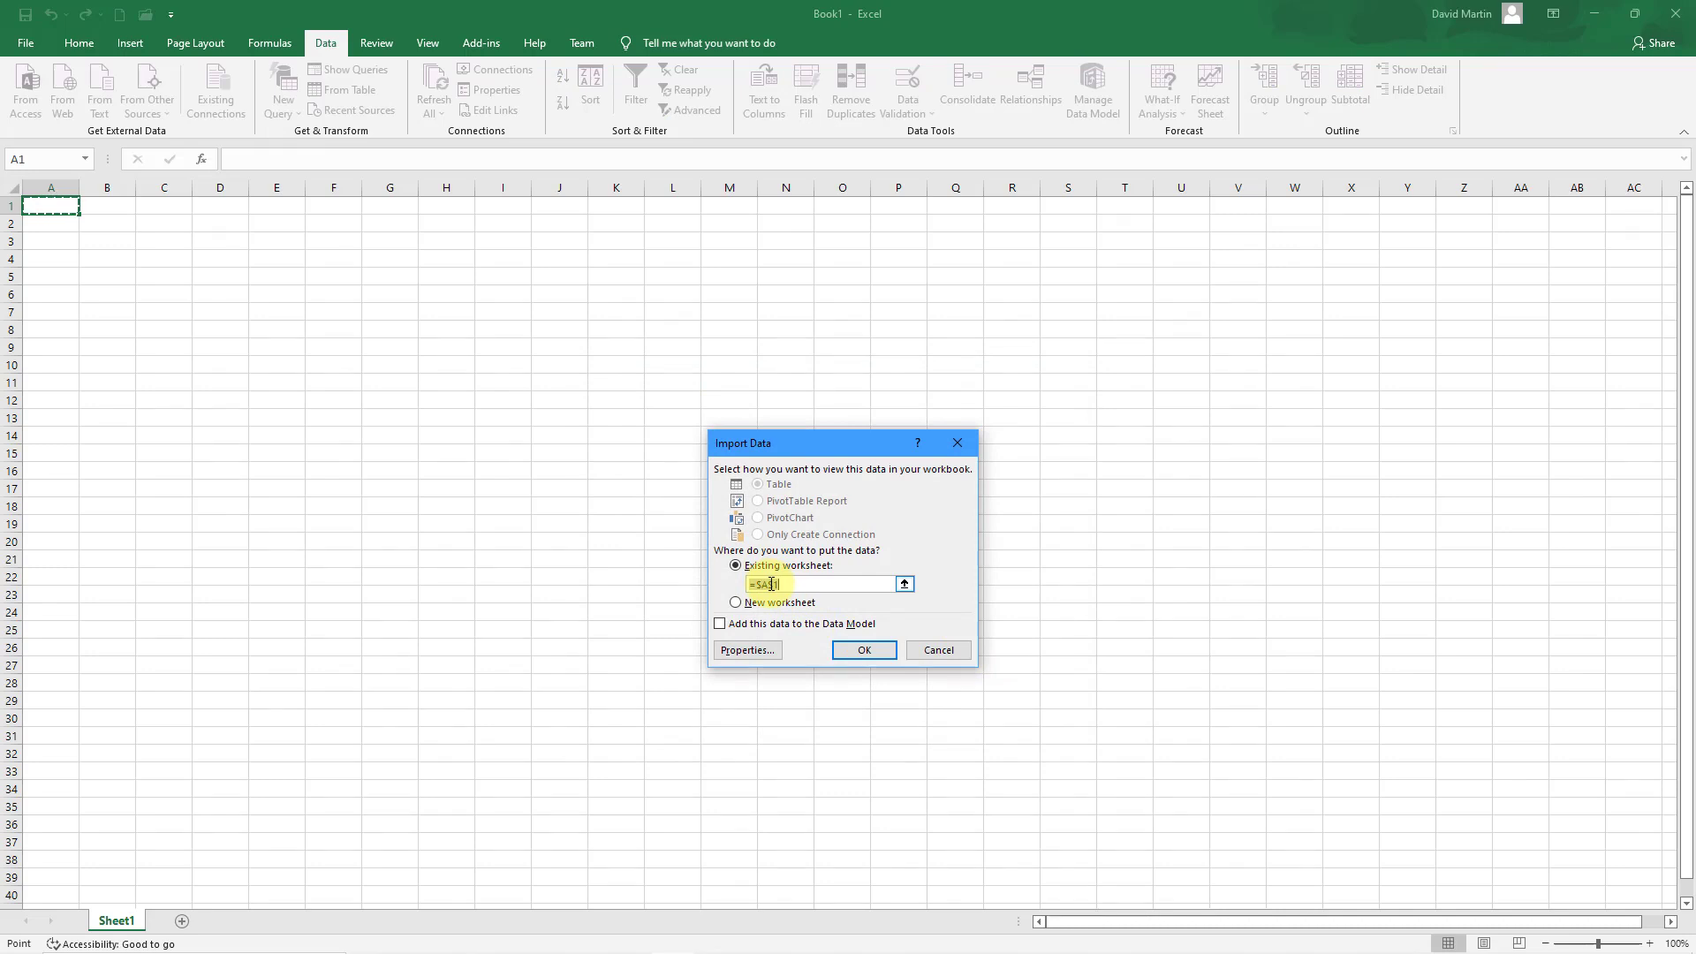
# Step: Place the imported table at $A$1 of the existing sheet and reduce column A's width
pyautogui.click(863, 650)
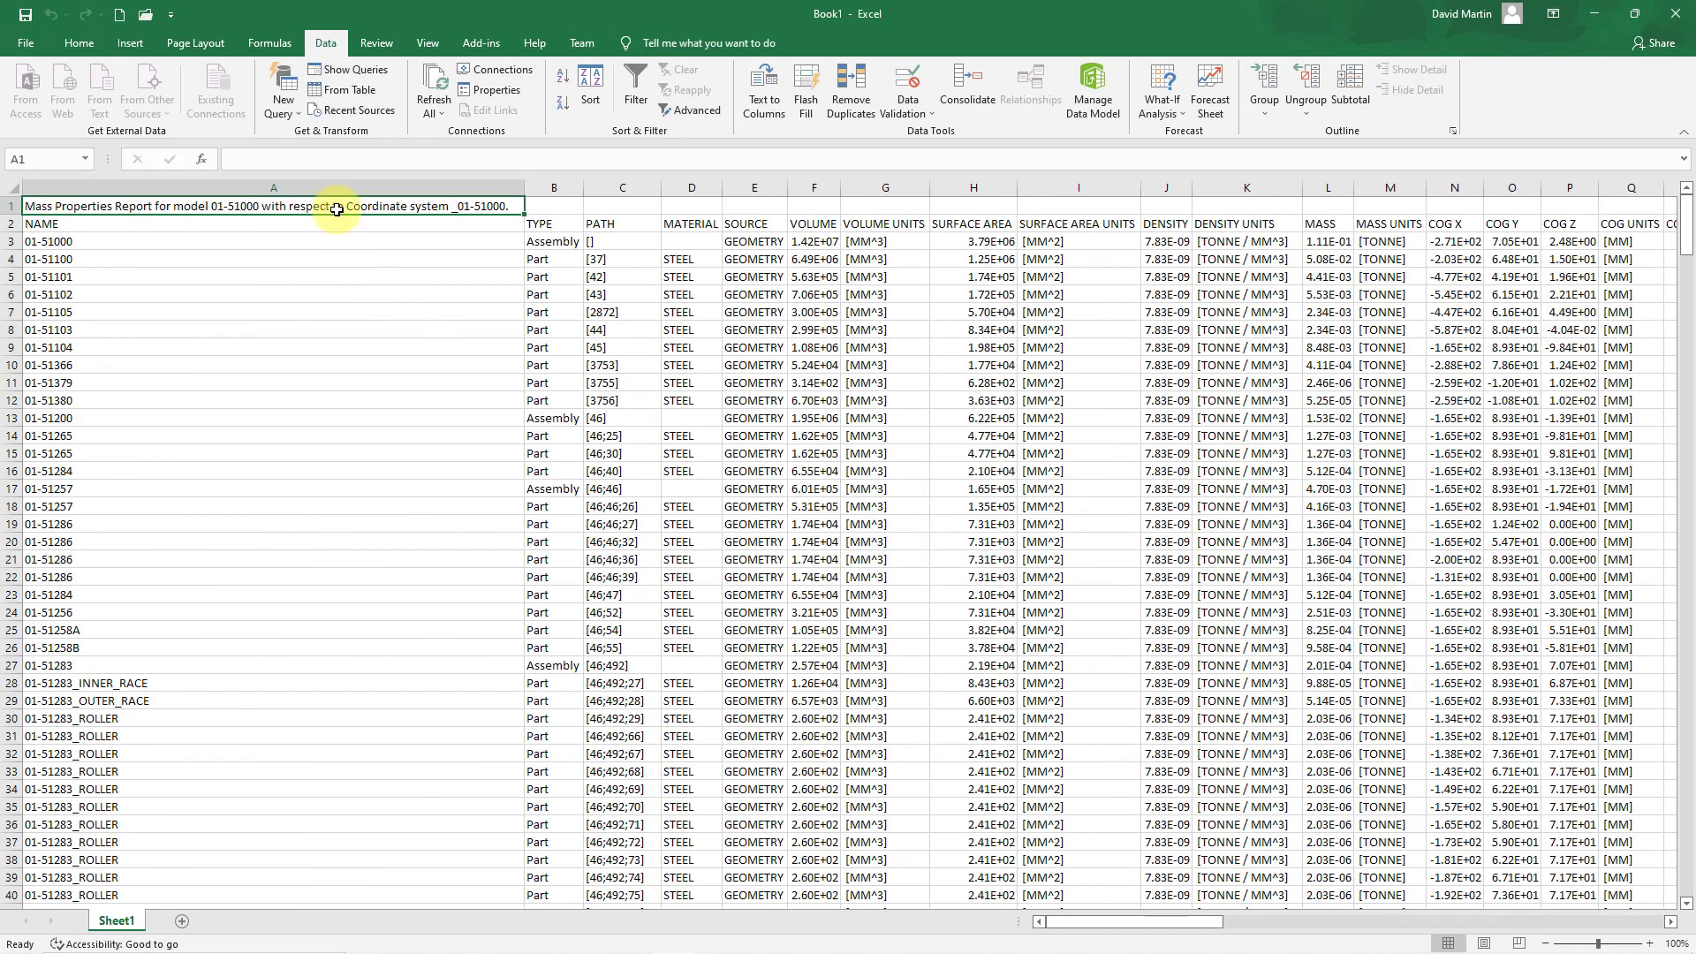
pyautogui.press('Delete')
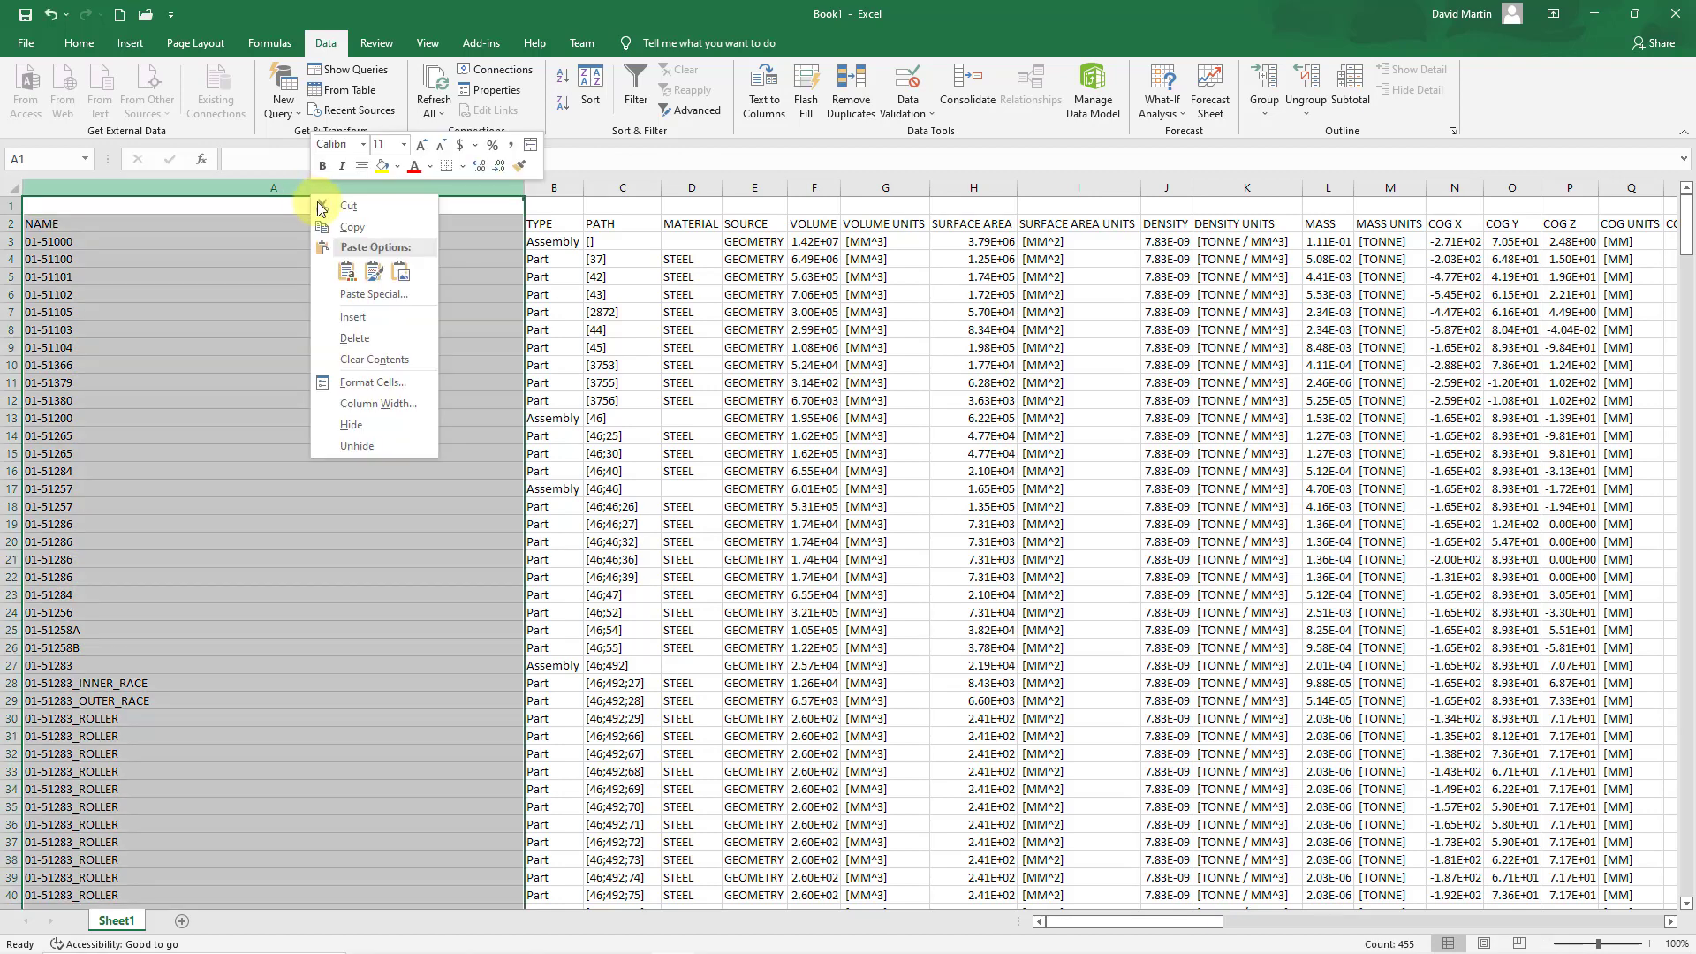
pyautogui.click(377, 403)
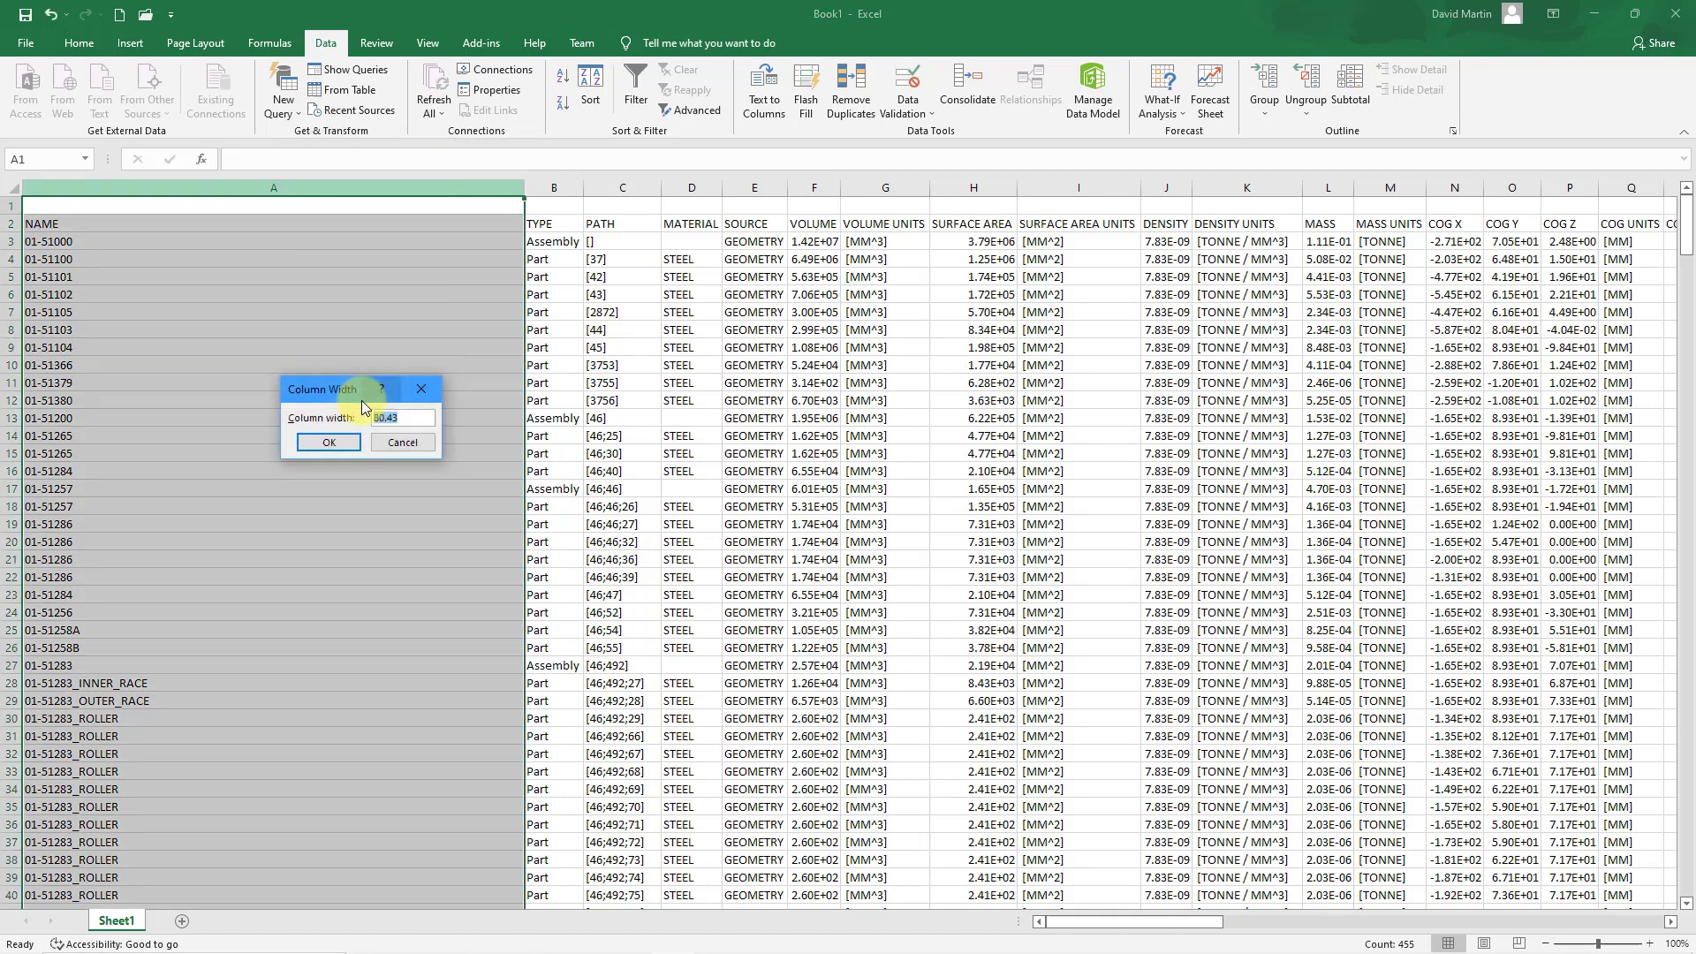
pyautogui.click(327, 441)
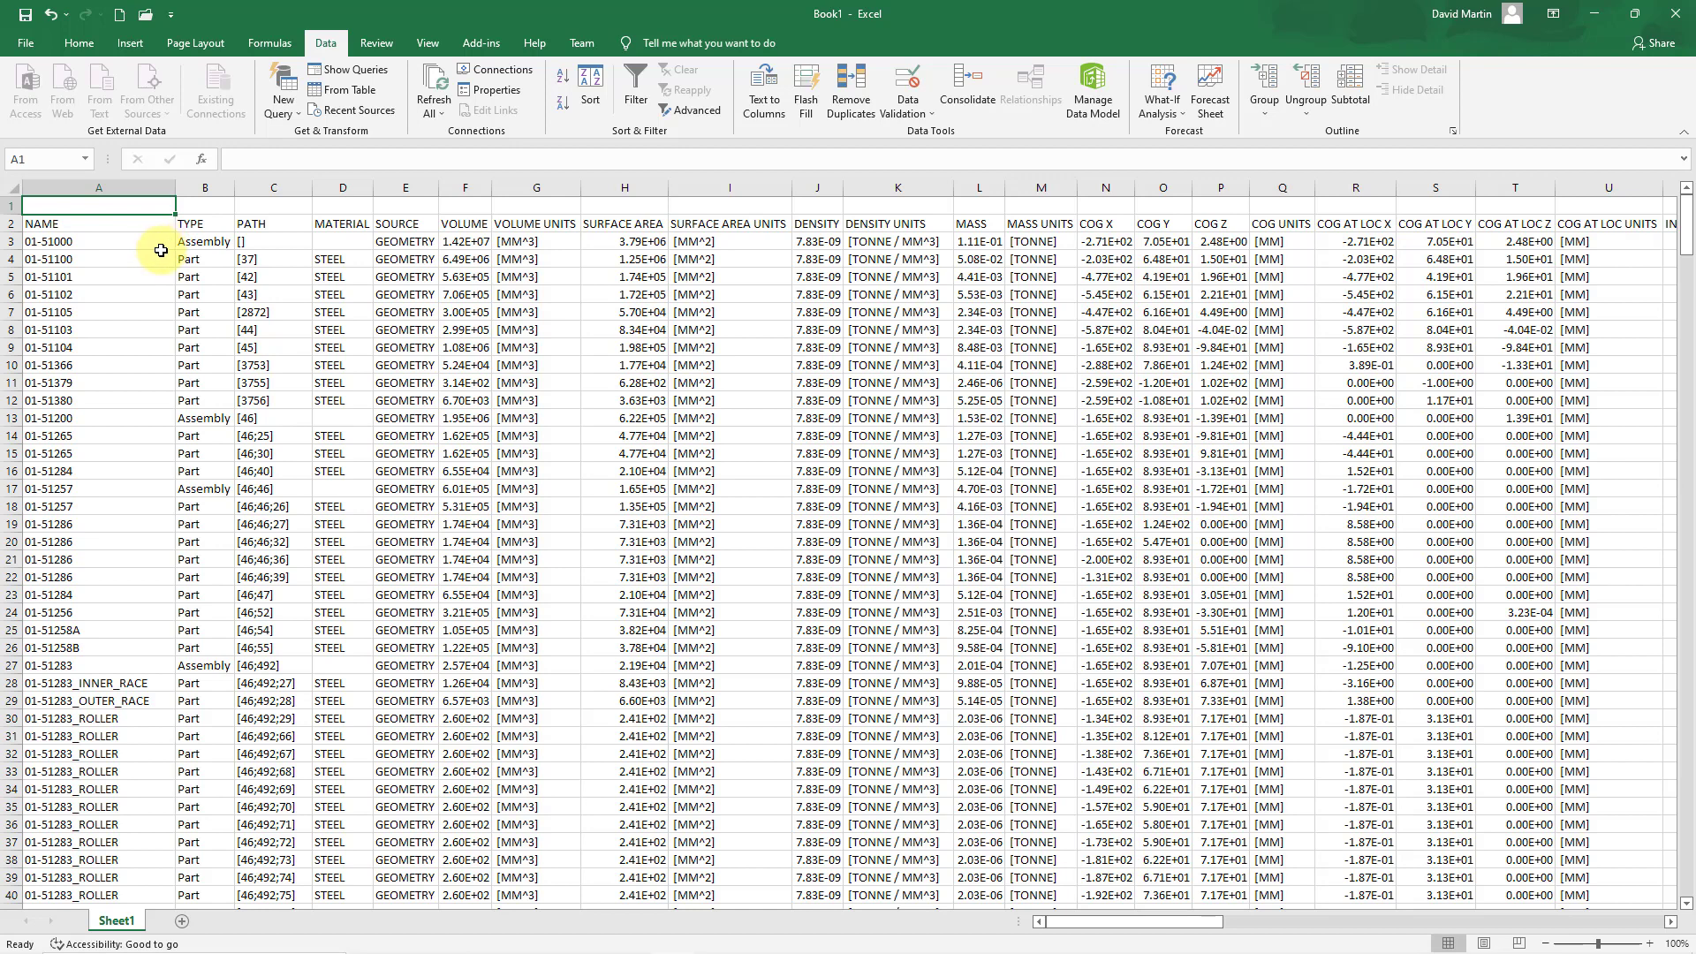
pyautogui.moveTo(117, 264)
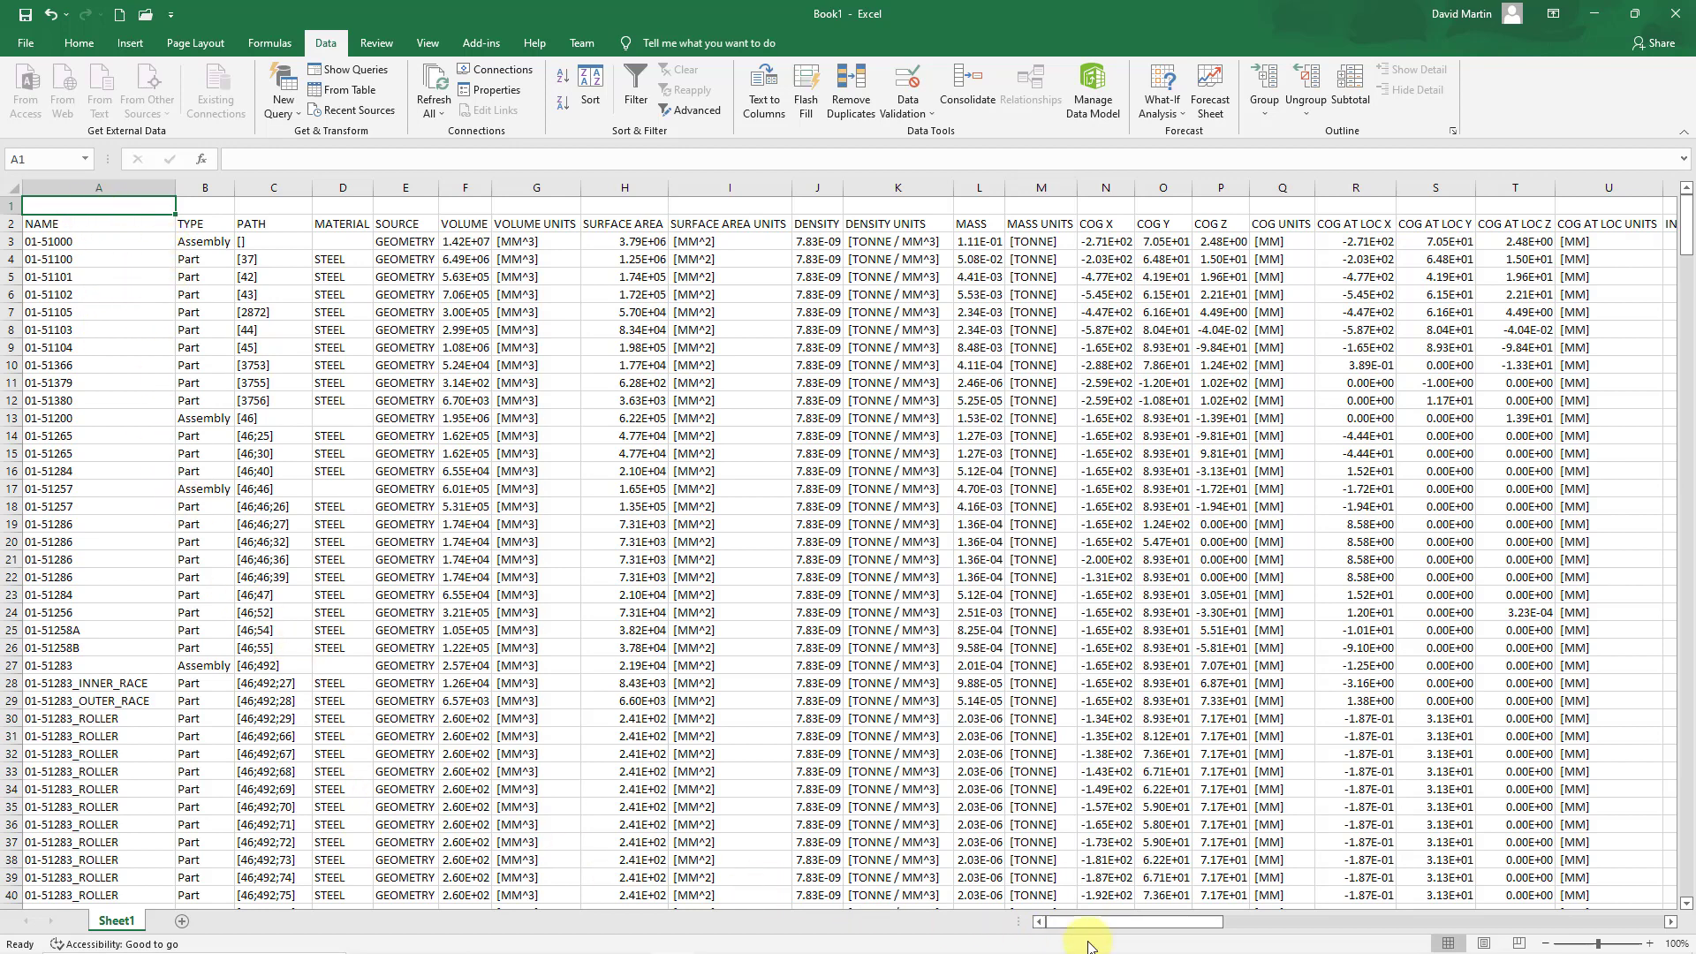
pyautogui.moveTo(1087, 920); pyautogui.dragTo(1163, 921)
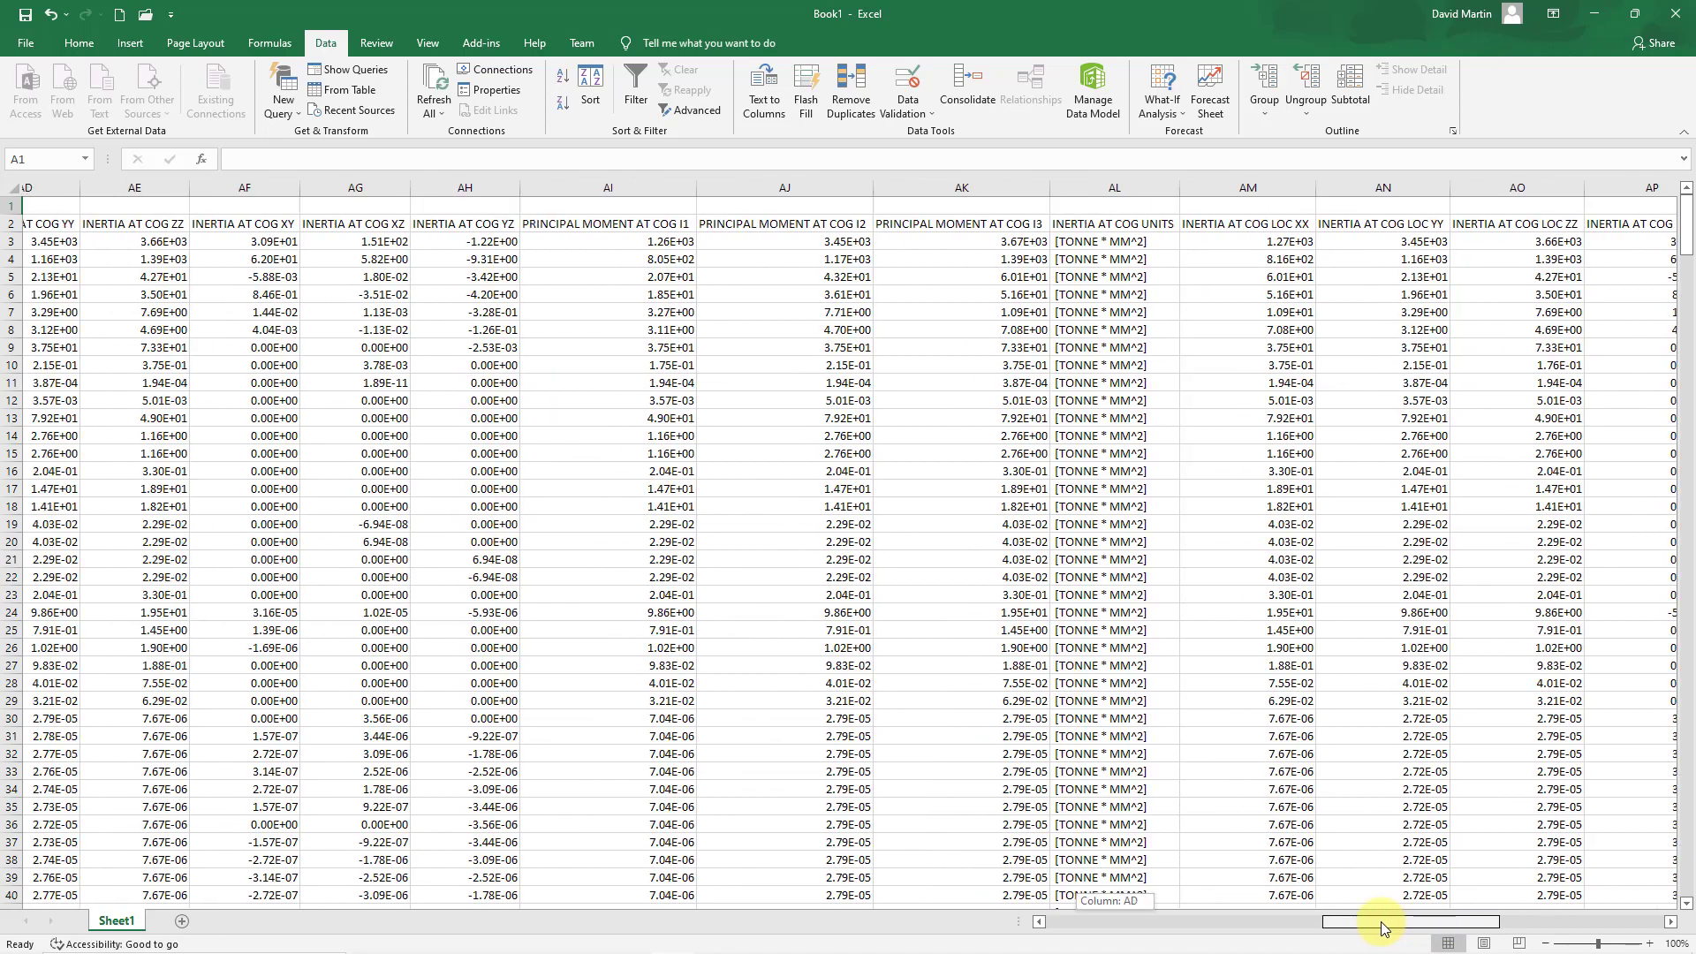
pyautogui.moveTo(1411, 920); pyautogui.dragTo(1346, 921)
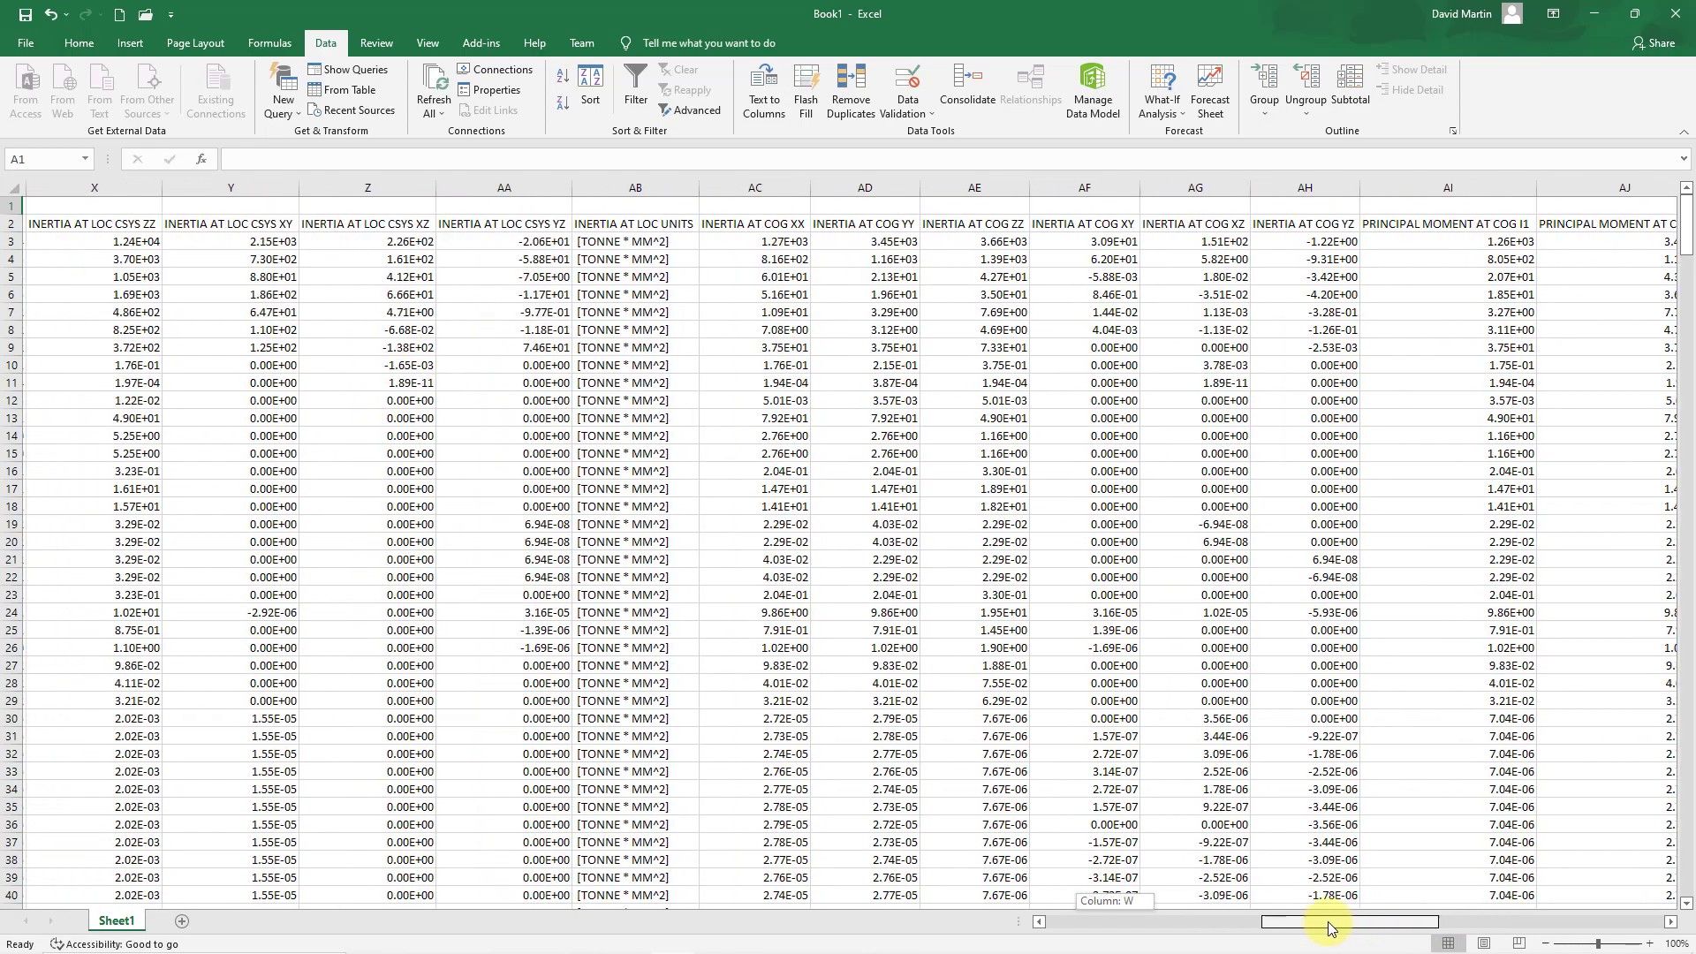